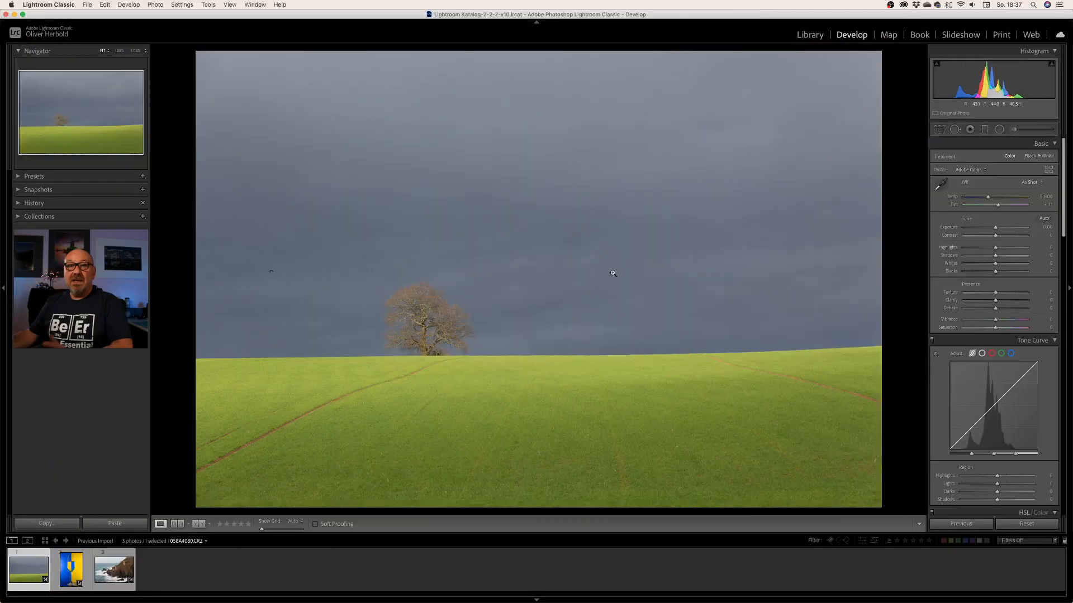
pyautogui.moveTo(599, 287)
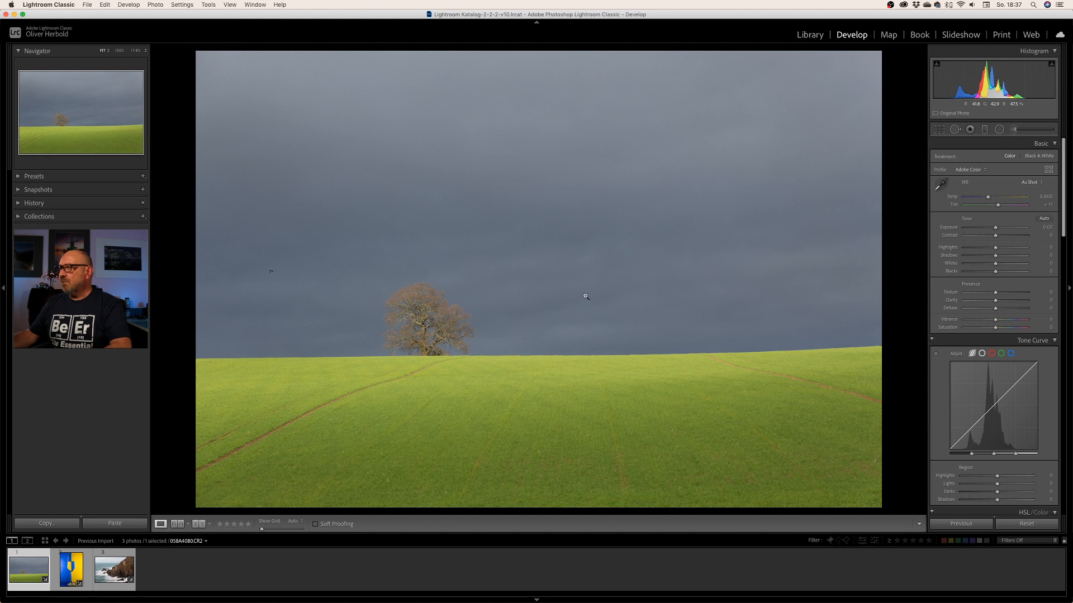
pyautogui.moveTo(595, 419)
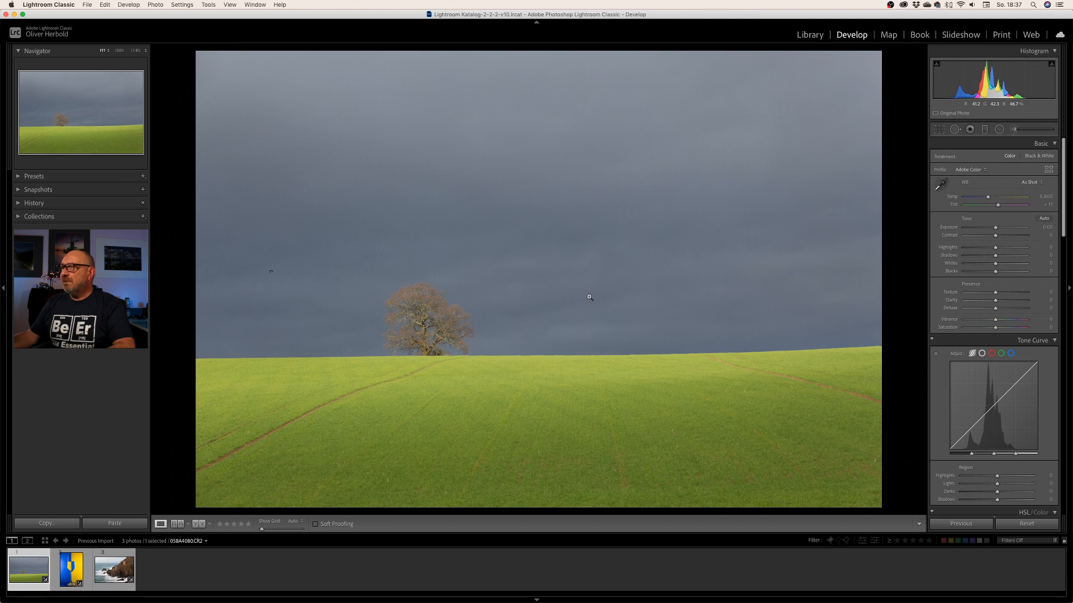
pyautogui.moveTo(550, 230)
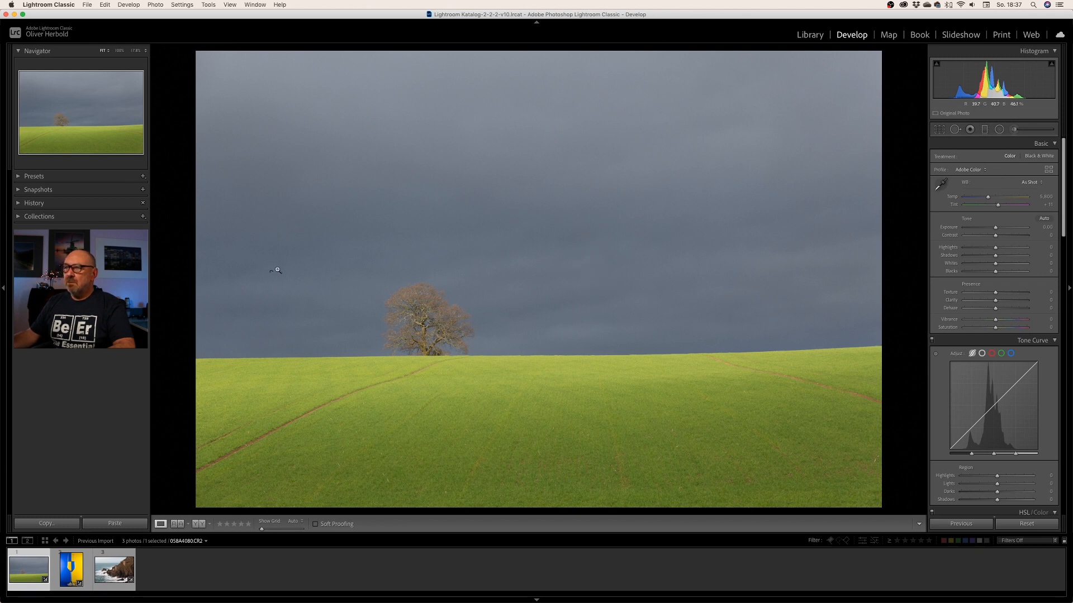
pyautogui.moveTo(319, 295)
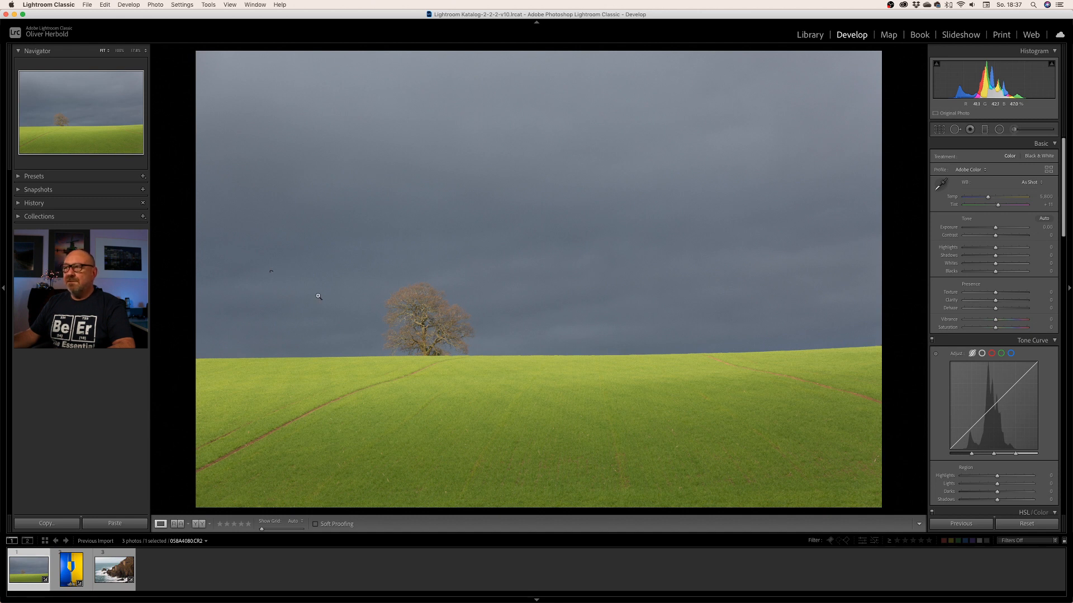
pyautogui.moveTo(477, 345)
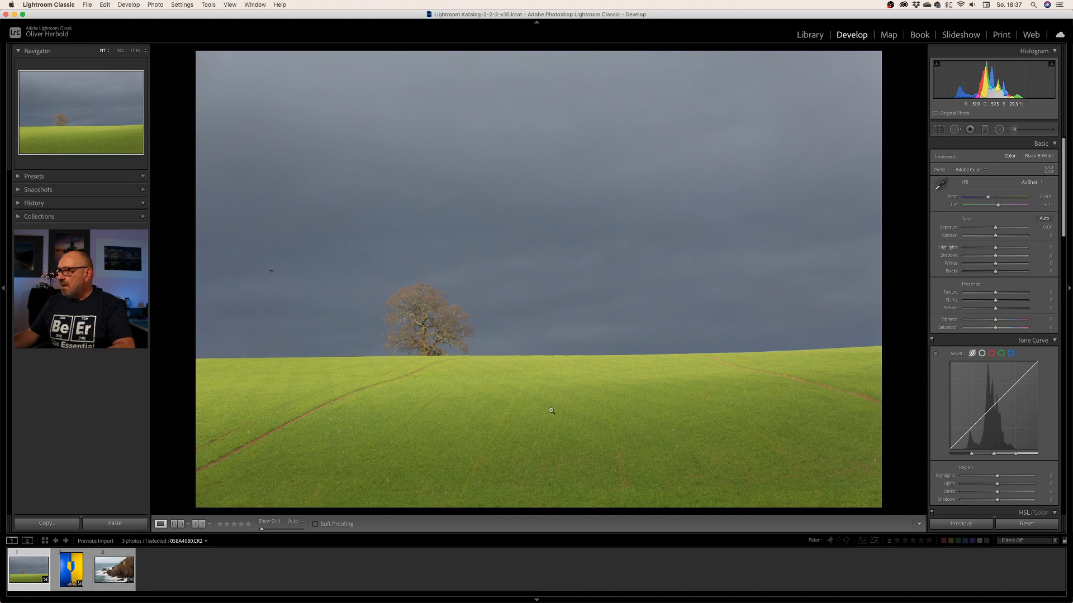
pyautogui.moveTo(706, 417)
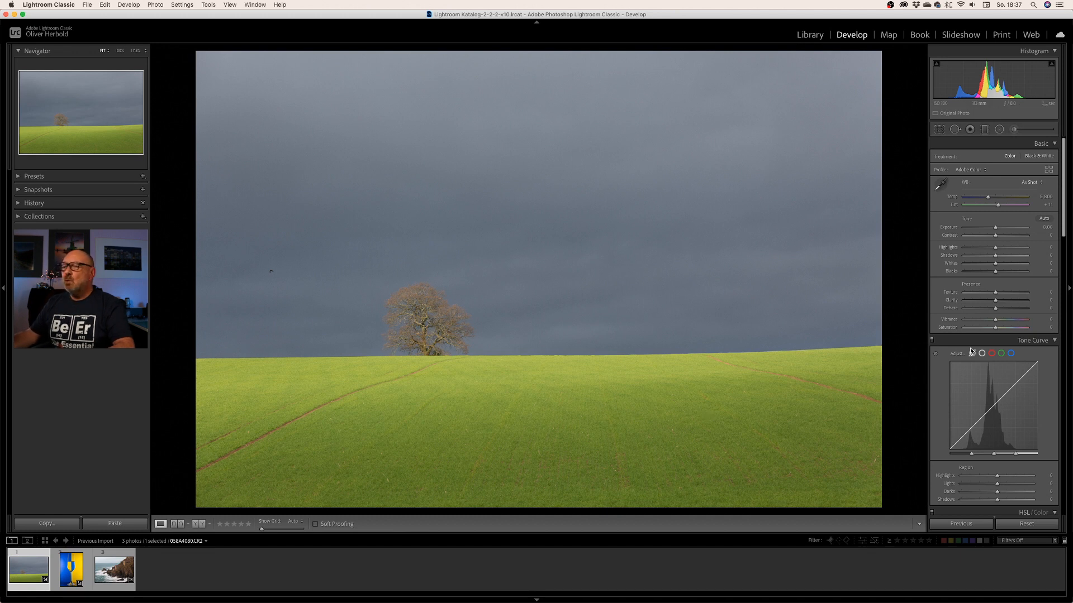
pyautogui.moveTo(967, 239)
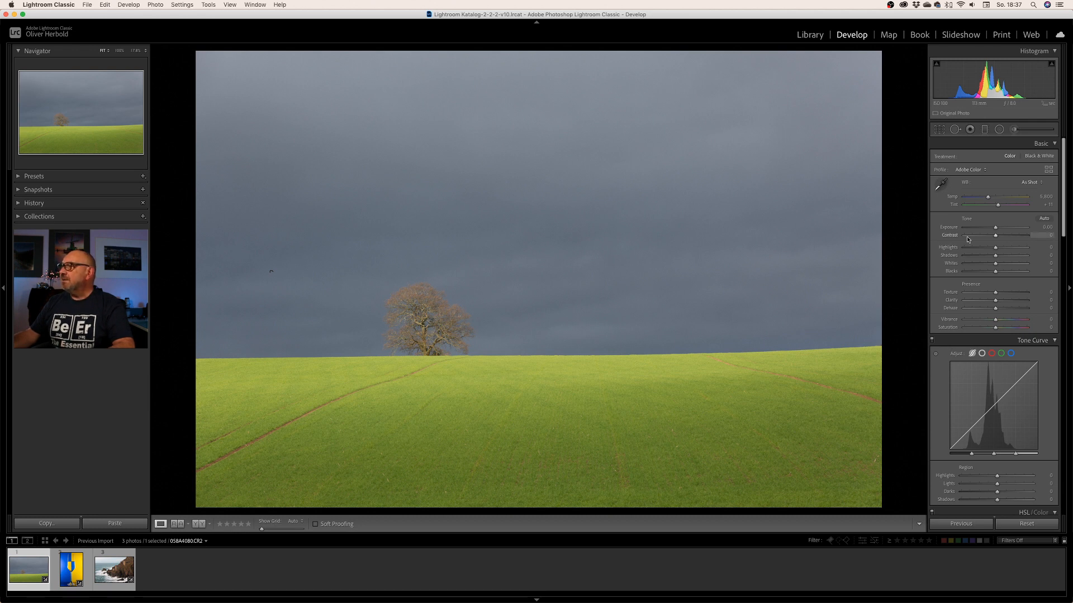
# Step: Set Highlights -53, Shadows +41, Whites +32, Blacks -18, Contrast +24 and Exposure -0.30 on the landscape
pyautogui.moveTo(1005, 247); pyautogui.dragTo(982, 247)
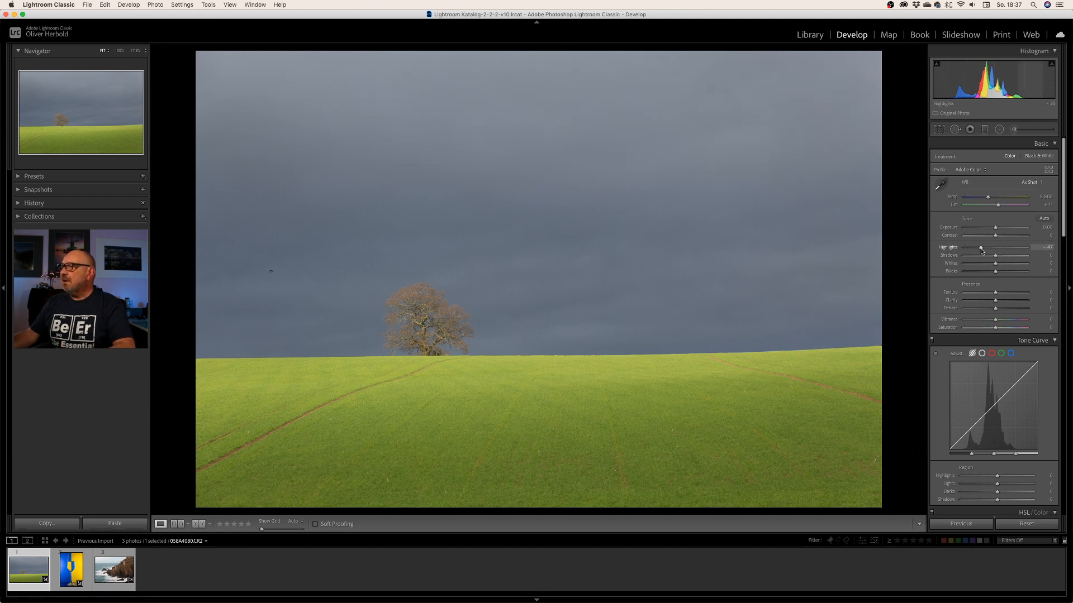
pyautogui.moveTo(995, 255); pyautogui.dragTo(1007, 255)
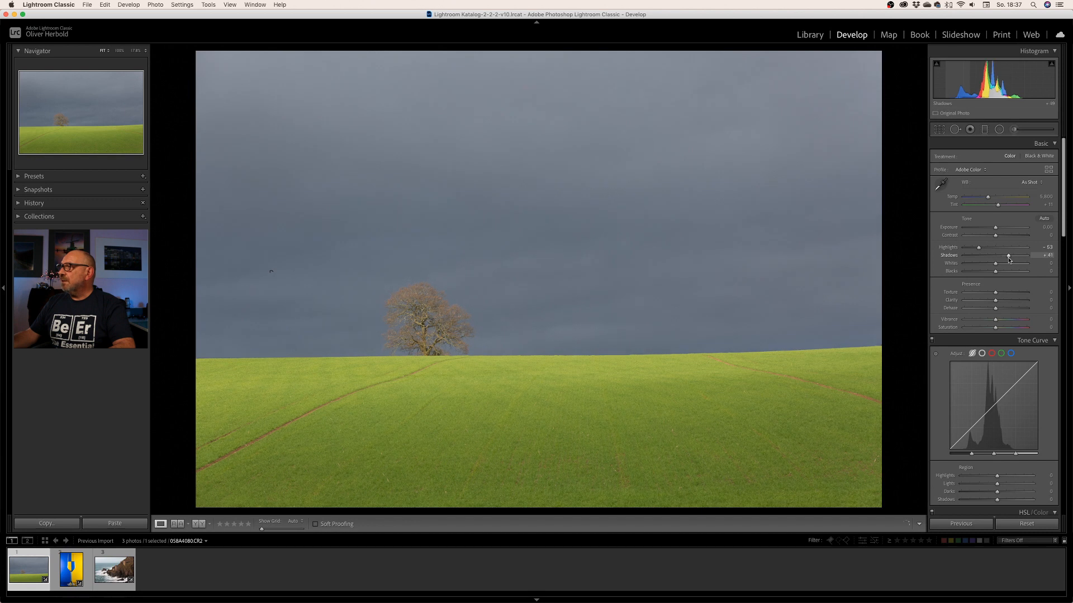
pyautogui.moveTo(996, 263); pyautogui.dragTo(1016, 264)
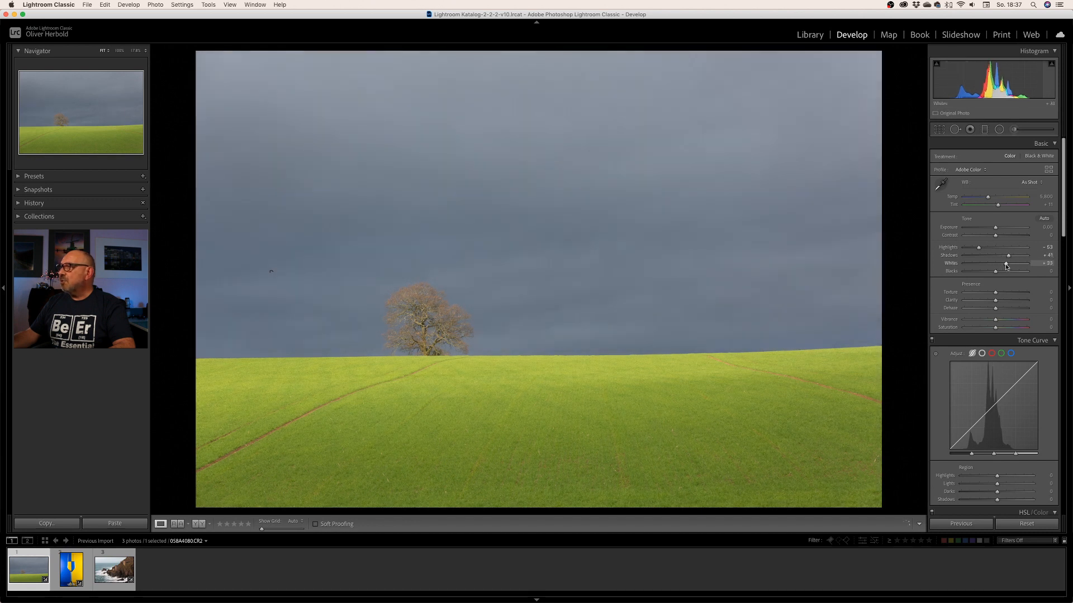
pyautogui.moveTo(1005, 271); pyautogui.dragTo(989, 271)
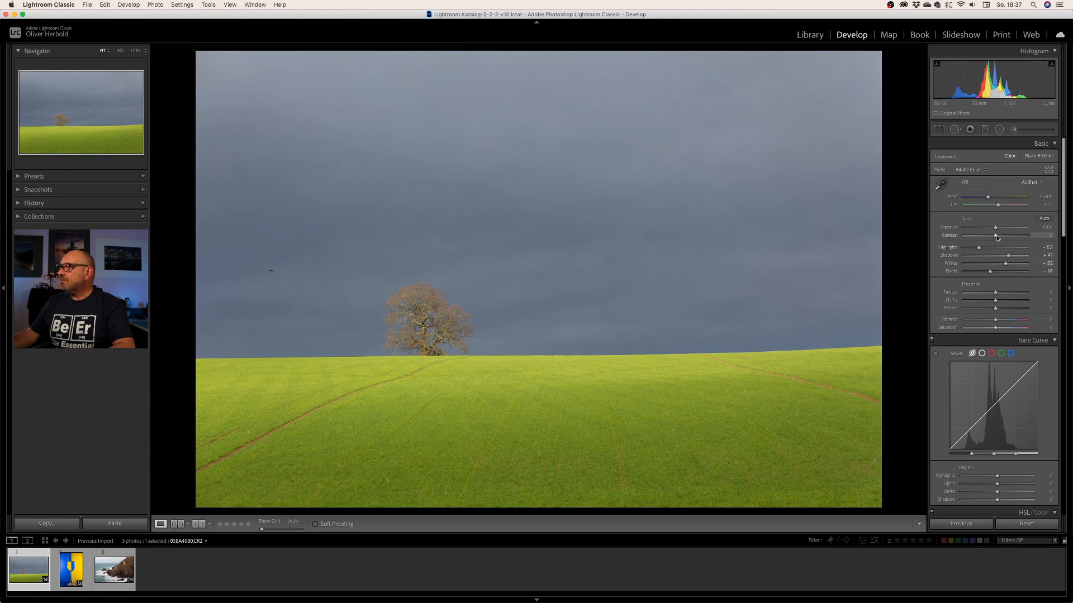
pyautogui.moveTo(996, 236); pyautogui.dragTo(1005, 235)
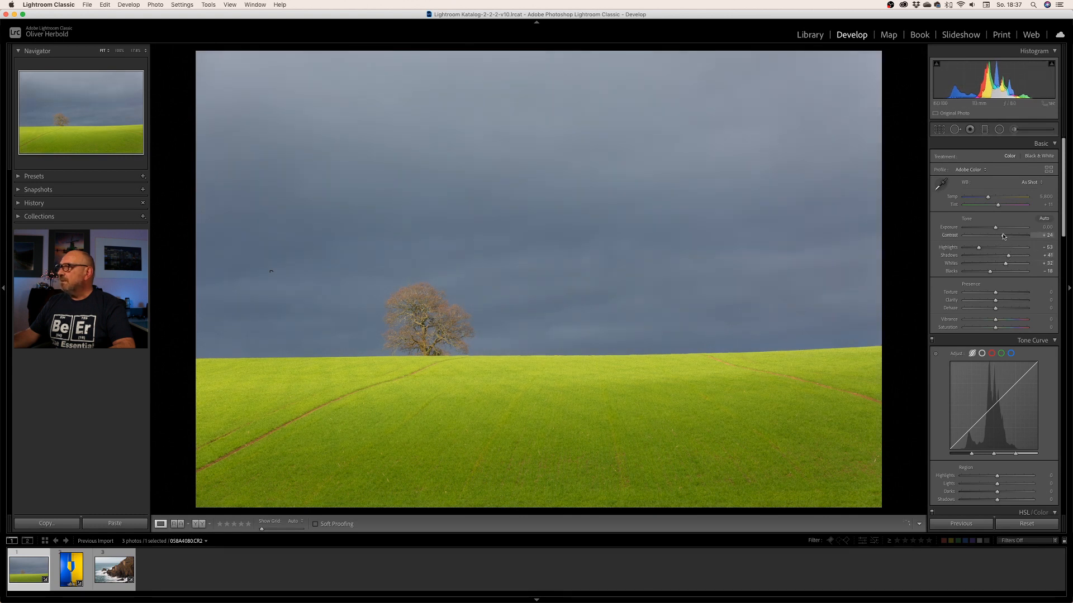
pyautogui.moveTo(996, 227); pyautogui.dragTo(993, 227)
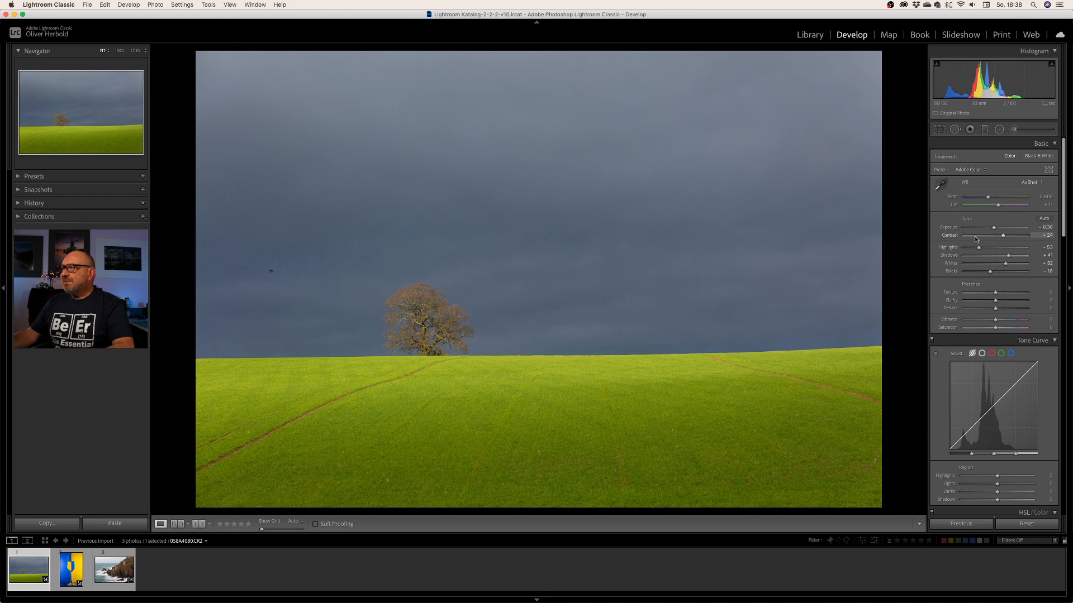
pyautogui.moveTo(802, 275)
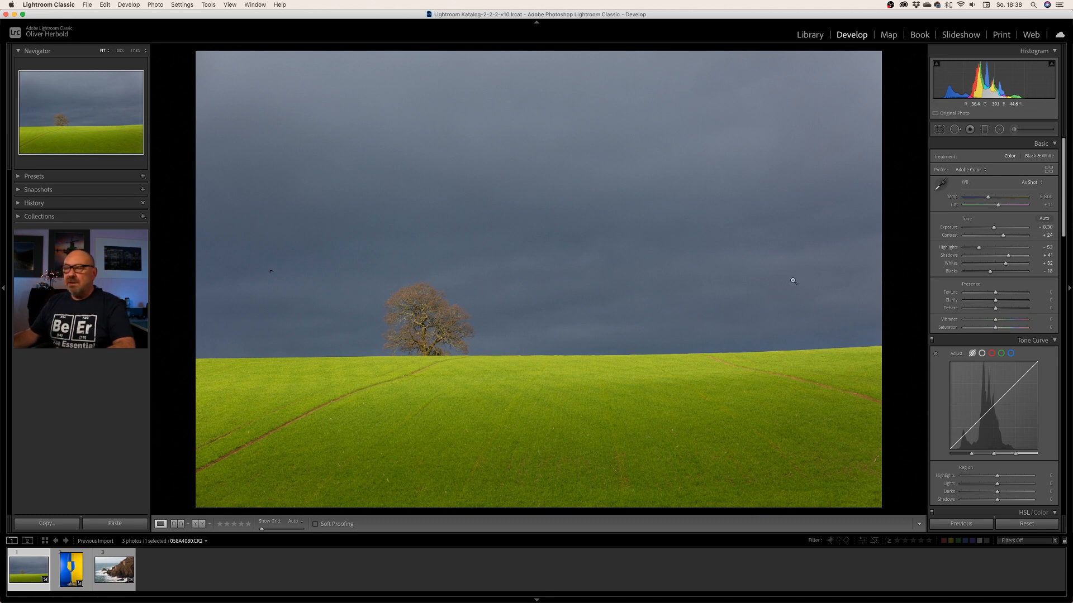
# Step: Start a graduated filter from sky to horizon and show its mask overlay
pyautogui.click(984, 130)
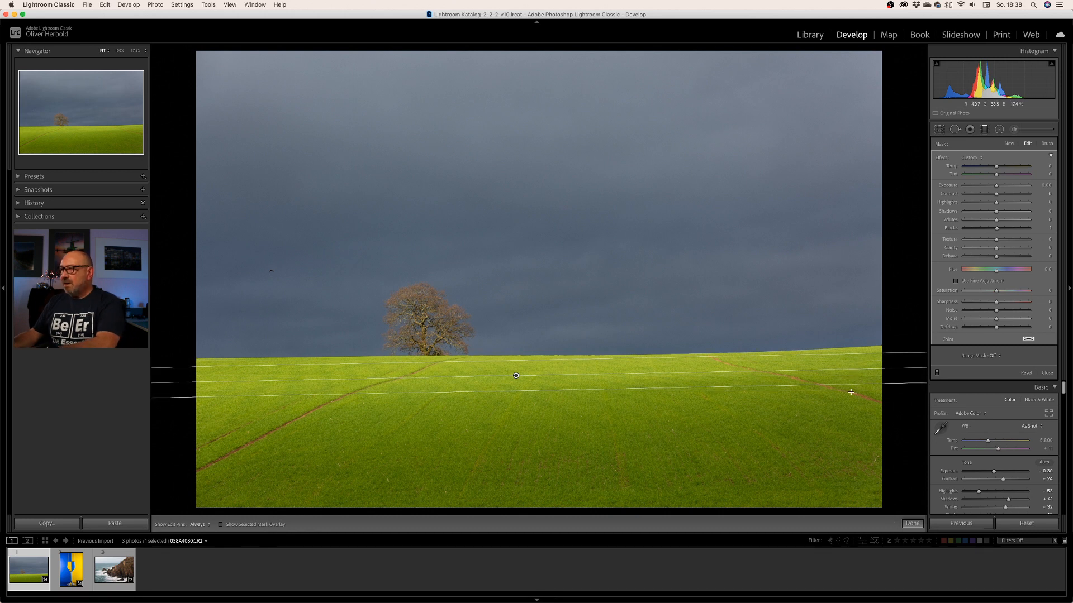
pyautogui.click(222, 524)
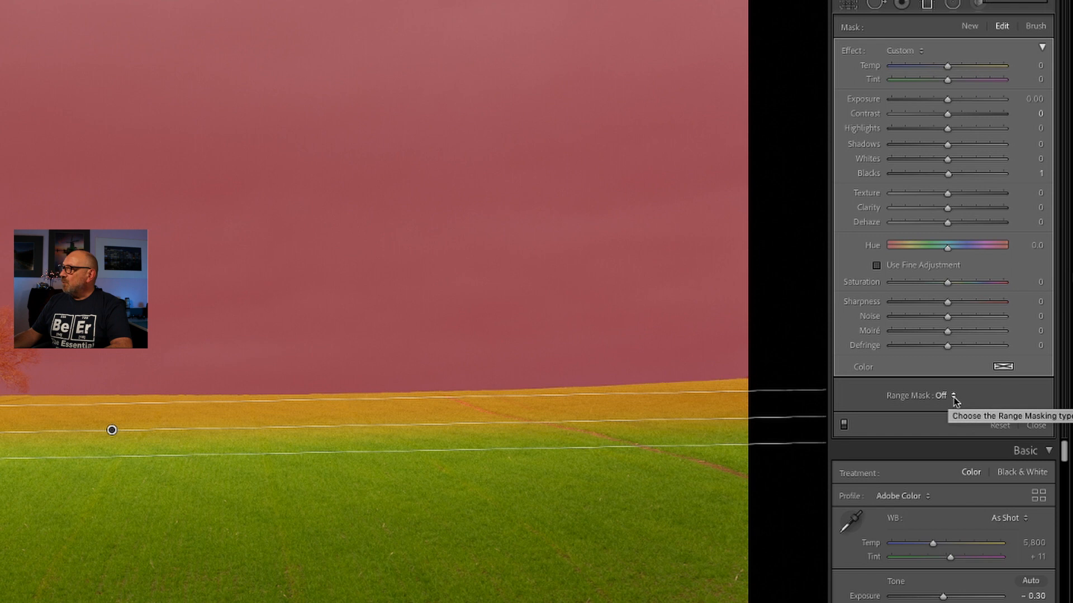
# Step: Reveal the Range Mask choices (Off, Color, Luminance) for the sky gradient
pyautogui.click(948, 395)
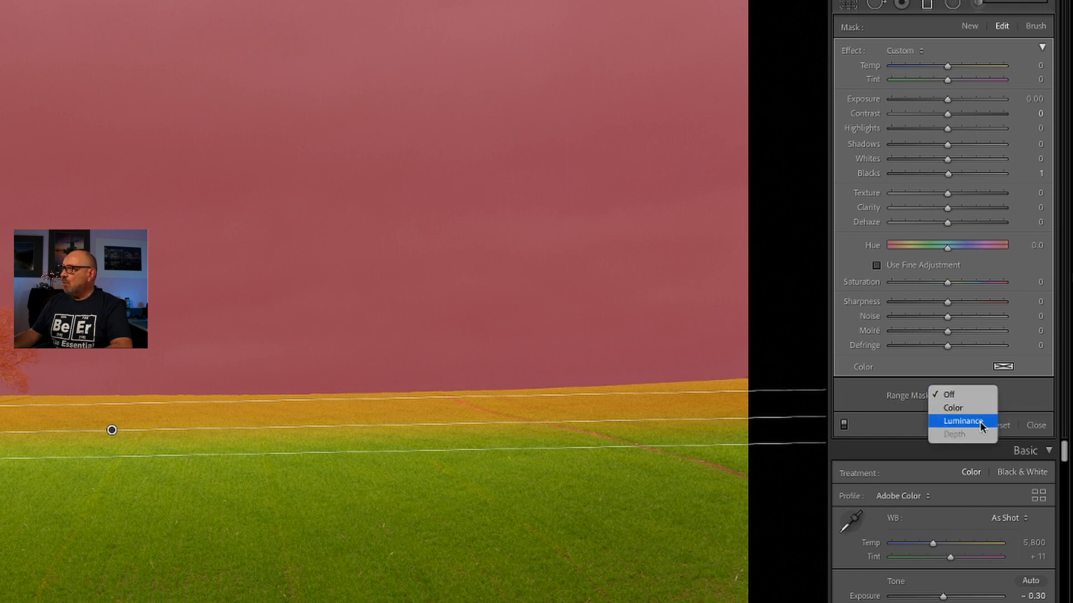
pyautogui.moveTo(980, 441)
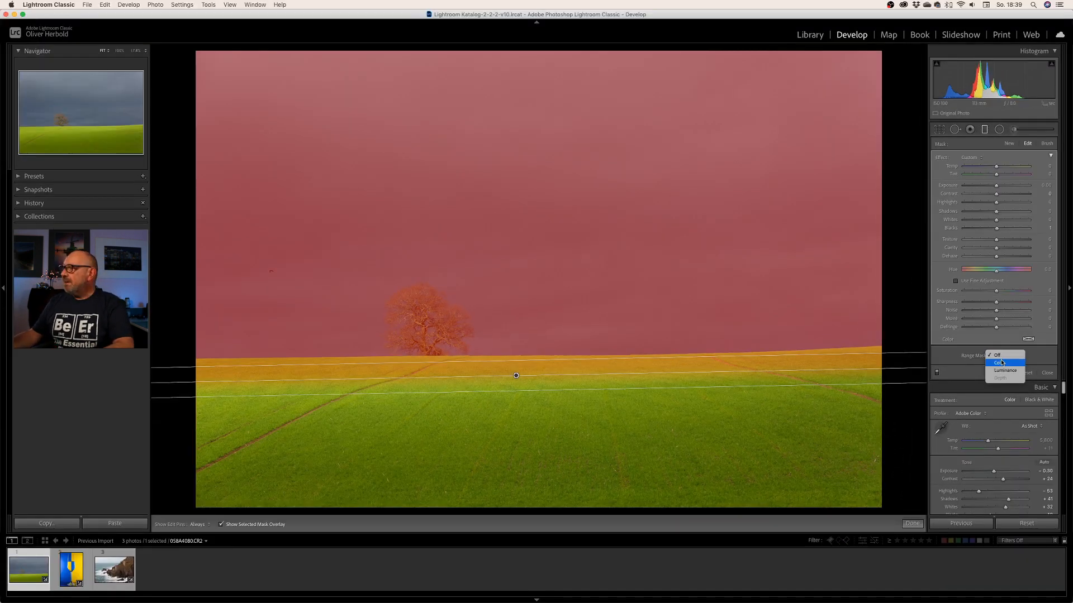
# Step: Switch the gradient to a Luminance range mask and test the lower brightness limit, returning it to zero
pyautogui.click(1004, 371)
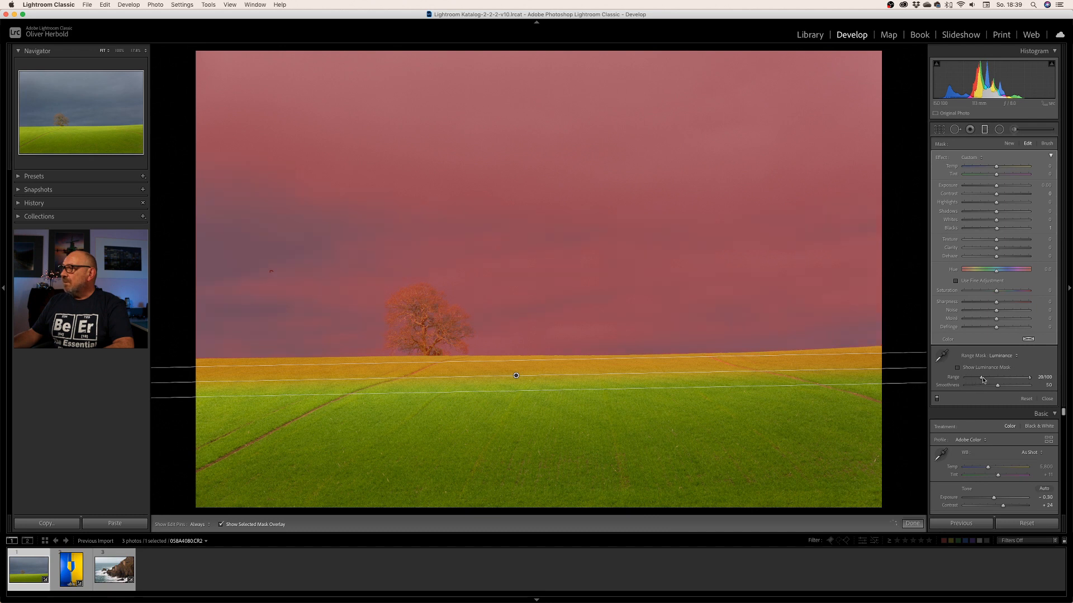
pyautogui.moveTo(979, 377); pyautogui.dragTo(1028, 376)
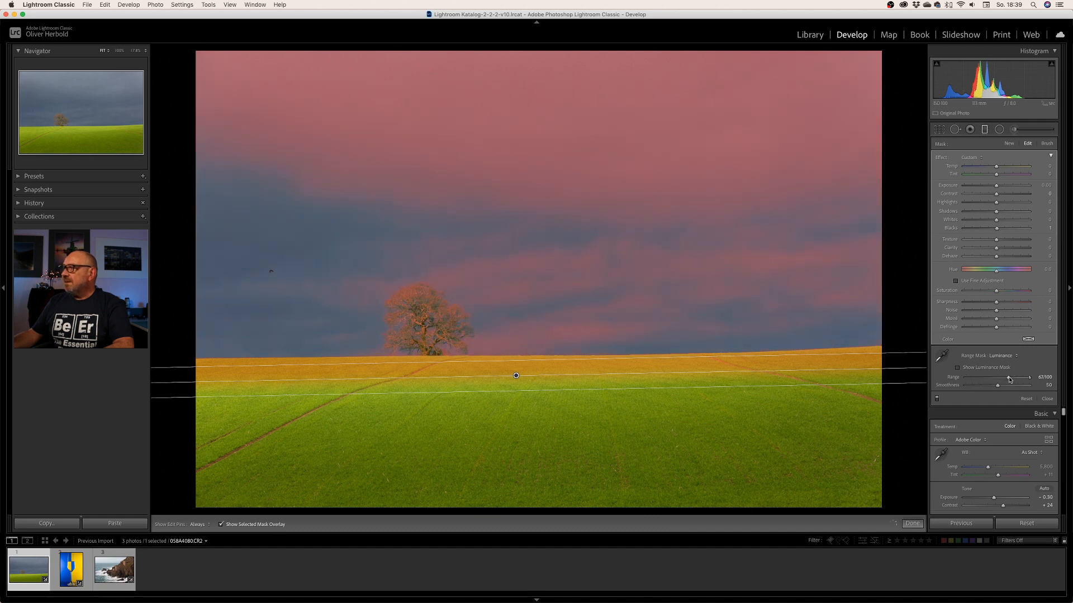
pyautogui.moveTo(1013, 376); pyautogui.dragTo(1026, 376)
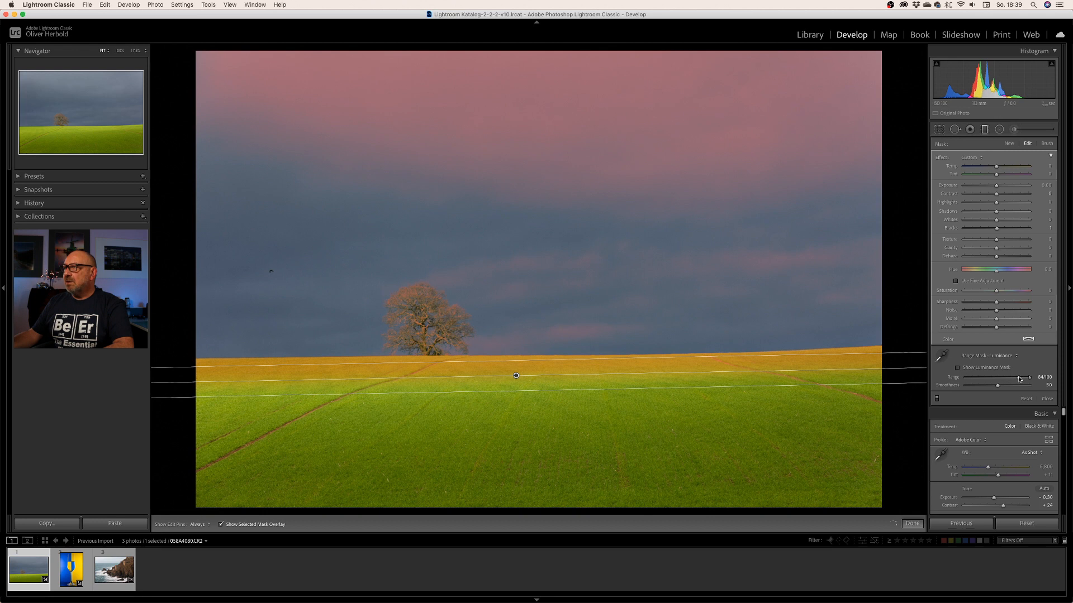
pyautogui.moveTo(1028, 376); pyautogui.dragTo(989, 377)
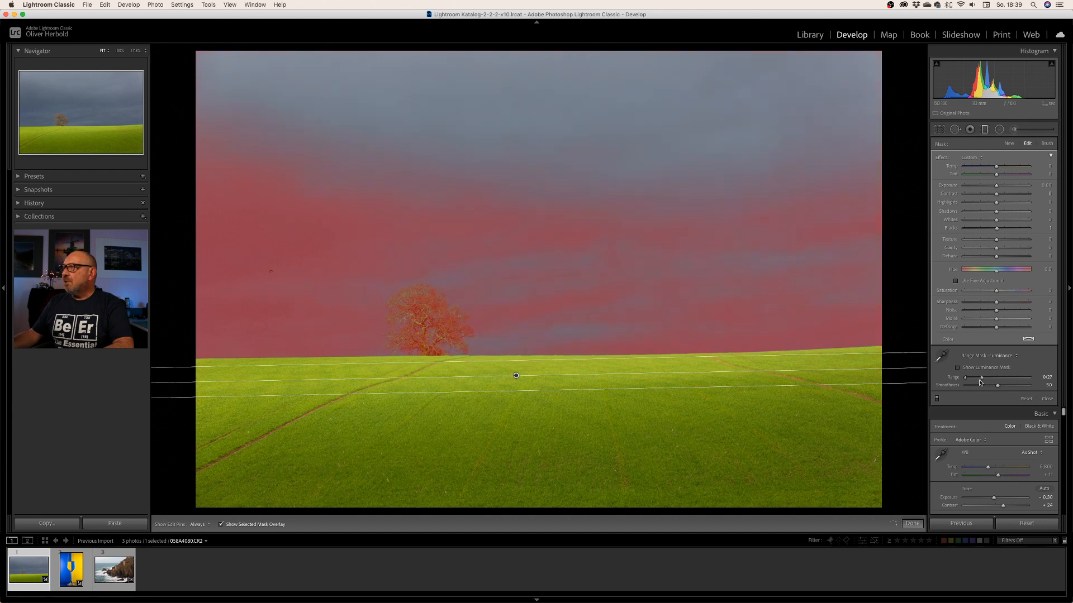
# Step: Tune the upper brightness limit so the mask covers sky and tree but excludes the bright field
pyautogui.moveTo(982, 377); pyautogui.dragTo(1009, 377)
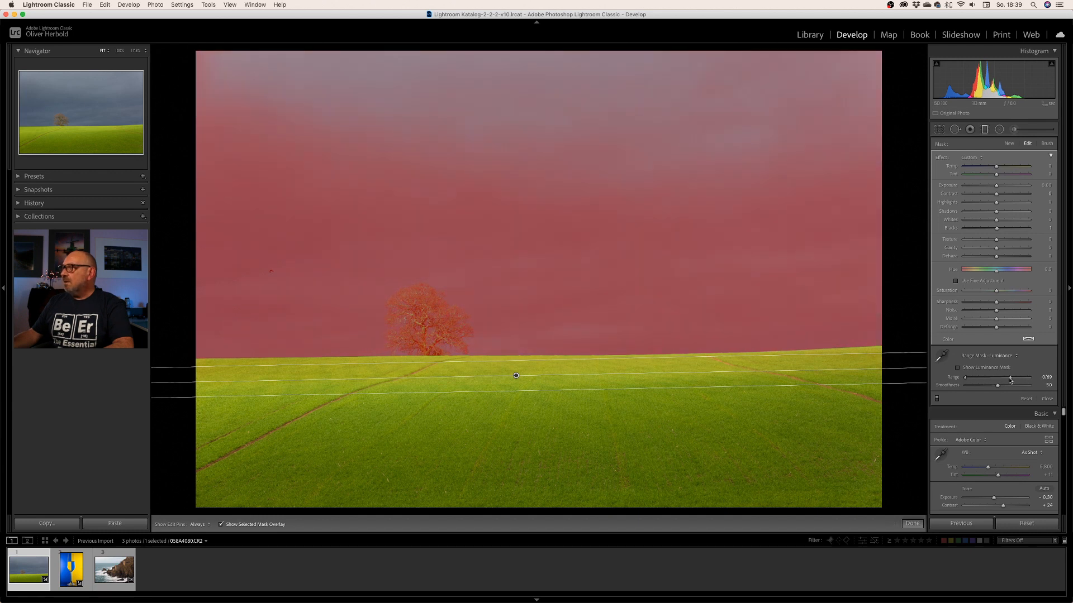
pyautogui.moveTo(995, 377); pyautogui.dragTo(1019, 377)
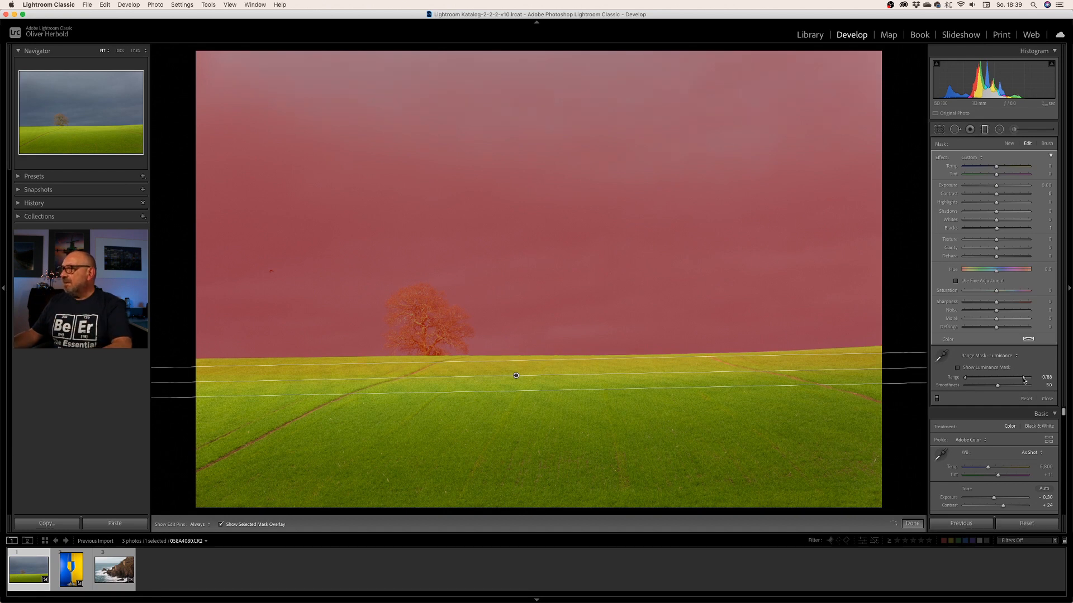
pyautogui.moveTo(1025, 377); pyautogui.dragTo(1044, 376)
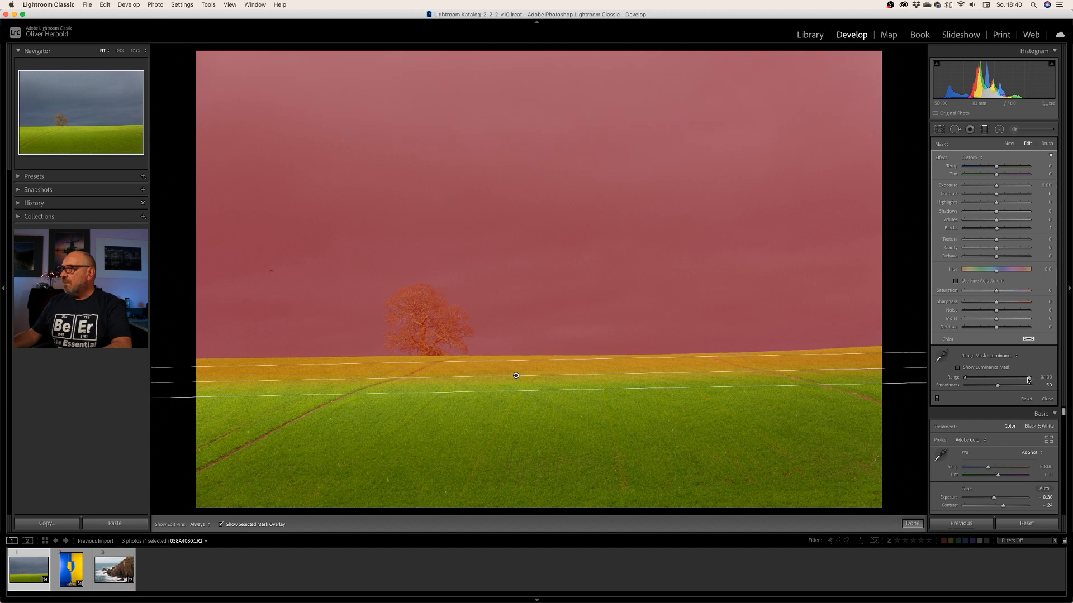
pyautogui.moveTo(1028, 377); pyautogui.dragTo(1016, 377)
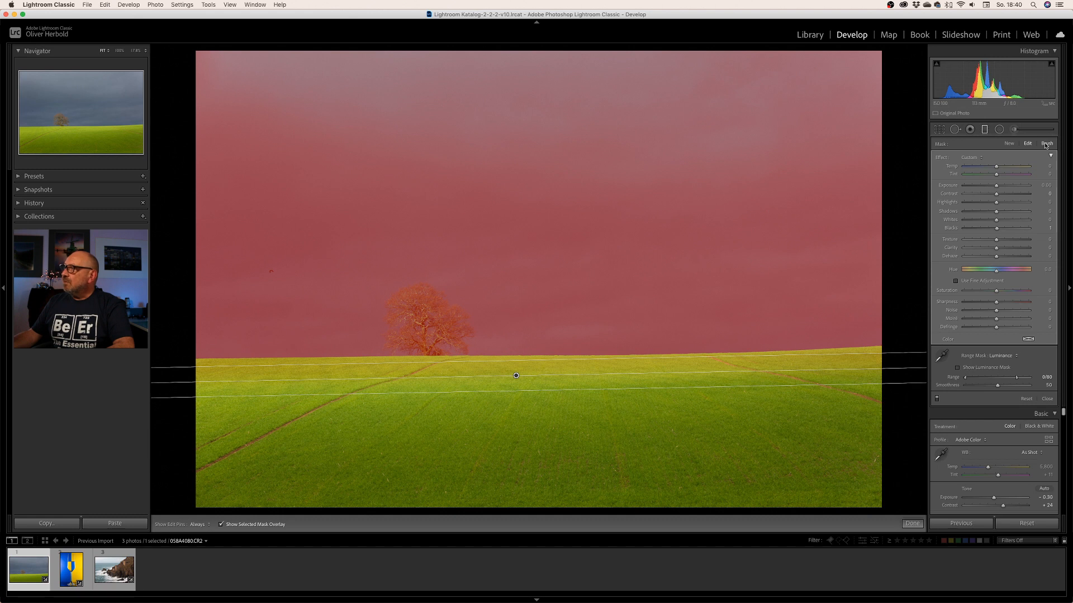
# Step: Switch to brush refinement in Erase mode and paint the gradient mask off the lone tree
pyautogui.click(1047, 144)
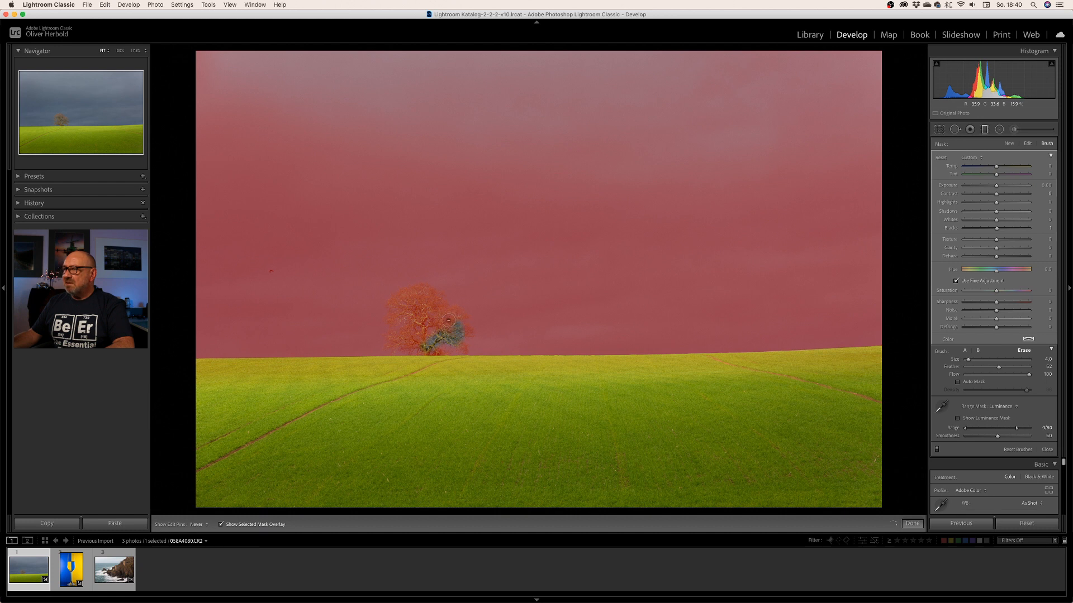
pyautogui.moveTo(448, 319); pyautogui.dragTo(407, 325)
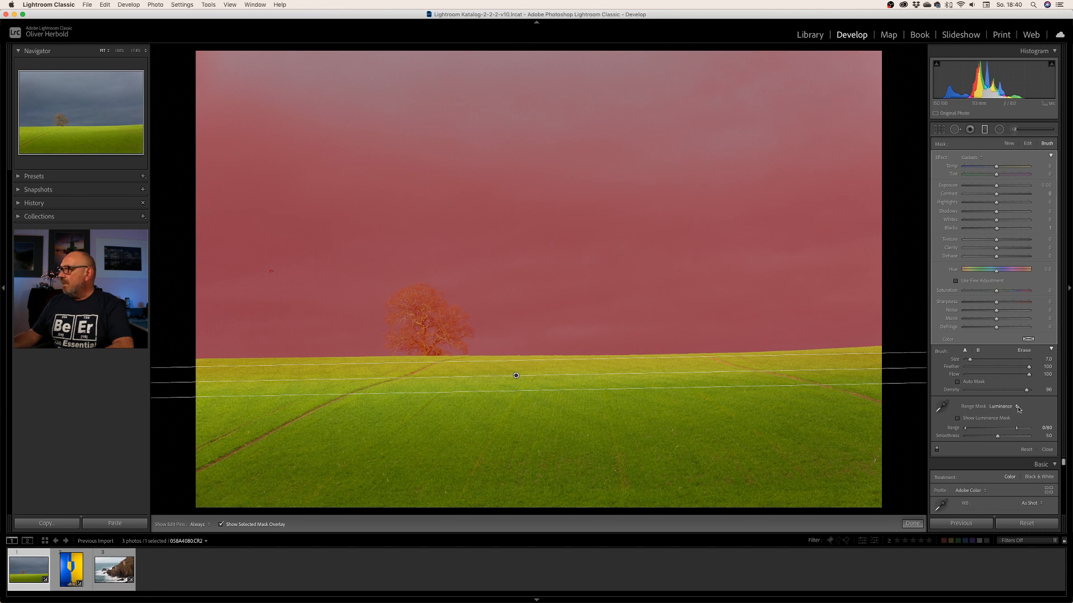
# Step: Choose a Color range mask for the sky gradient and toggle the mask overlay display
pyautogui.click(1000, 407)
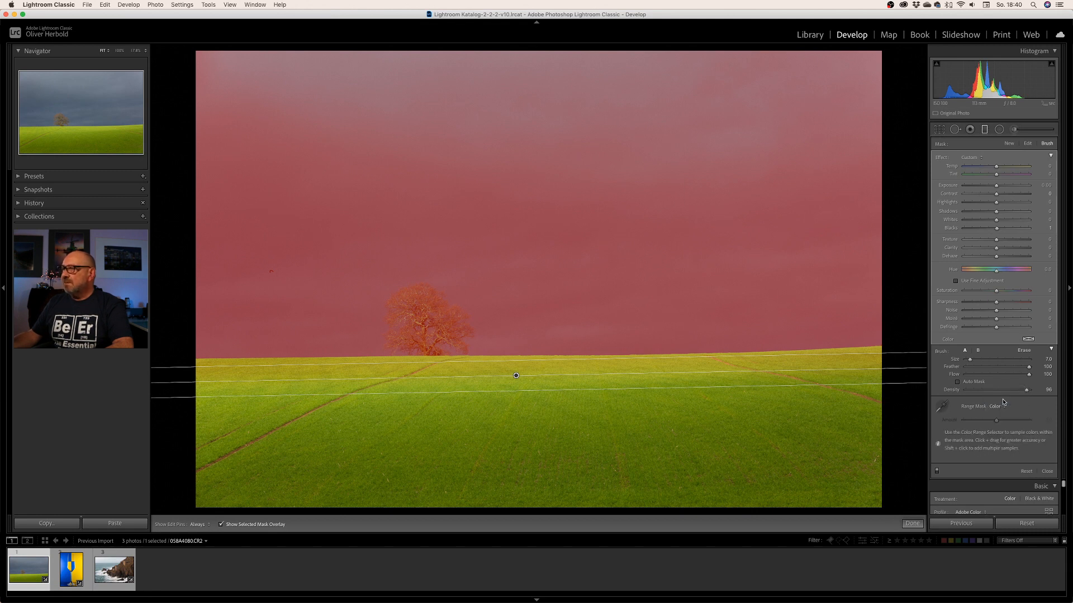
pyautogui.click(221, 524)
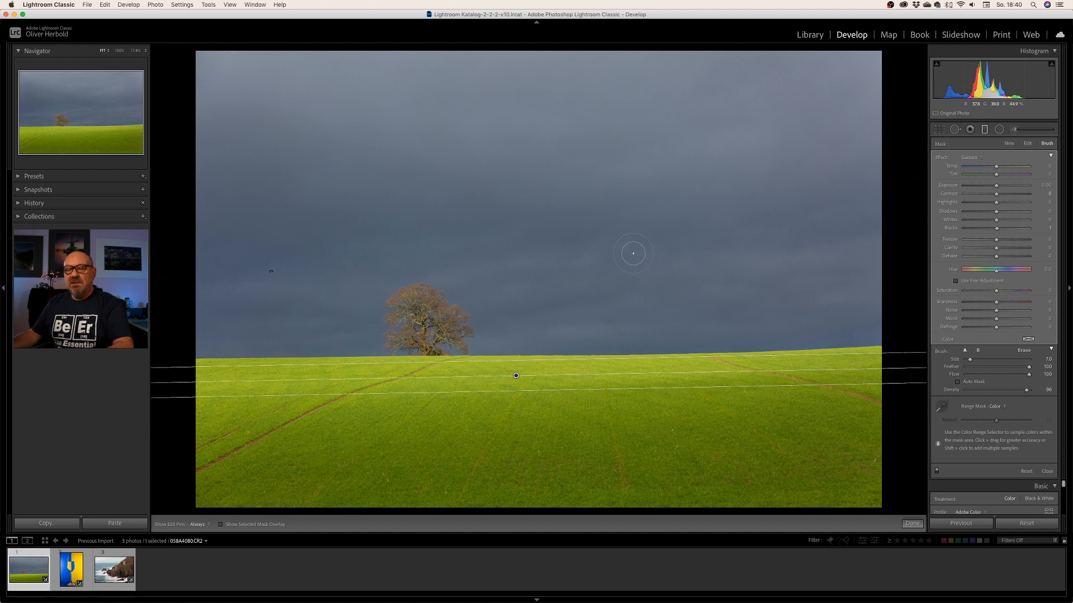
pyautogui.moveTo(705, 317)
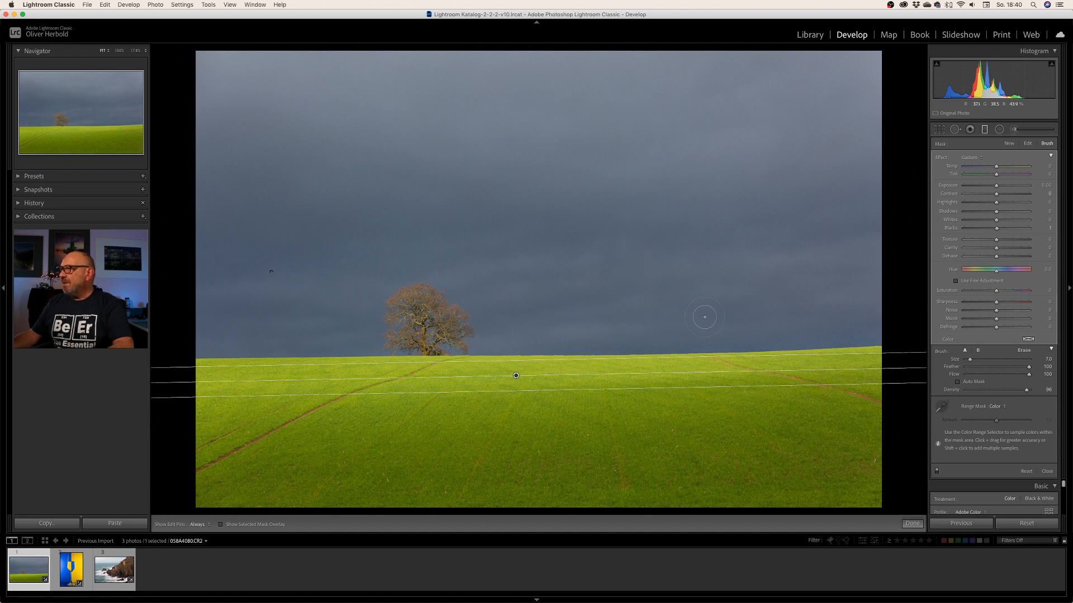
pyautogui.click(221, 524)
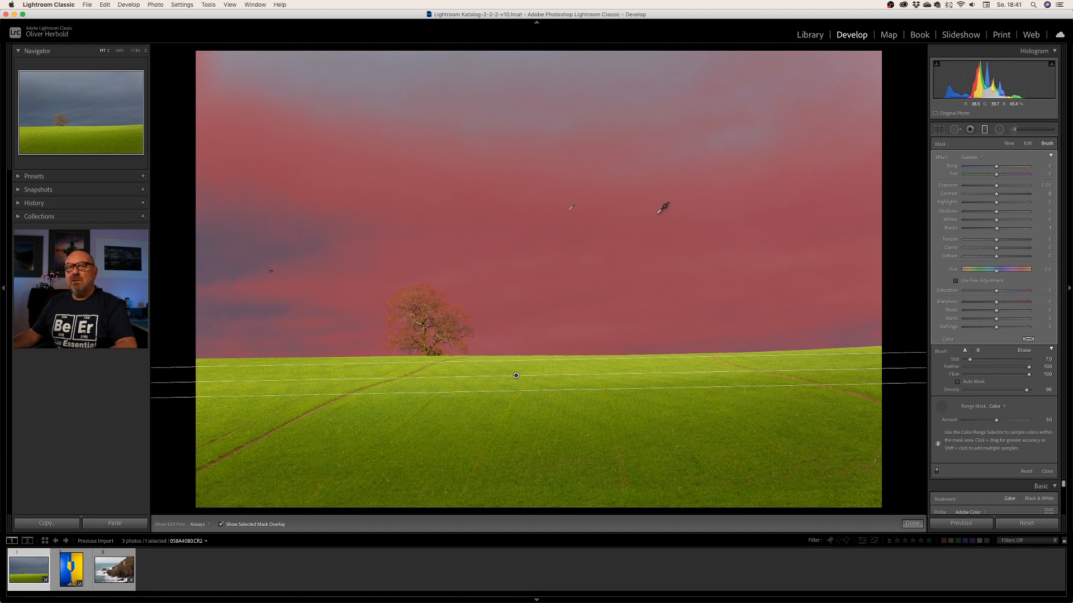
pyautogui.moveTo(547, 88)
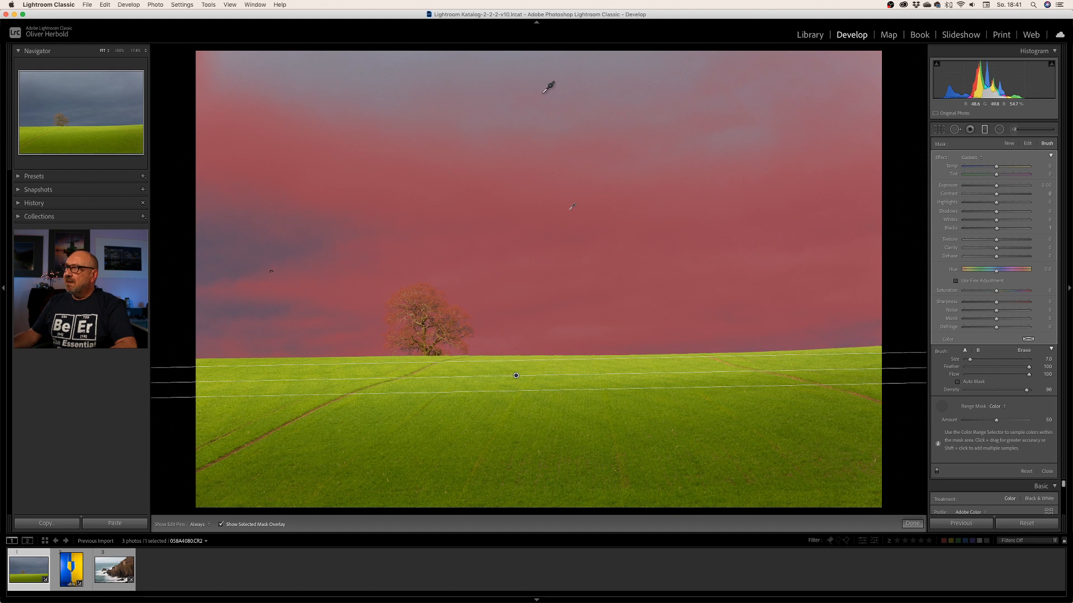
pyautogui.moveTo(526, 68)
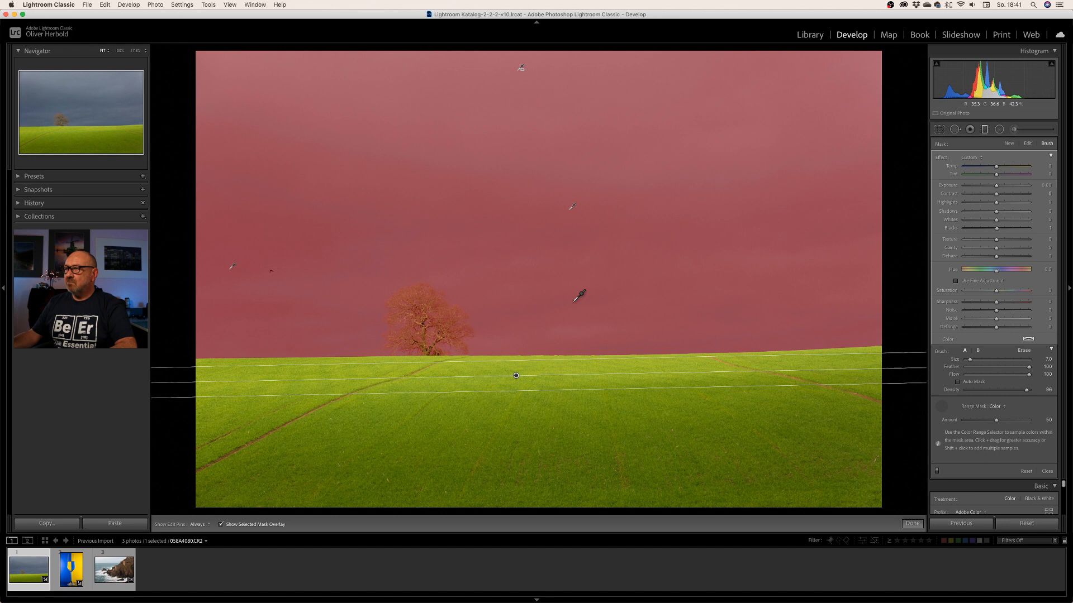
pyautogui.moveTo(452, 322)
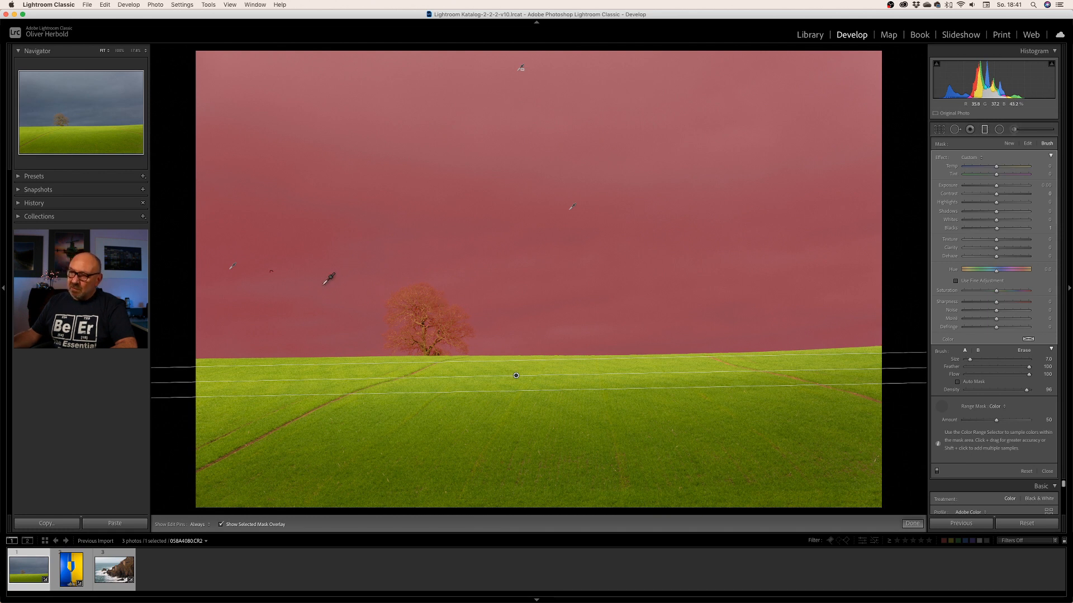
pyautogui.moveTo(581, 273)
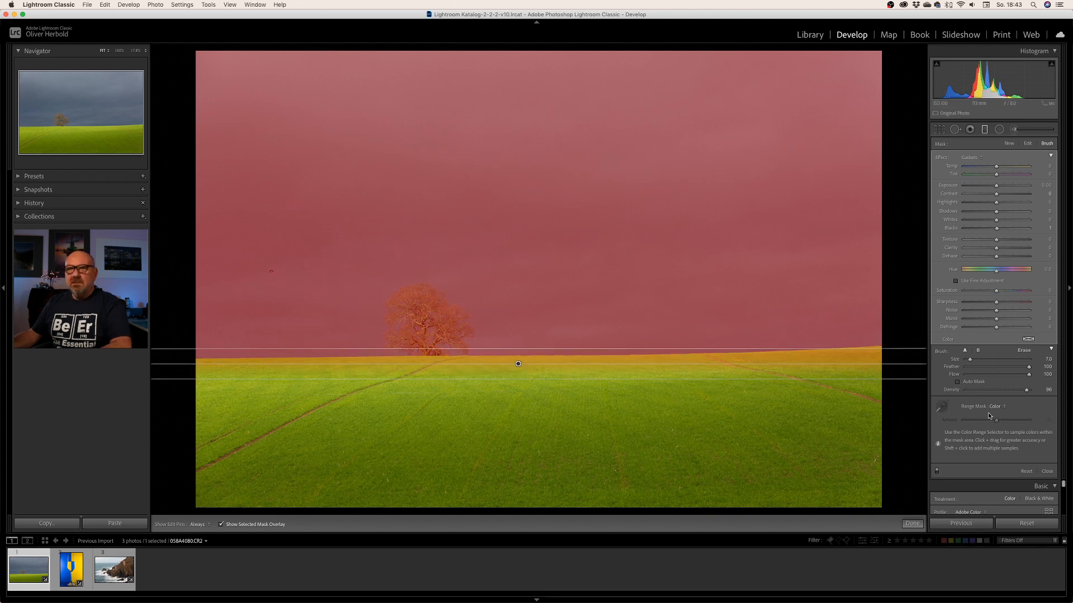
pyautogui.moveTo(632, 196)
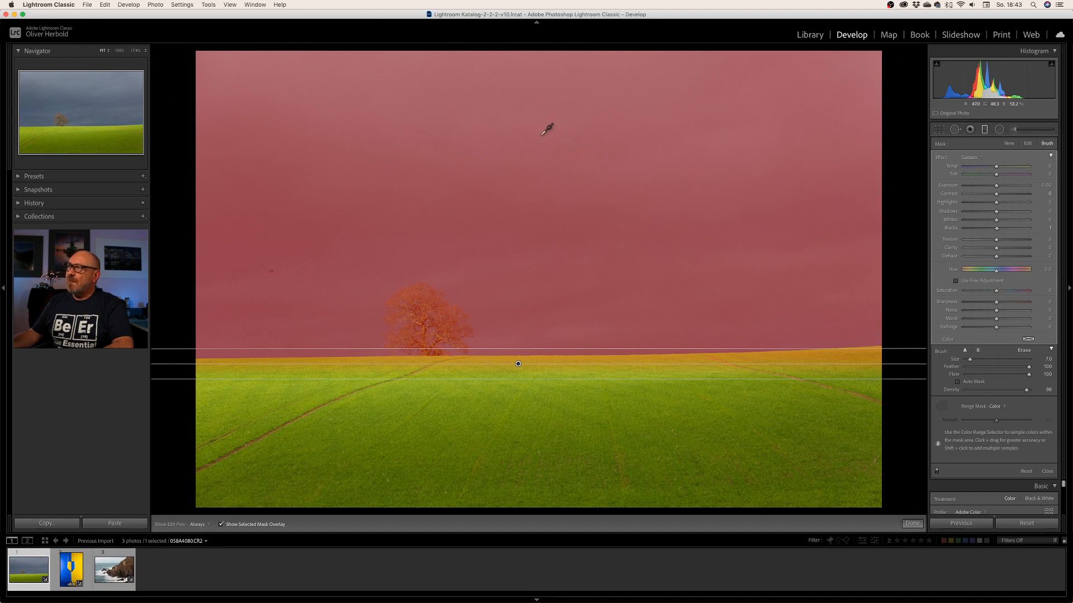
pyautogui.moveTo(525, 58)
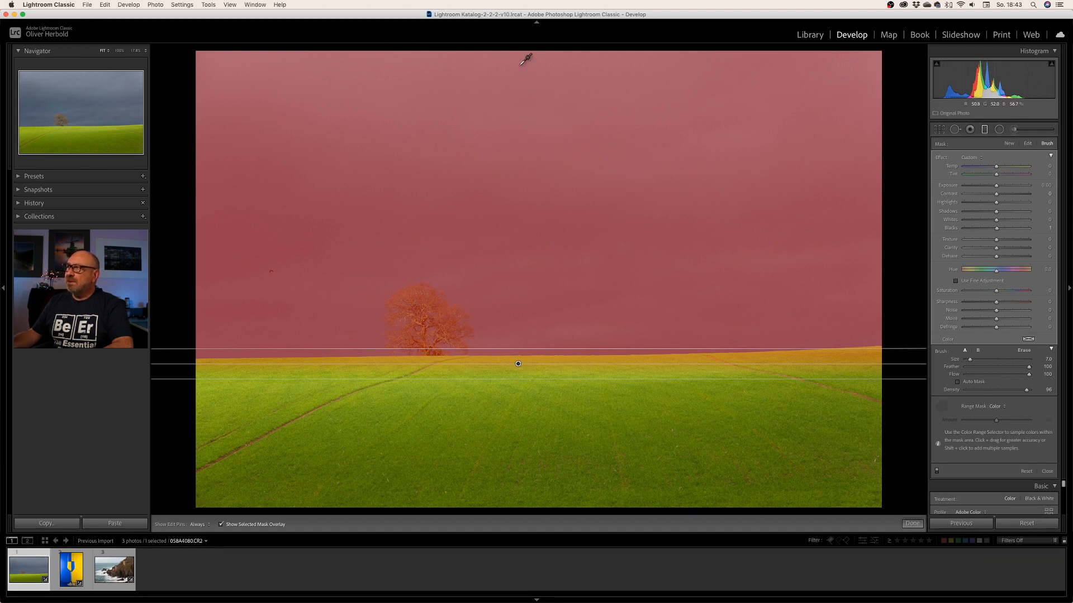
# Step: Sample the sky with the eyedropper and tune Amount until the whole sky is covered
pyautogui.moveTo(526, 65); pyautogui.dragTo(693, 332)
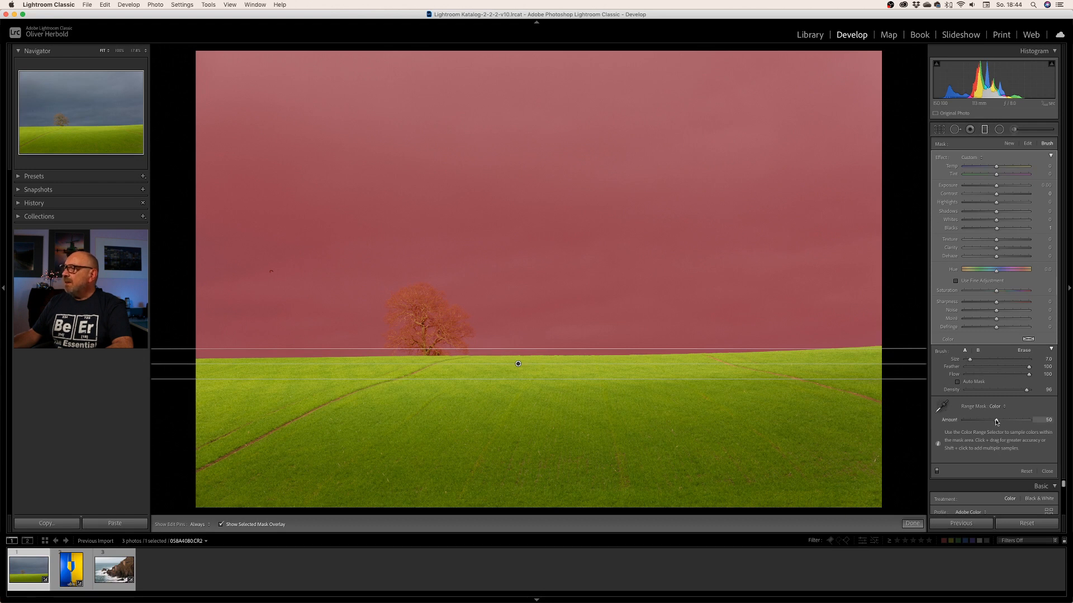
pyautogui.moveTo(995, 421); pyautogui.dragTo(986, 421)
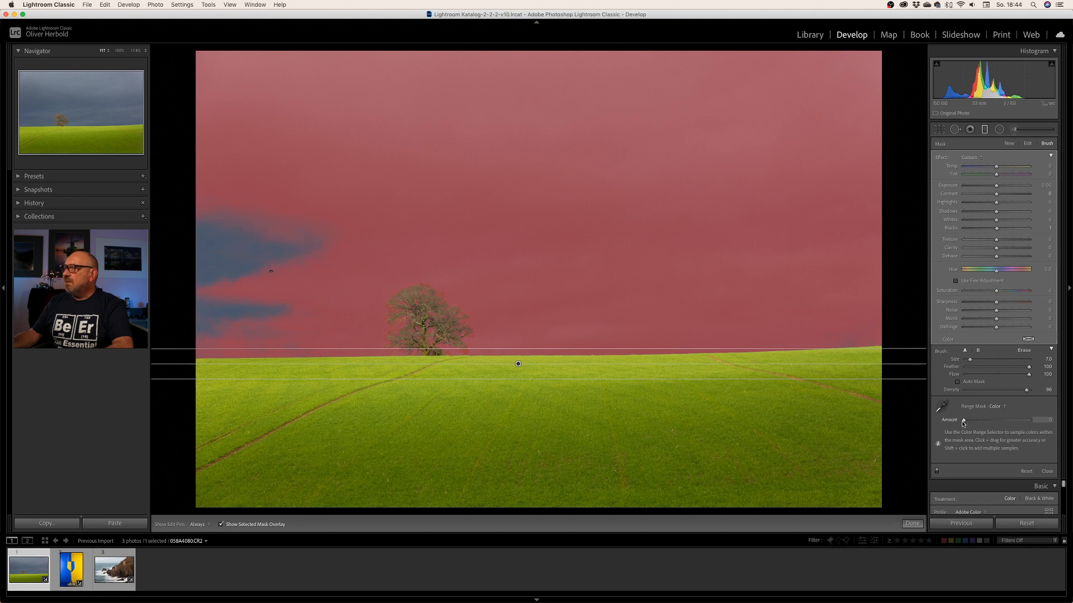
pyautogui.moveTo(962, 420); pyautogui.dragTo(968, 420)
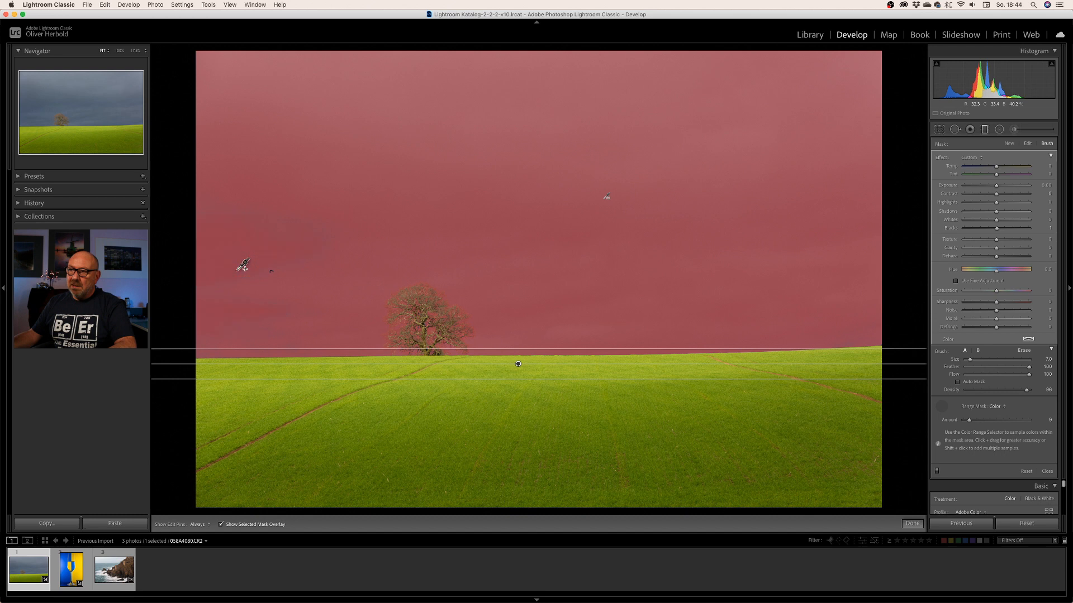
pyautogui.moveTo(565, 342)
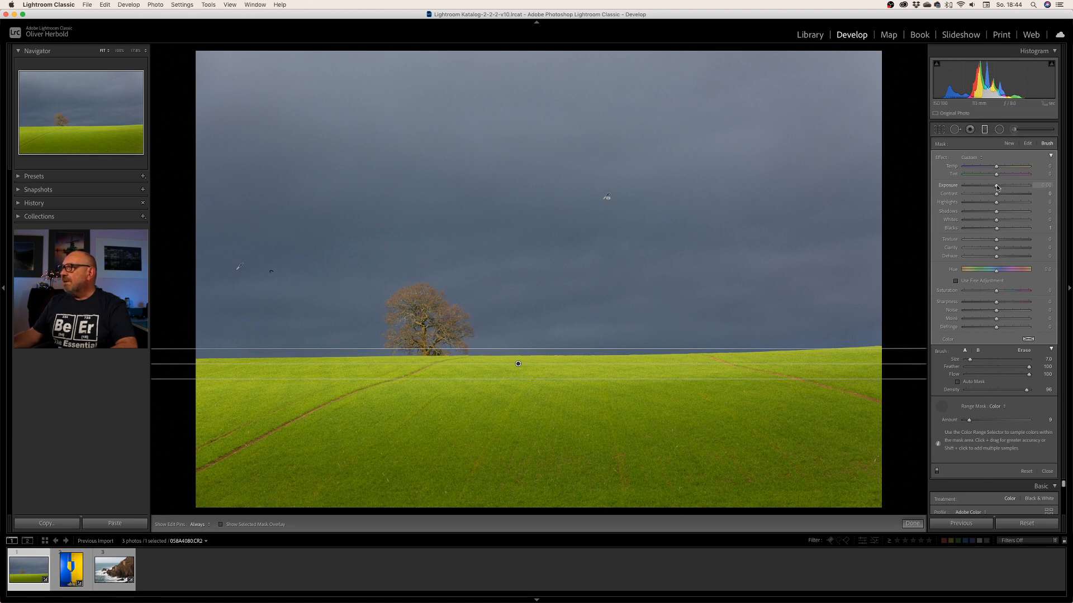
# Step: Lower the sky's exposure and blacks, raise contrast and clarity, reduce texture, then start a radial filter
pyautogui.moveTo(1006, 186); pyautogui.dragTo(996, 185)
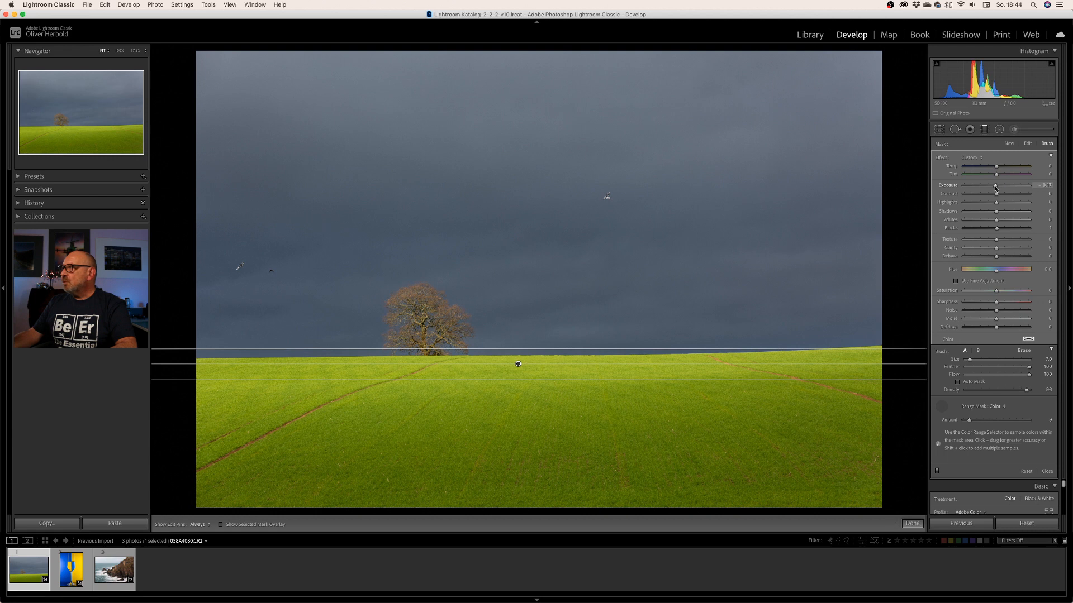
pyautogui.moveTo(996, 193); pyautogui.dragTo(1004, 193)
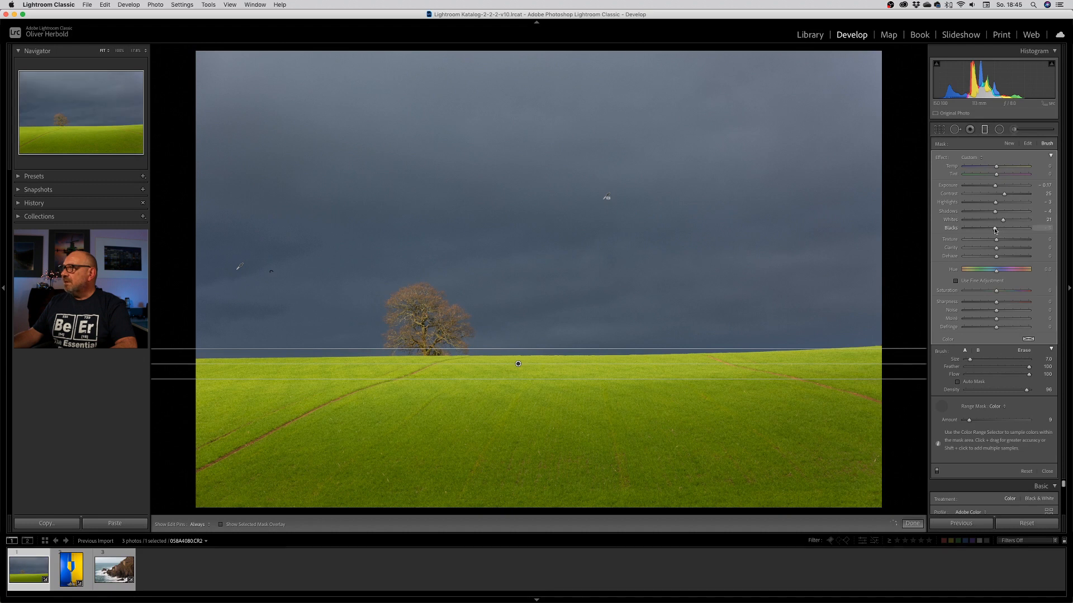
pyautogui.moveTo(1003, 228); pyautogui.dragTo(989, 228)
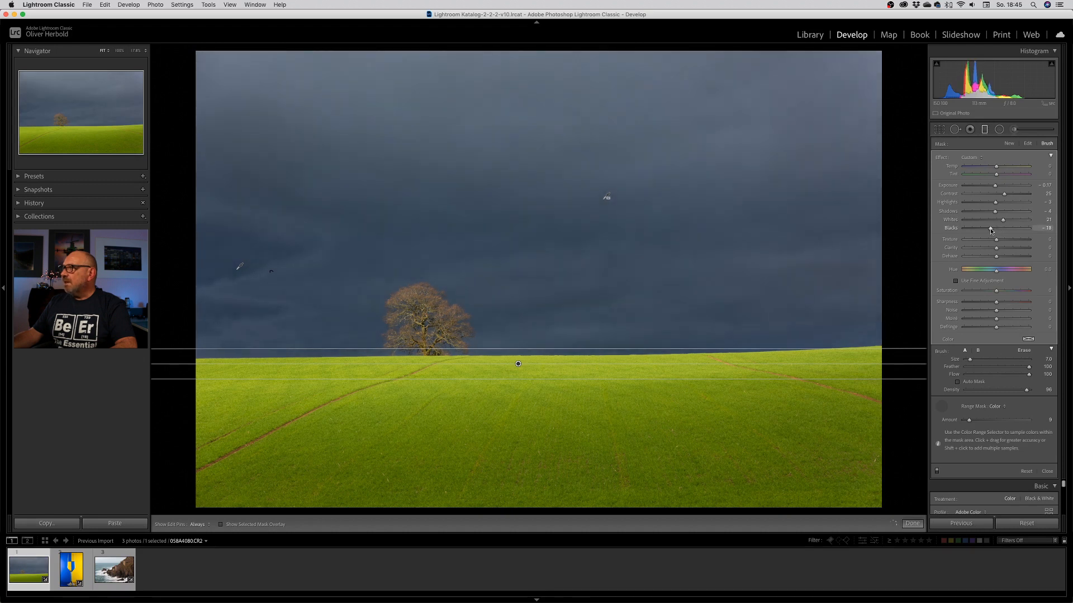
pyautogui.moveTo(988, 228); pyautogui.dragTo(993, 228)
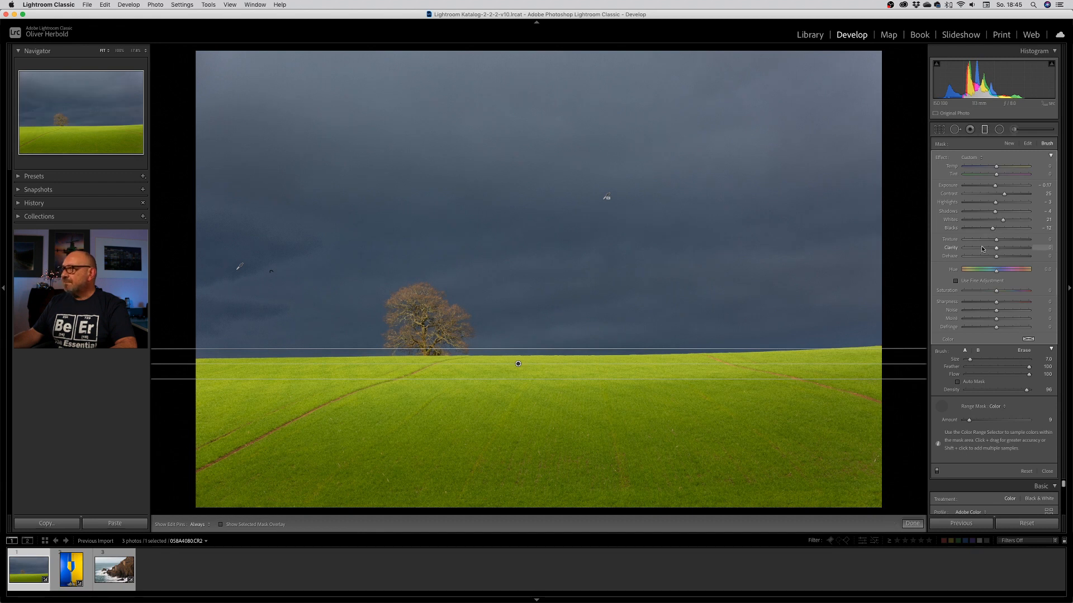
pyautogui.moveTo(996, 248); pyautogui.dragTo(992, 248)
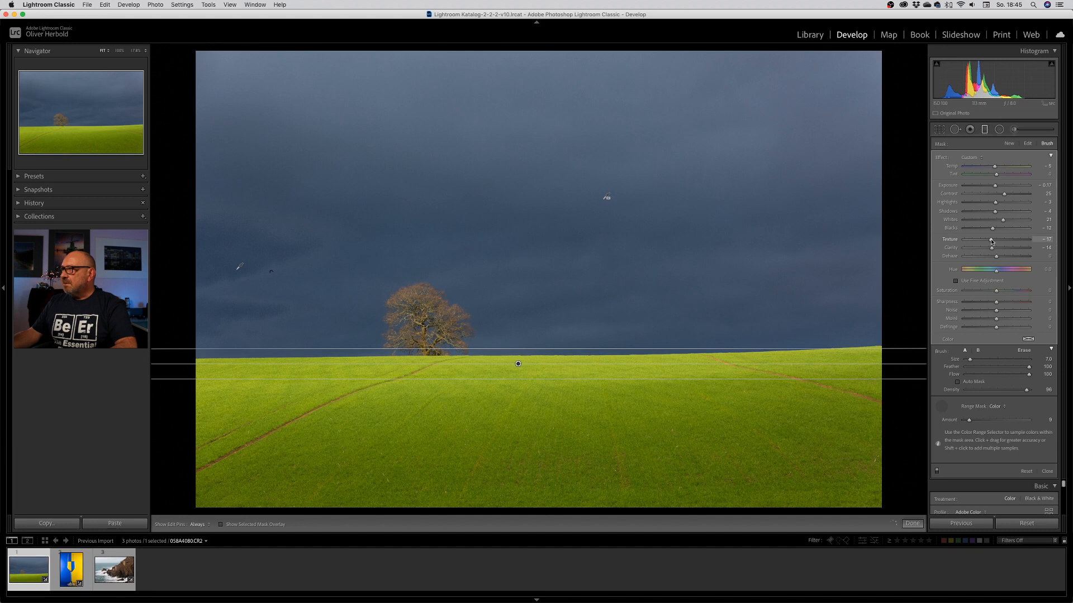
pyautogui.moveTo(1016, 239); pyautogui.dragTo(986, 239)
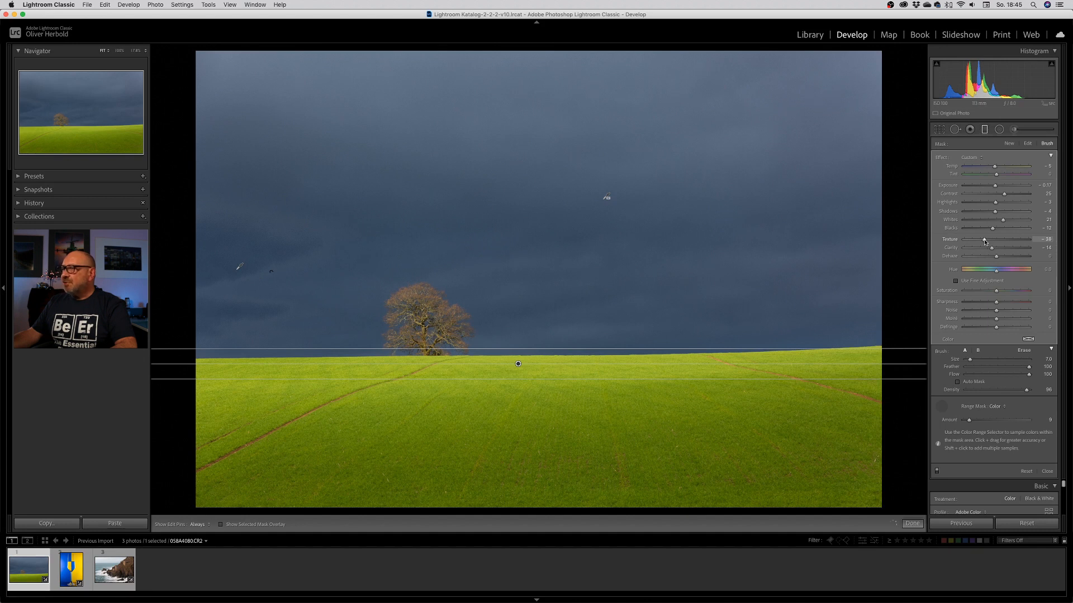
pyautogui.click(912, 523)
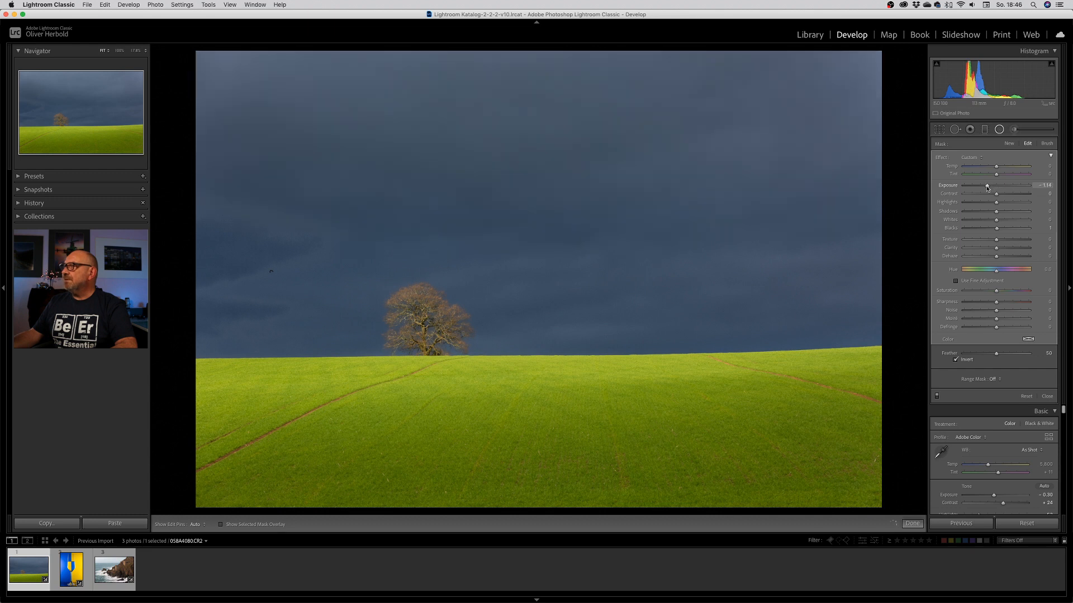
# Step: Set the inverted radial filter's Exposure to about -0.54, darkening the photo's outer areas
pyautogui.moveTo(979, 185); pyautogui.dragTo(991, 185)
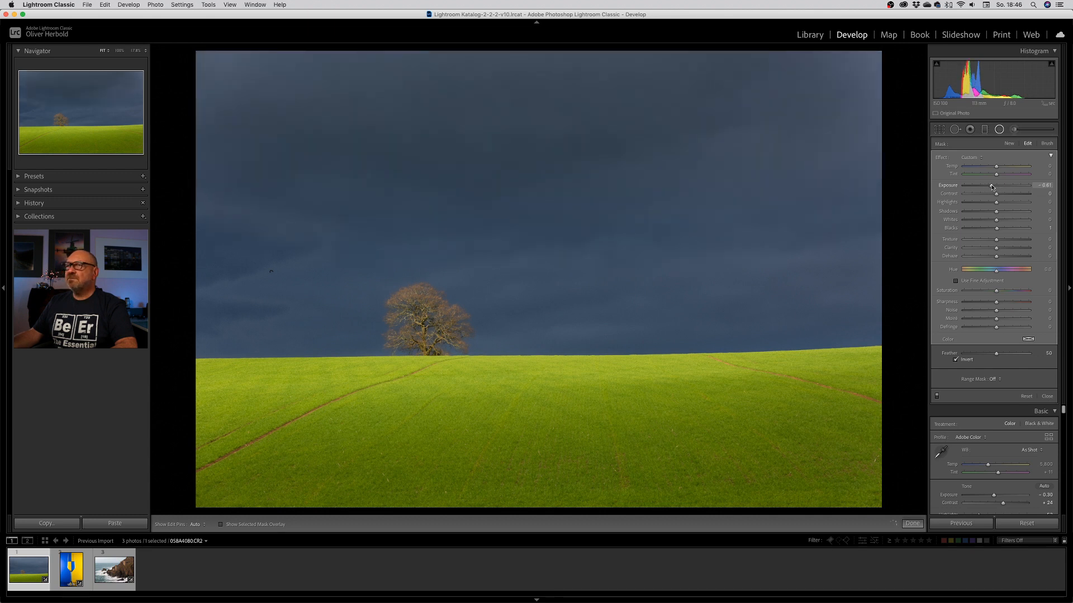
pyautogui.moveTo(996, 185); pyautogui.dragTo(993, 185)
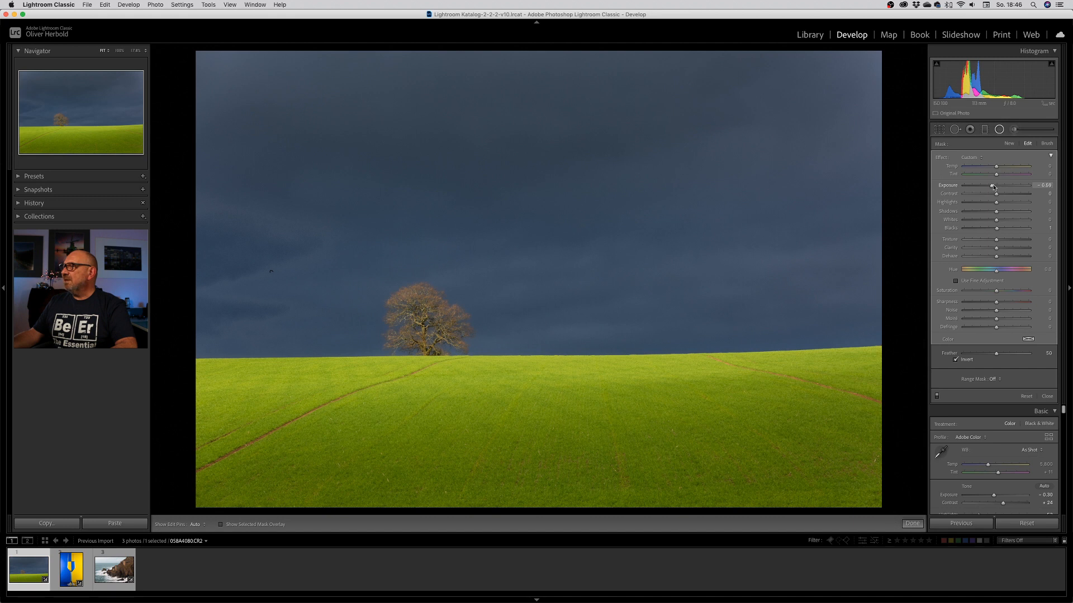
pyautogui.moveTo(990, 186); pyautogui.dragTo(994, 185)
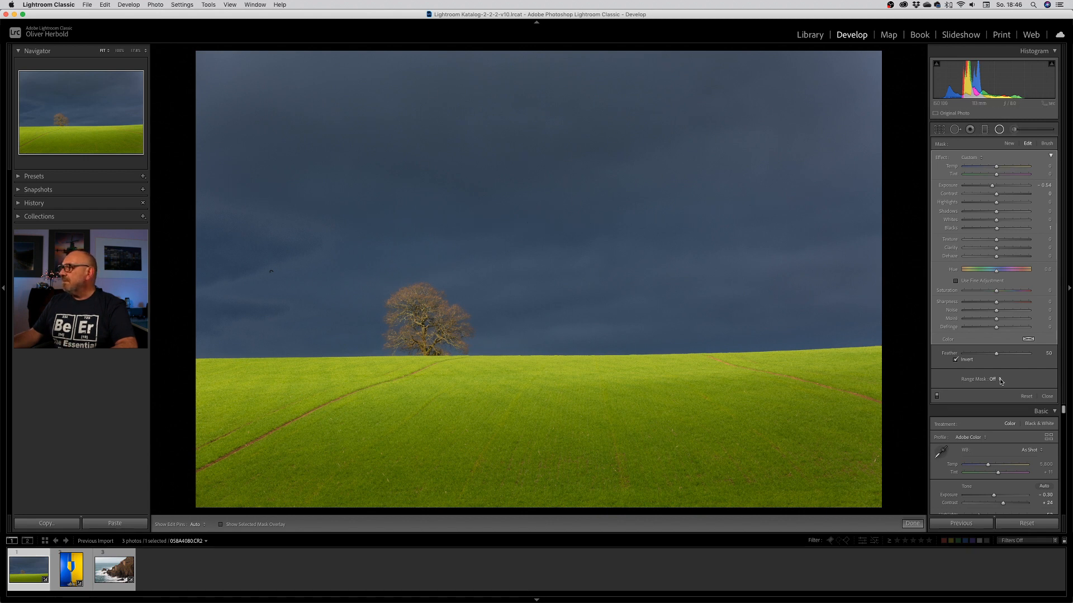
# Step: Limit the radial adjustment with a Luminance range mask narrowed to the bright sky with a softened transition
pyautogui.click(992, 379)
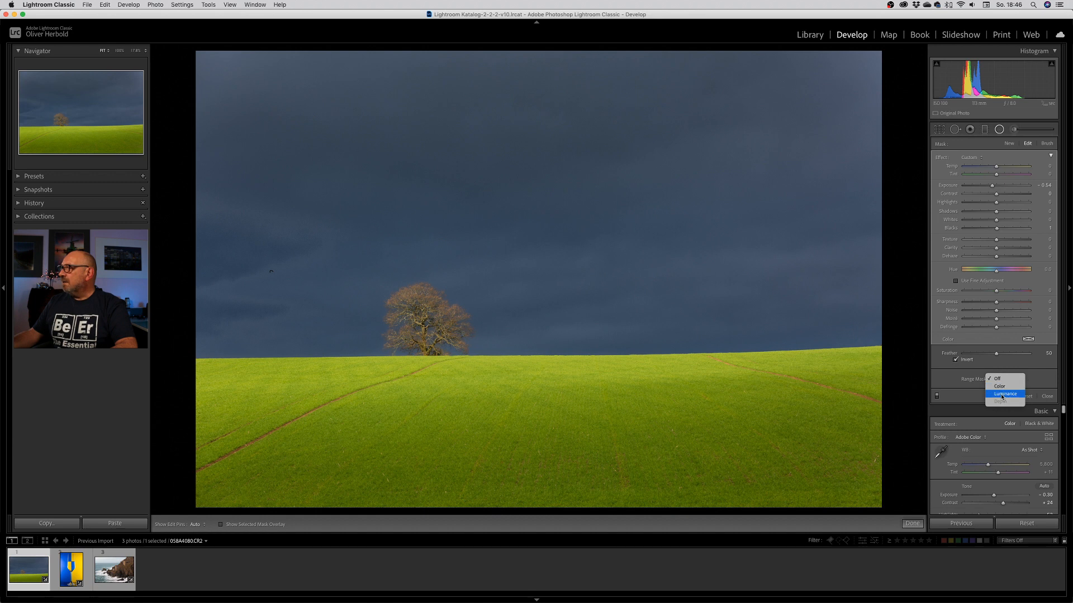
pyautogui.click(1004, 395)
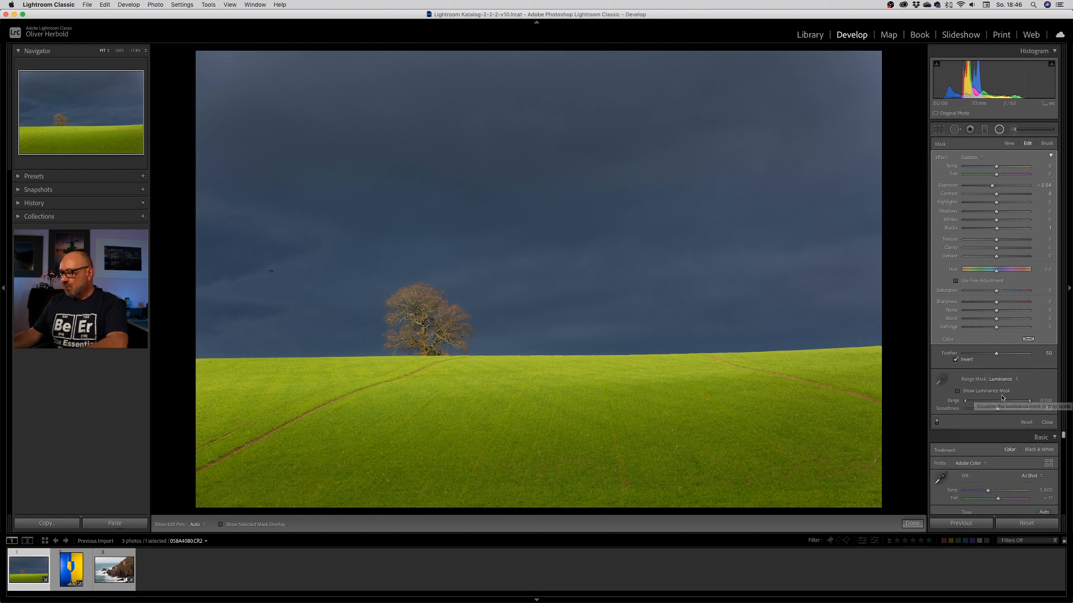
pyautogui.click(958, 391)
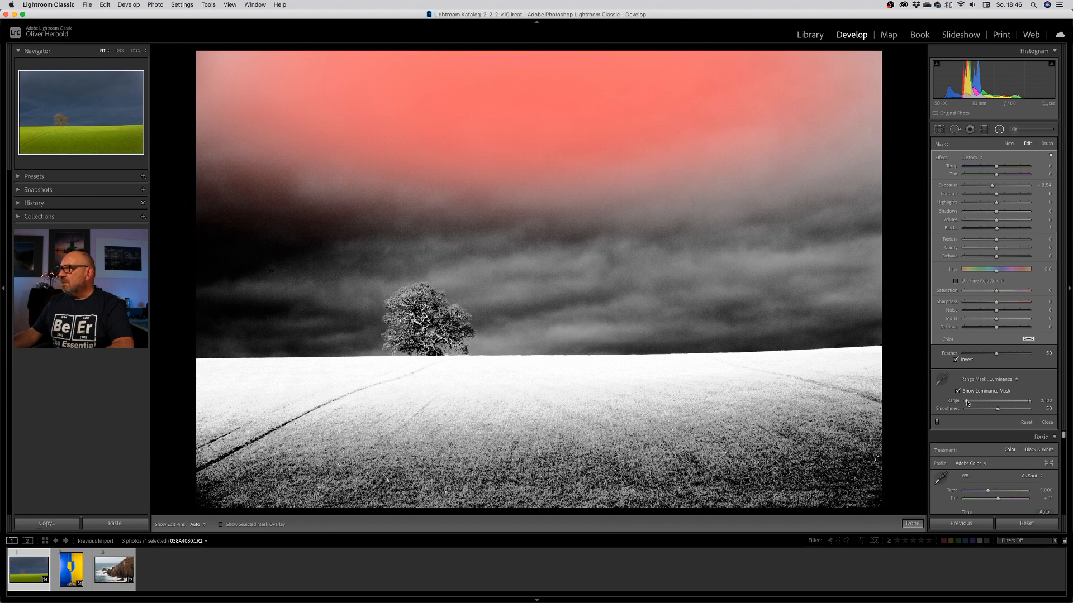
pyautogui.moveTo(995, 401); pyautogui.dragTo(1016, 401)
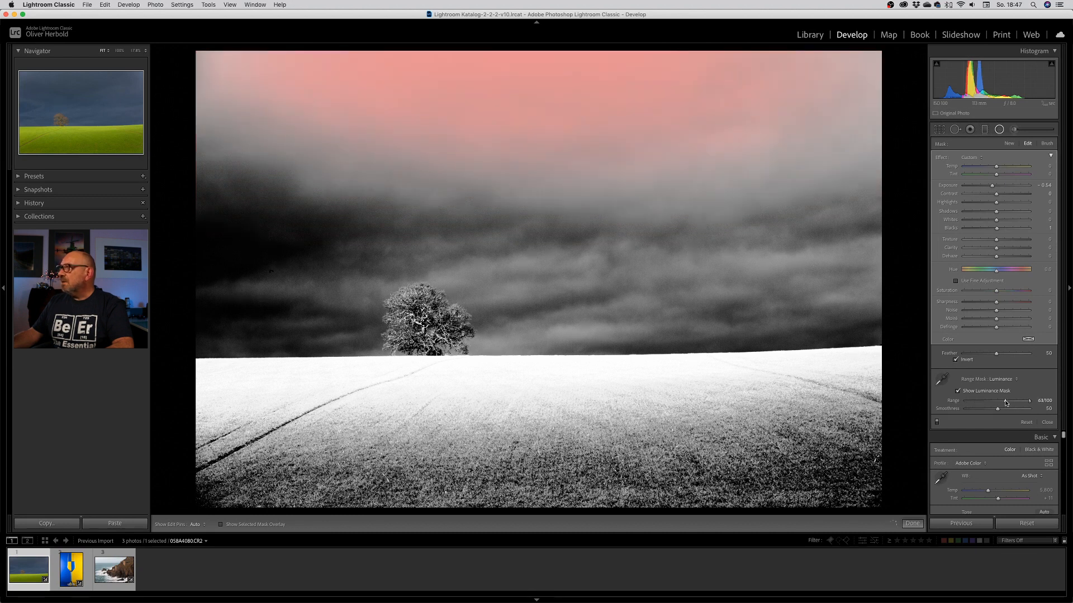
pyautogui.moveTo(998, 409); pyautogui.dragTo(992, 410)
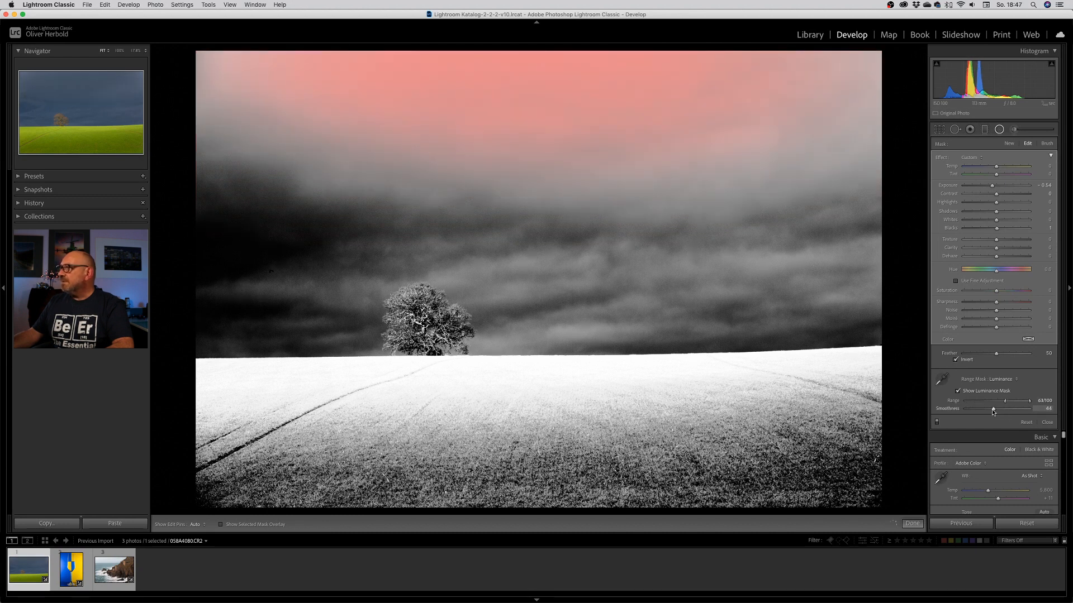
pyautogui.moveTo(992, 409); pyautogui.dragTo(990, 409)
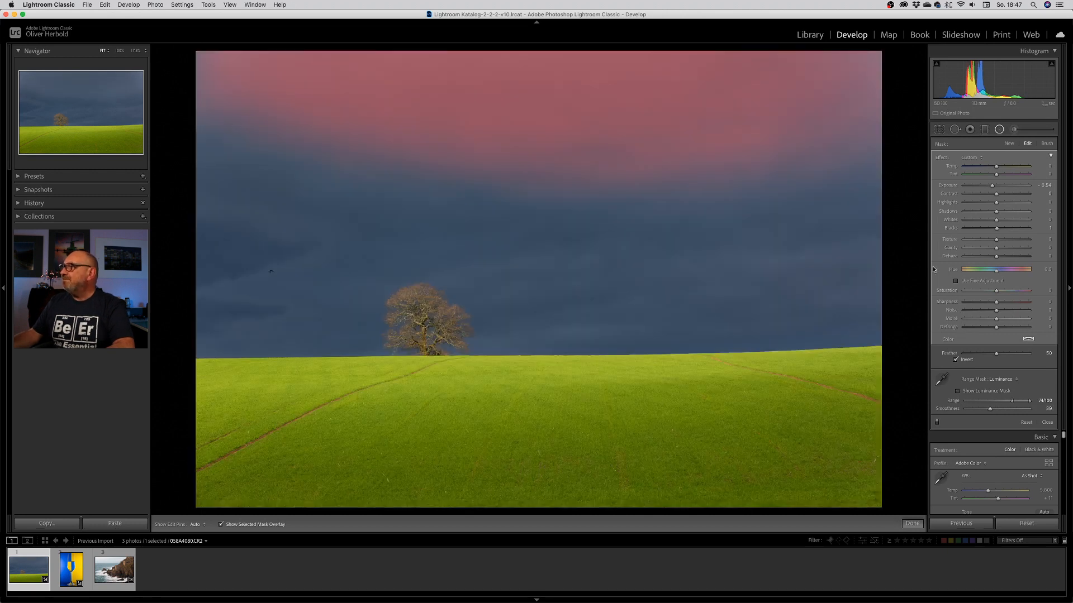
pyautogui.click(222, 524)
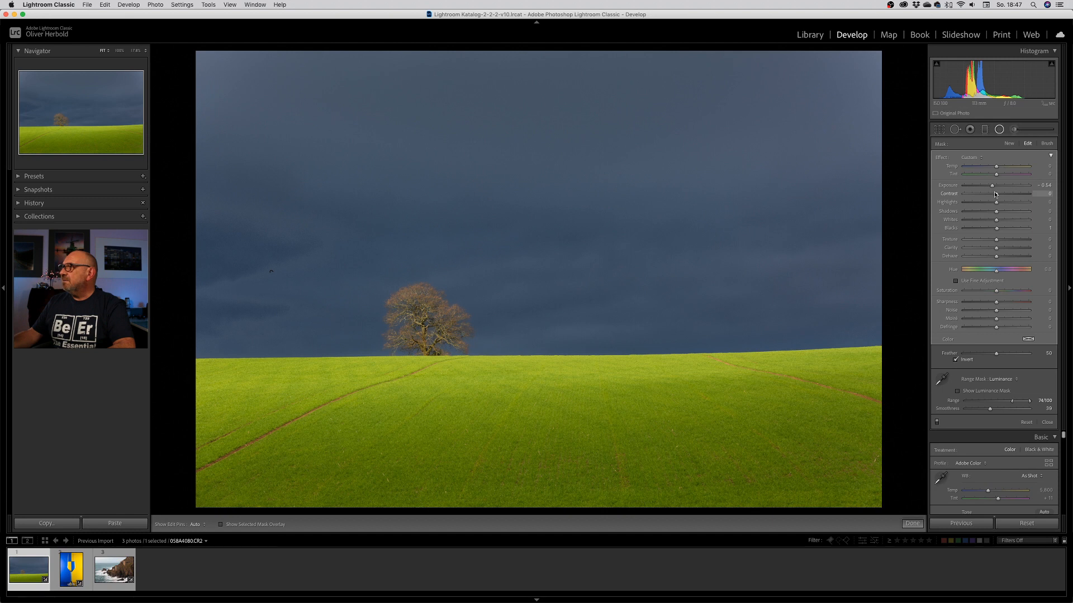
# Step: Add contrast and lower exposure further to darken the stormy sky
pyautogui.moveTo(995, 197); pyautogui.dragTo(1005, 197)
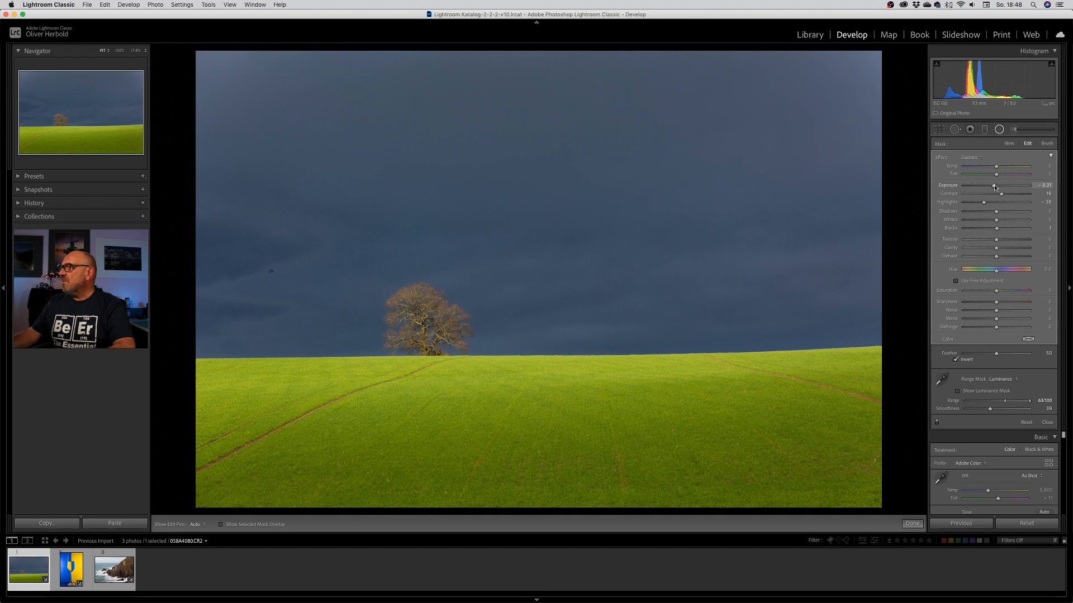
pyautogui.moveTo(996, 186); pyautogui.dragTo(992, 185)
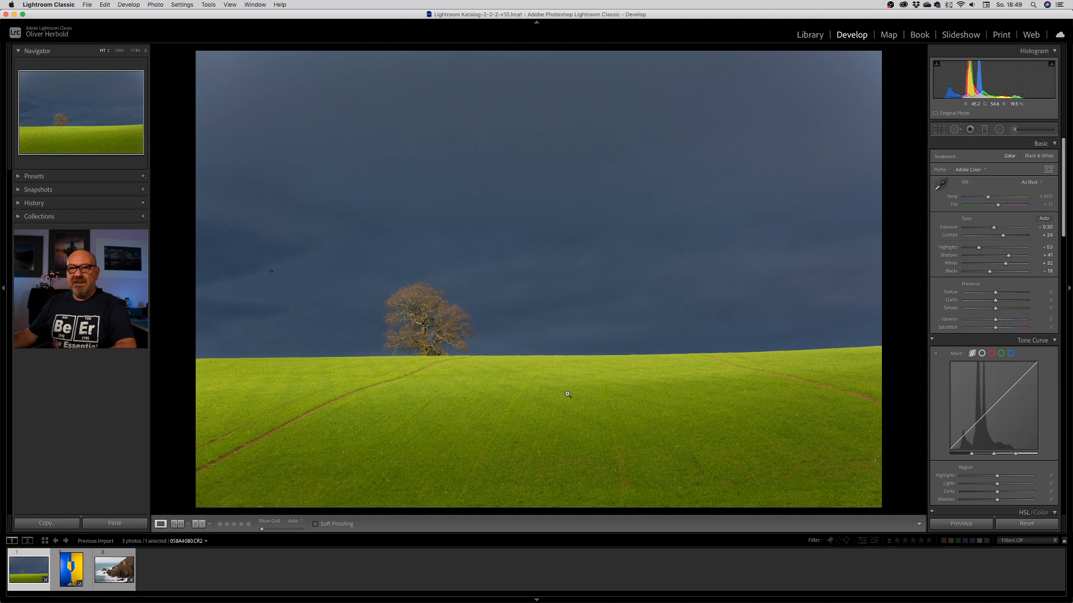
pyautogui.moveTo(614, 400)
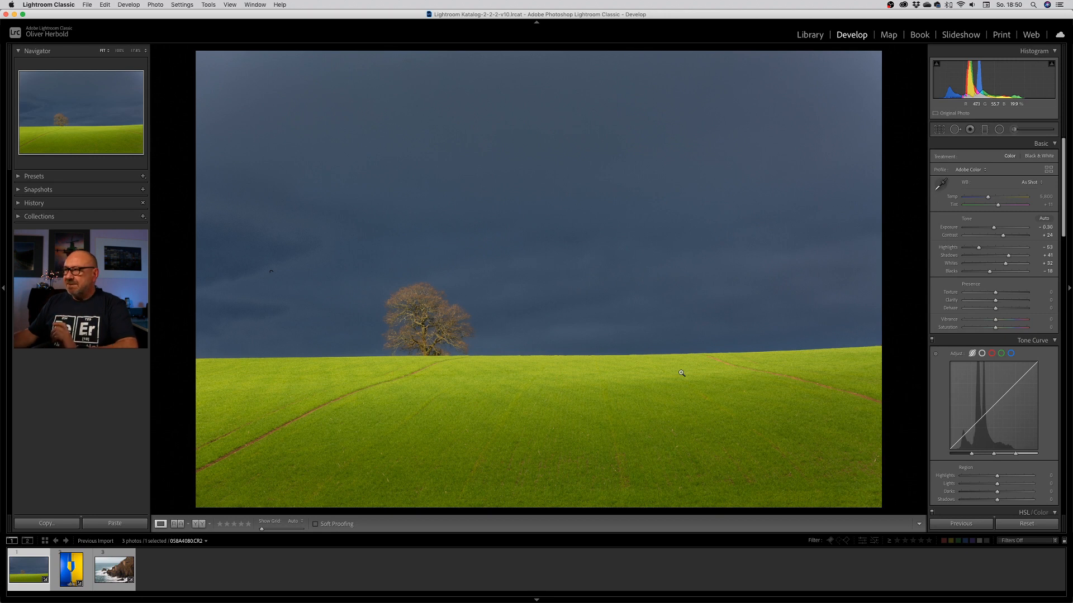
pyautogui.moveTo(676, 371)
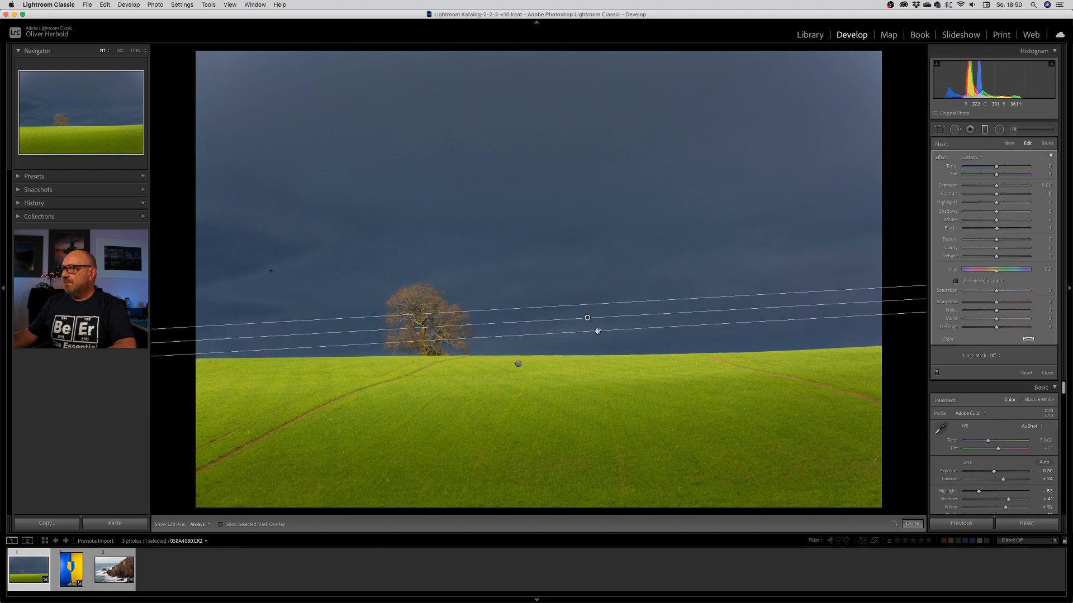
# Step: Show the horizon gradient's mask overlay and choose a Color range mask for it
pyautogui.click(222, 524)
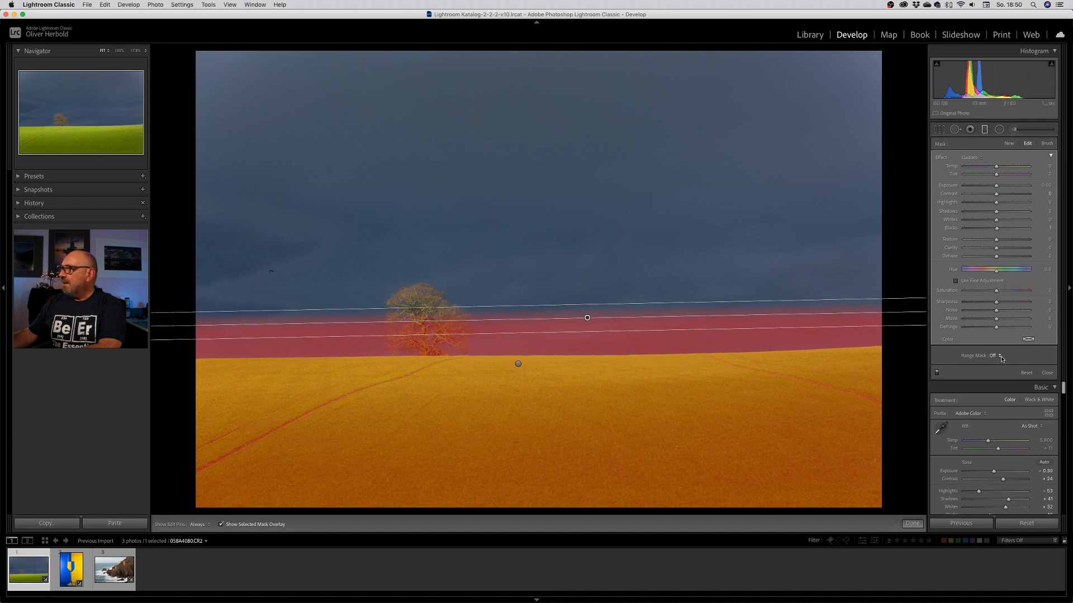
pyautogui.click(995, 355)
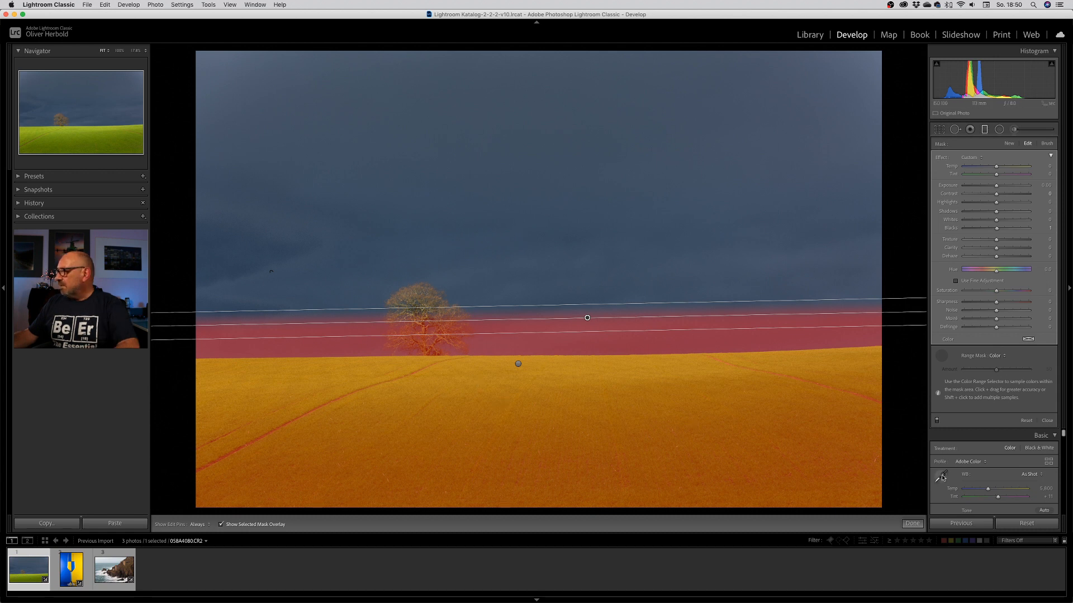
pyautogui.moveTo(441, 368)
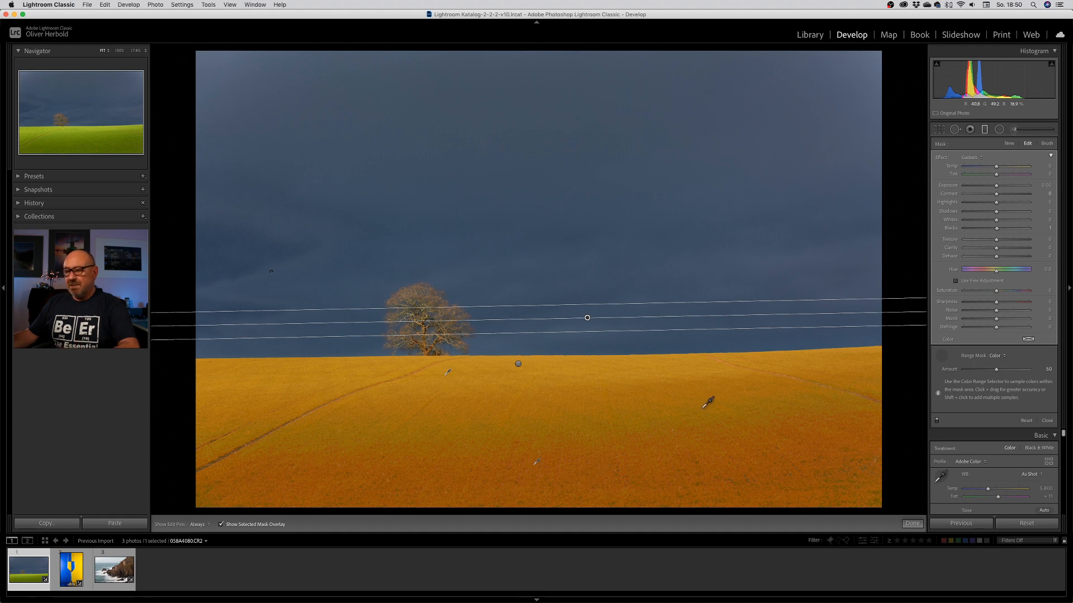
# Step: With the overlay hidden, raise the field gradient's Exposure and Contrast for a brighter, punchier green
pyautogui.click(221, 524)
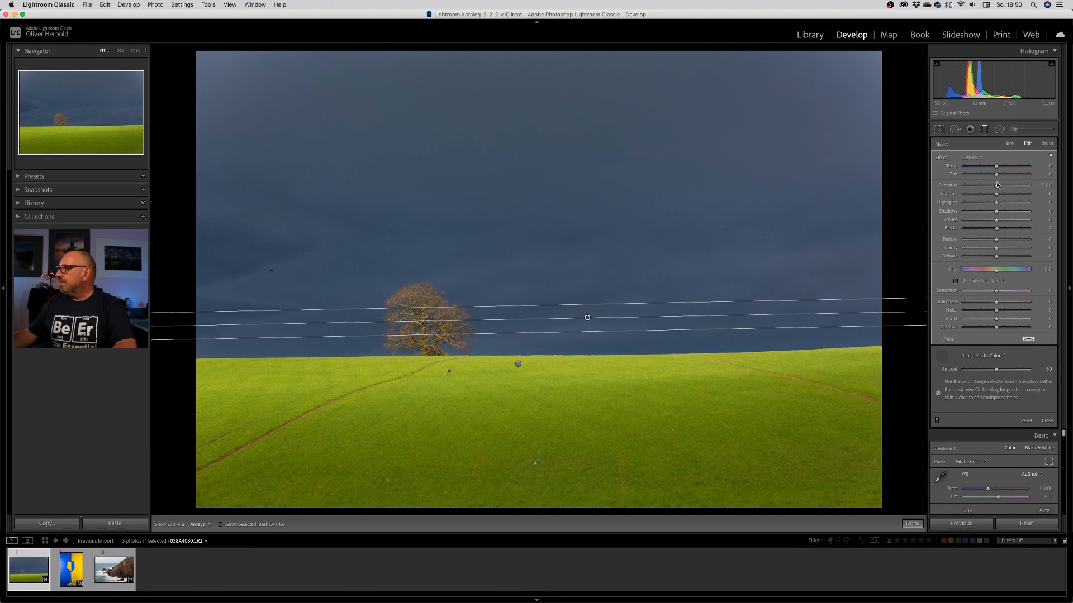
pyautogui.moveTo(1015, 193); pyautogui.dragTo(1025, 193)
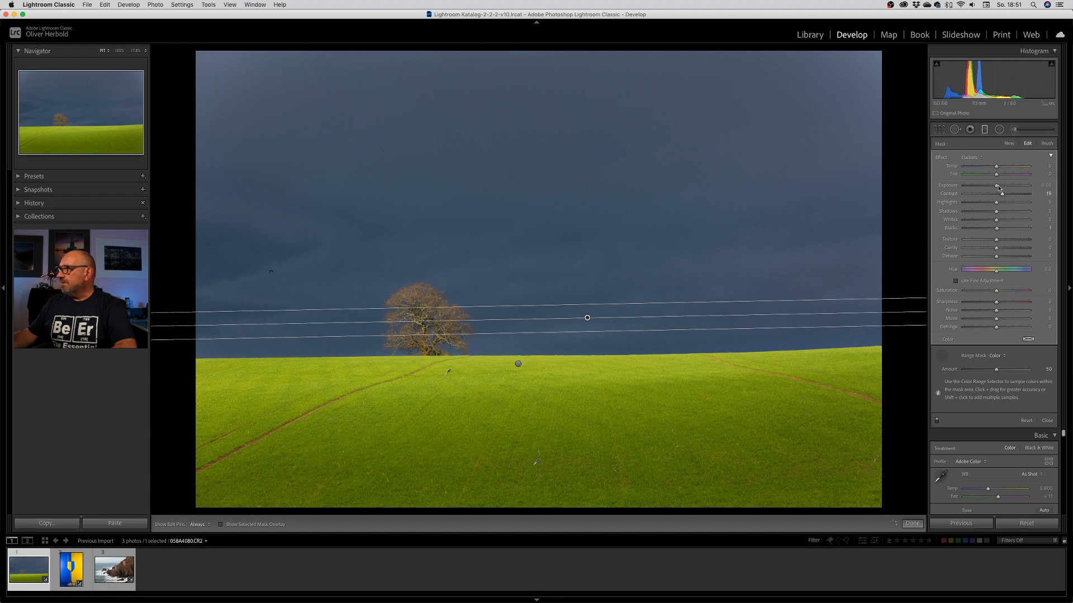
pyautogui.moveTo(997, 186); pyautogui.dragTo(996, 185)
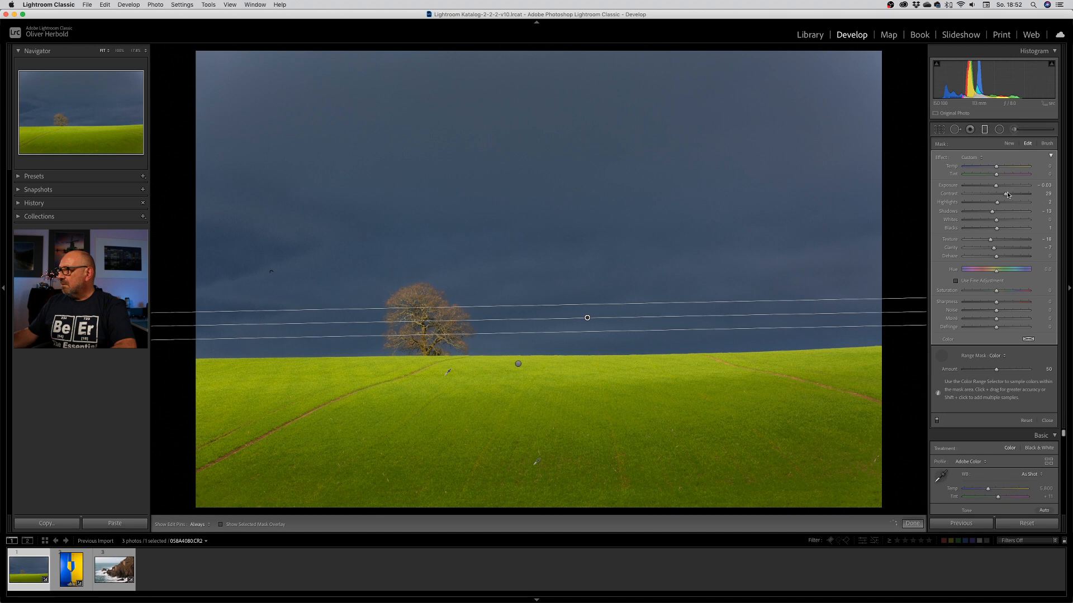
pyautogui.moveTo(1005, 193); pyautogui.dragTo(1012, 193)
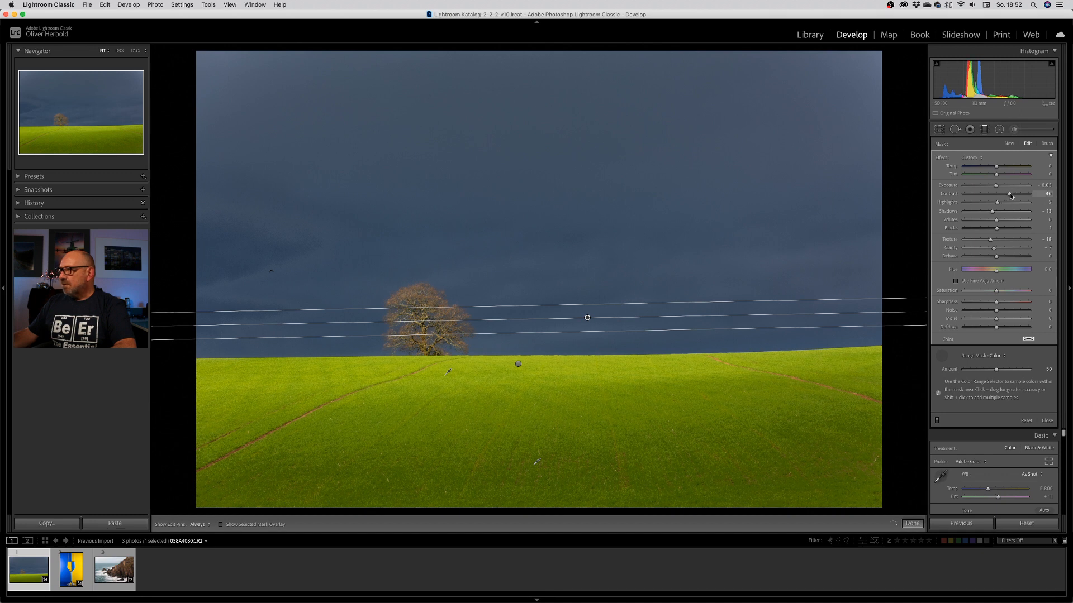
pyautogui.moveTo(1009, 193); pyautogui.dragTo(1006, 193)
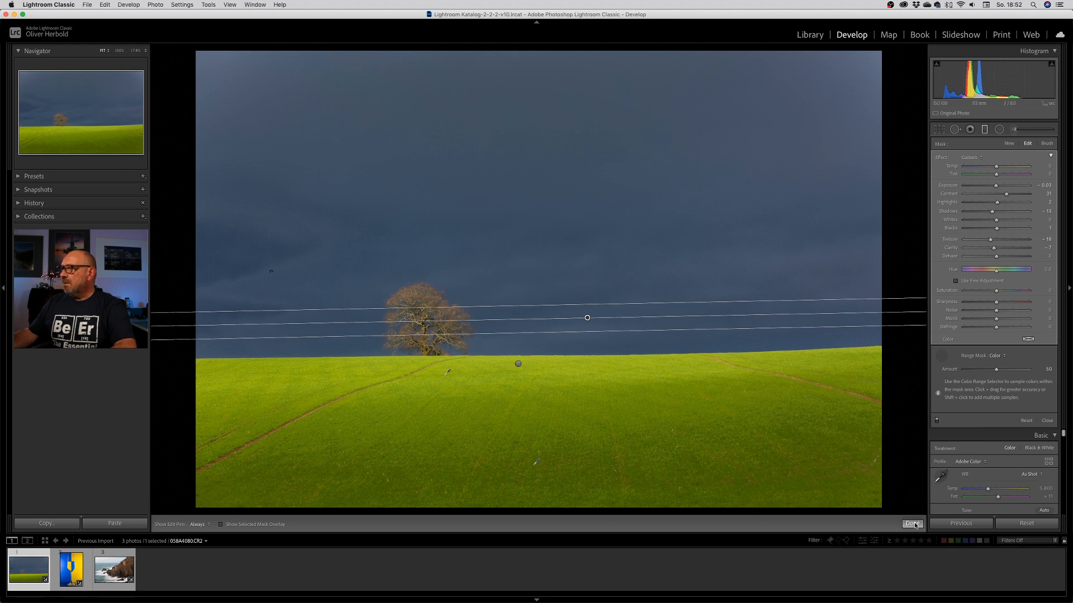
# Step: Invert the tree's radial filter and restrict it with a narrowed Luminance range mask
pyautogui.click(911, 524)
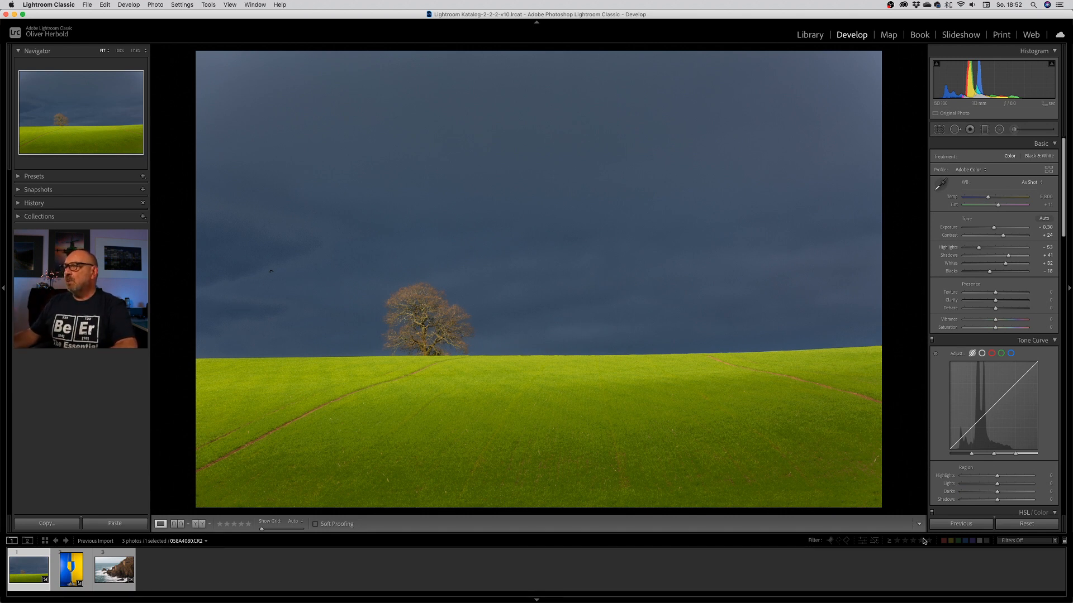
pyautogui.moveTo(909, 534)
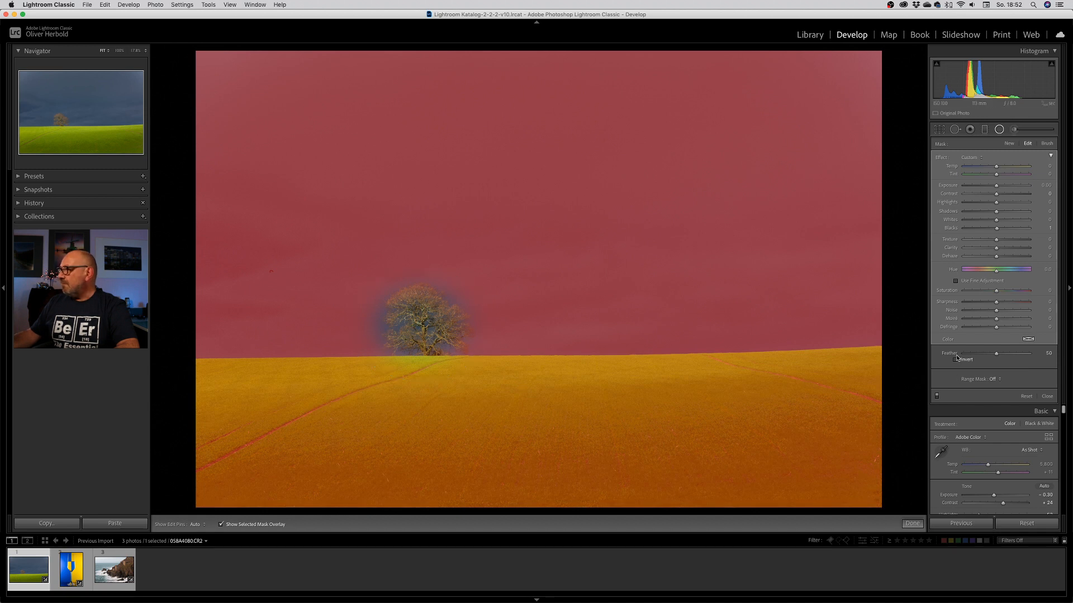
pyautogui.click(957, 358)
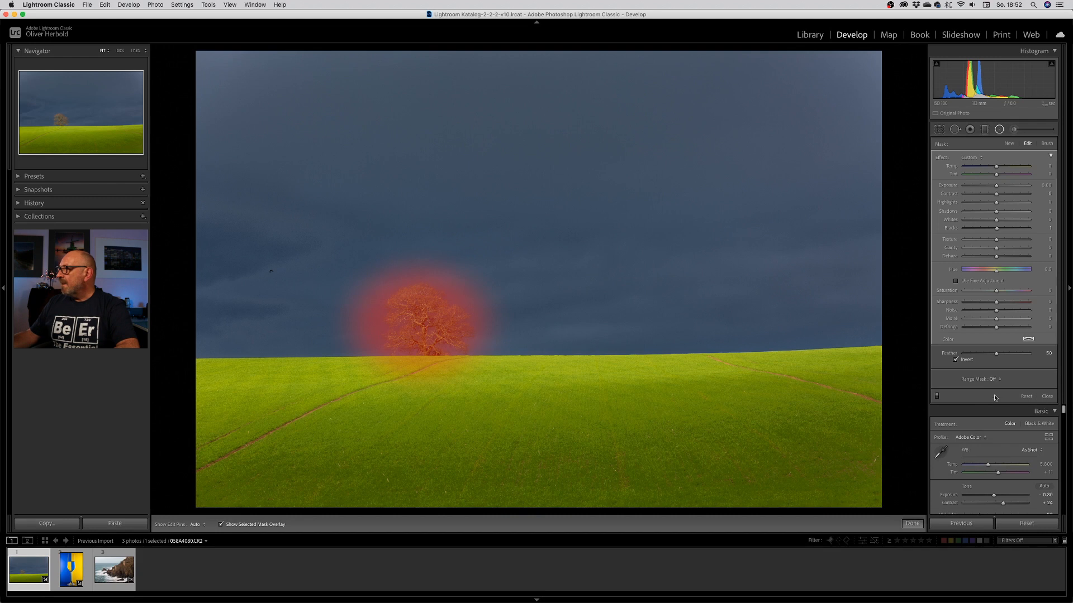
pyautogui.click(985, 378)
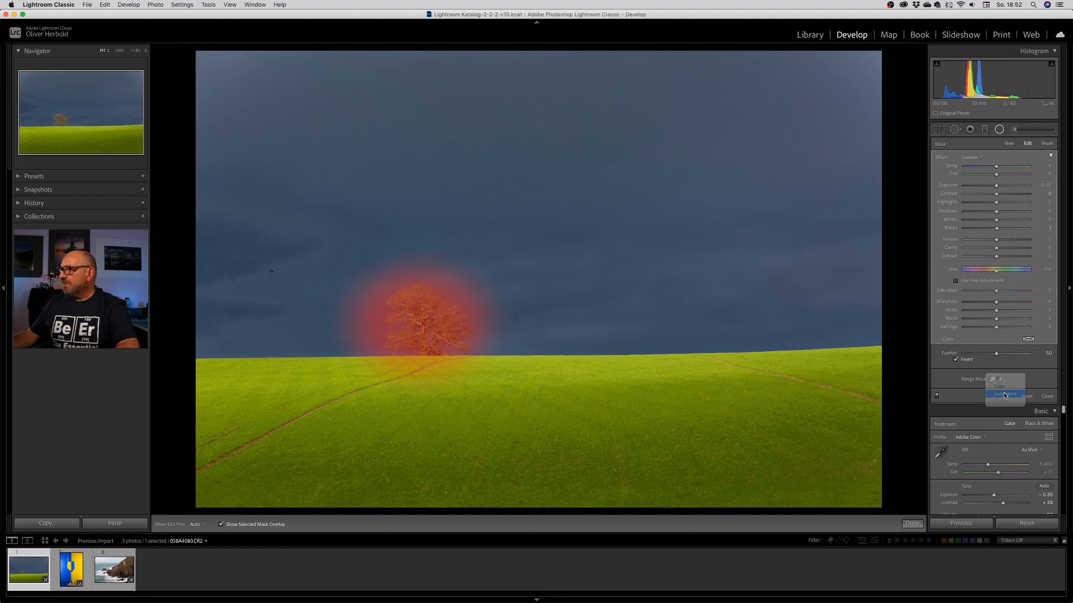
pyautogui.click(1005, 395)
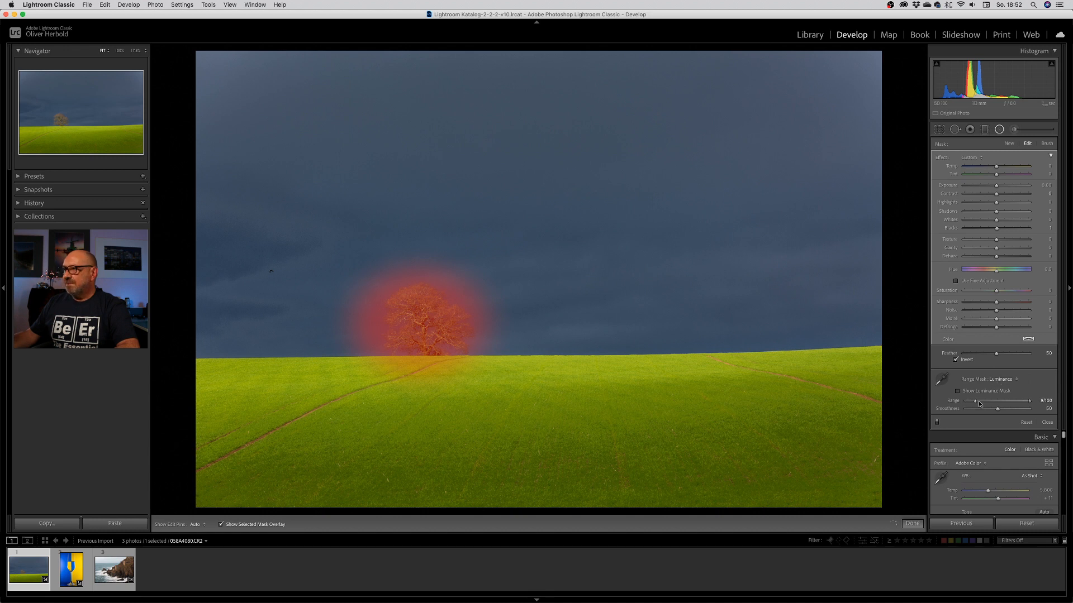
pyautogui.moveTo(964, 401); pyautogui.dragTo(996, 401)
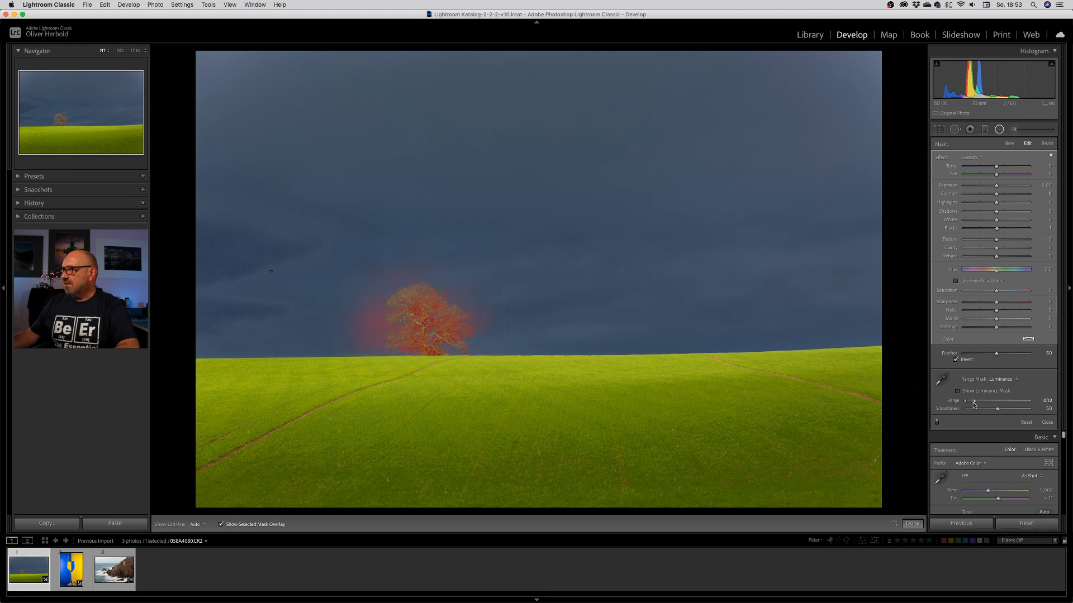
pyautogui.click(999, 379)
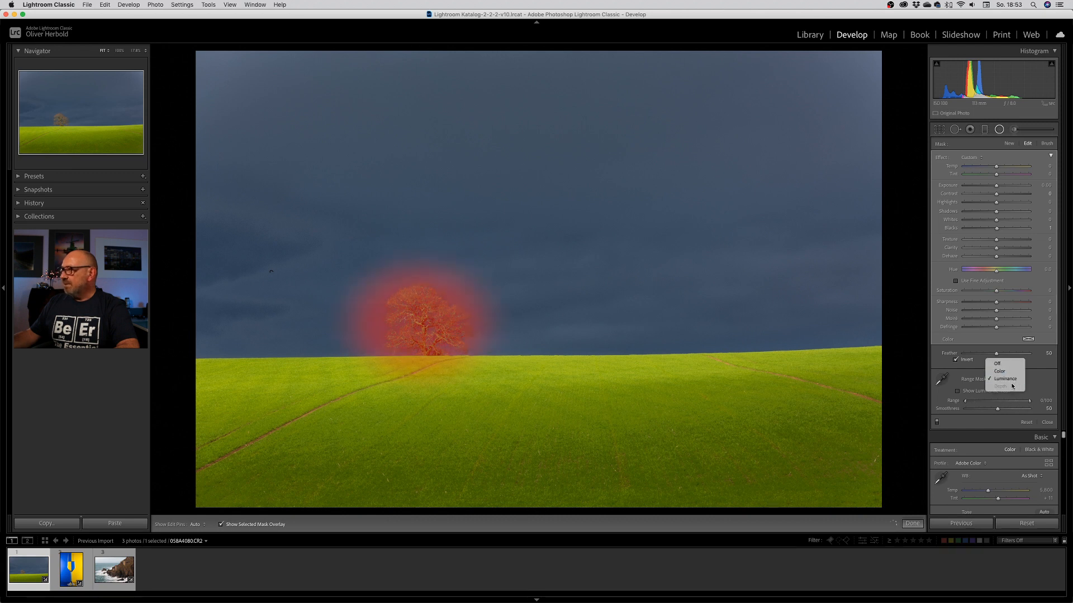
# Step: Switch the tree mask to a Color range sampled from the tree and tighten its Amount
pyautogui.click(999, 371)
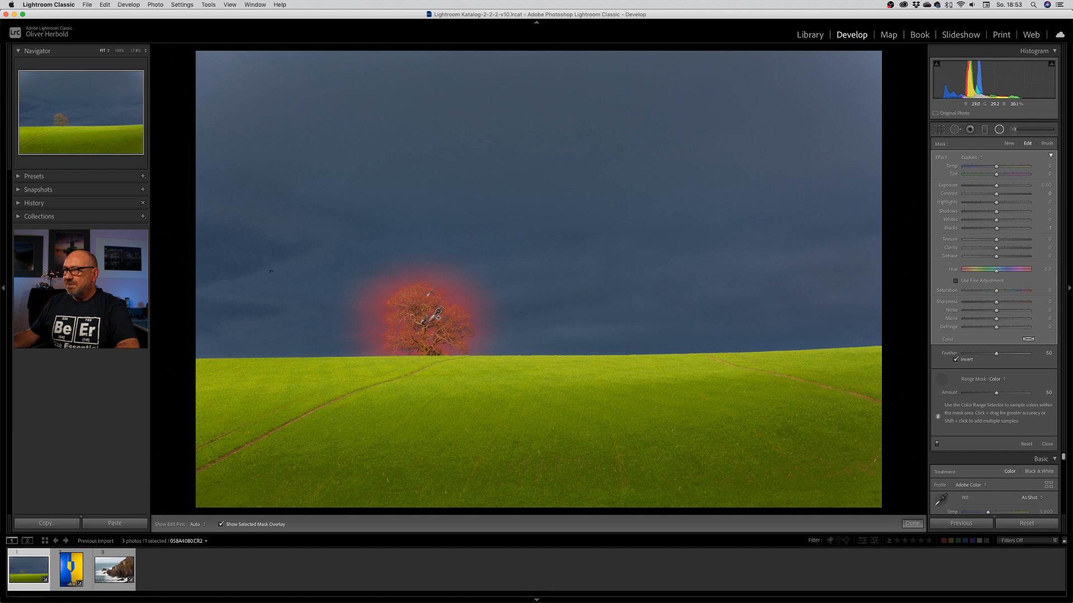
pyautogui.moveTo(1001, 393); pyautogui.dragTo(981, 394)
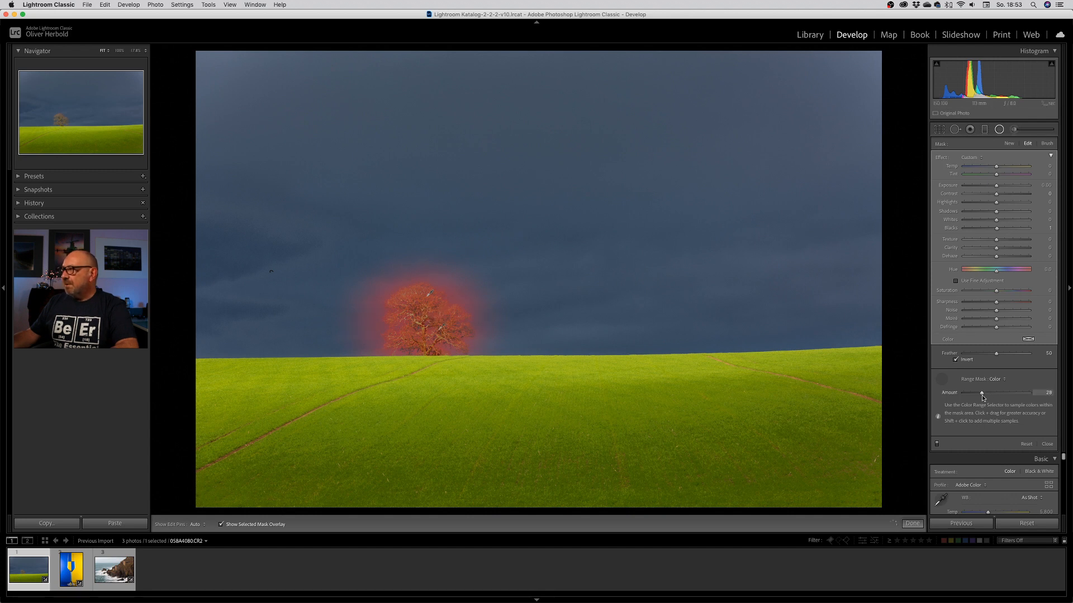
pyautogui.moveTo(980, 393); pyautogui.dragTo(965, 392)
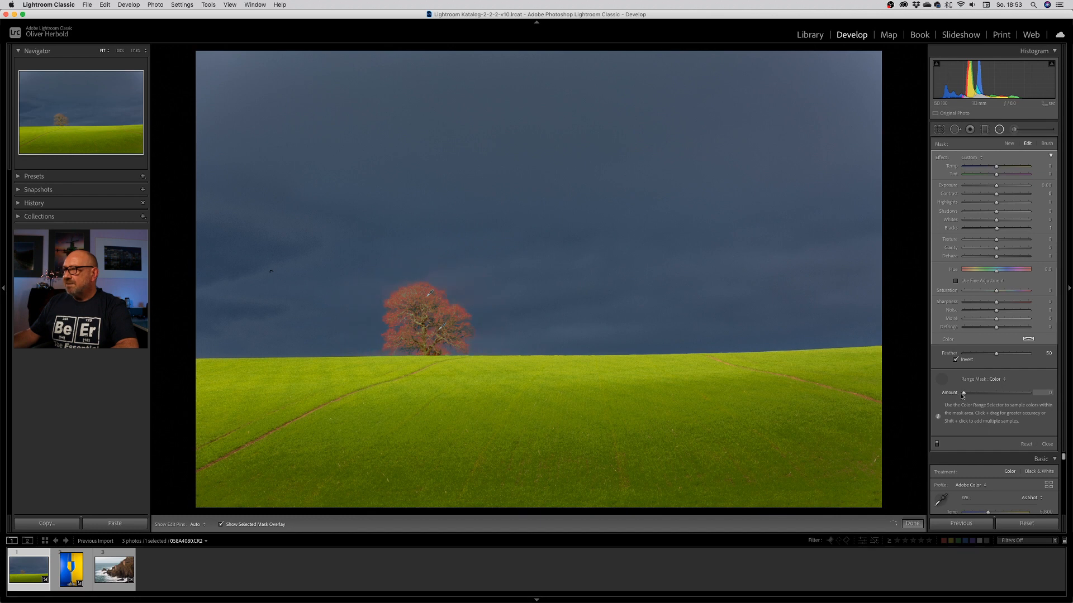
pyautogui.moveTo(964, 393); pyautogui.dragTo(968, 393)
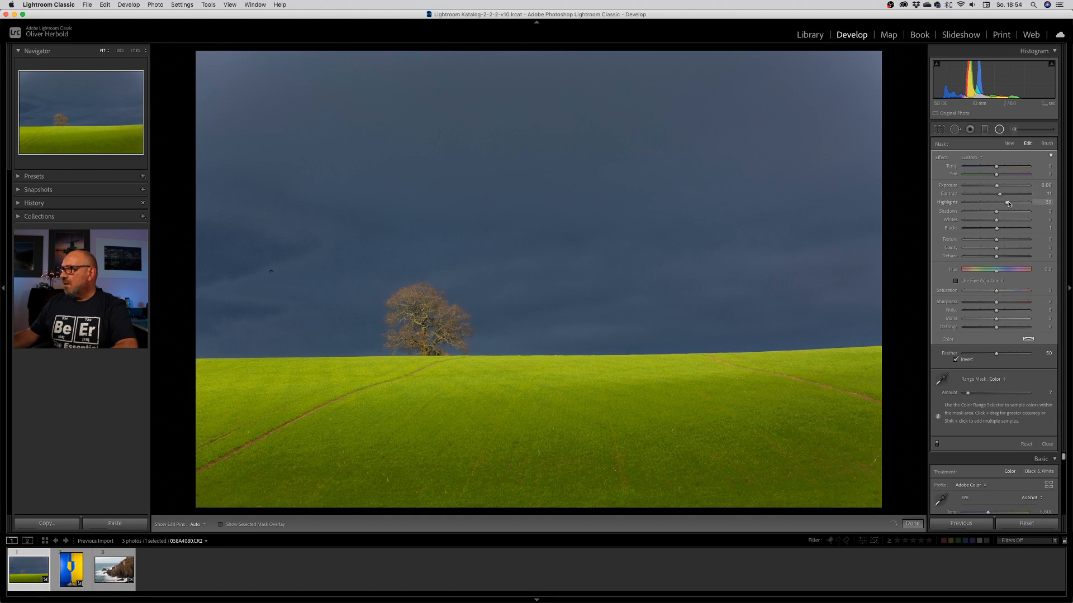
# Step: Raise the tree filter's Highlights and Saturation, then close the local adjustment
pyautogui.moveTo(1019, 203); pyautogui.dragTo(1003, 202)
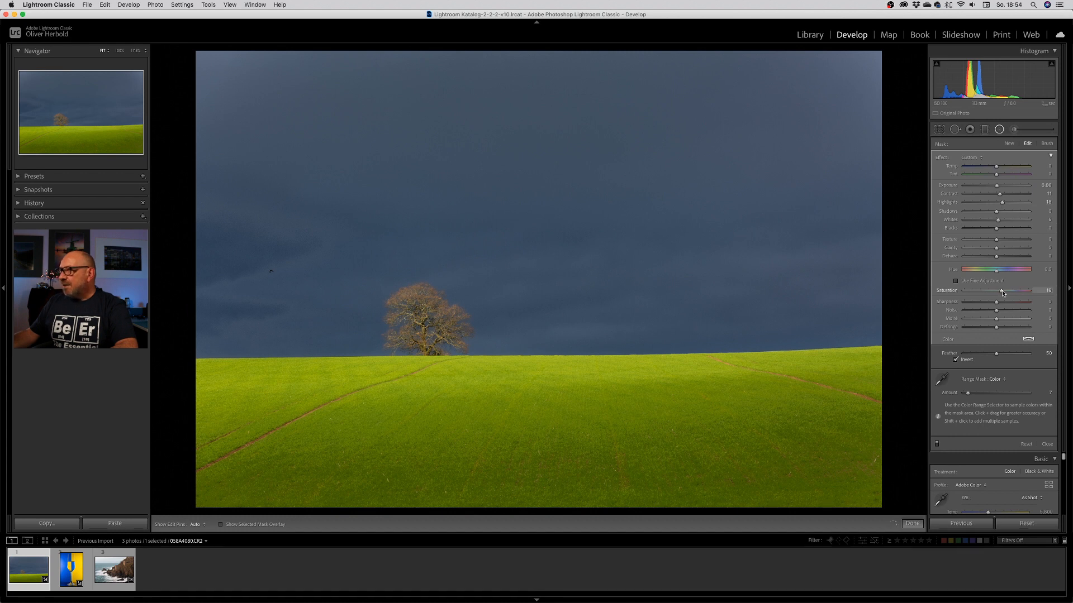
pyautogui.moveTo(1003, 291); pyautogui.dragTo(1019, 290)
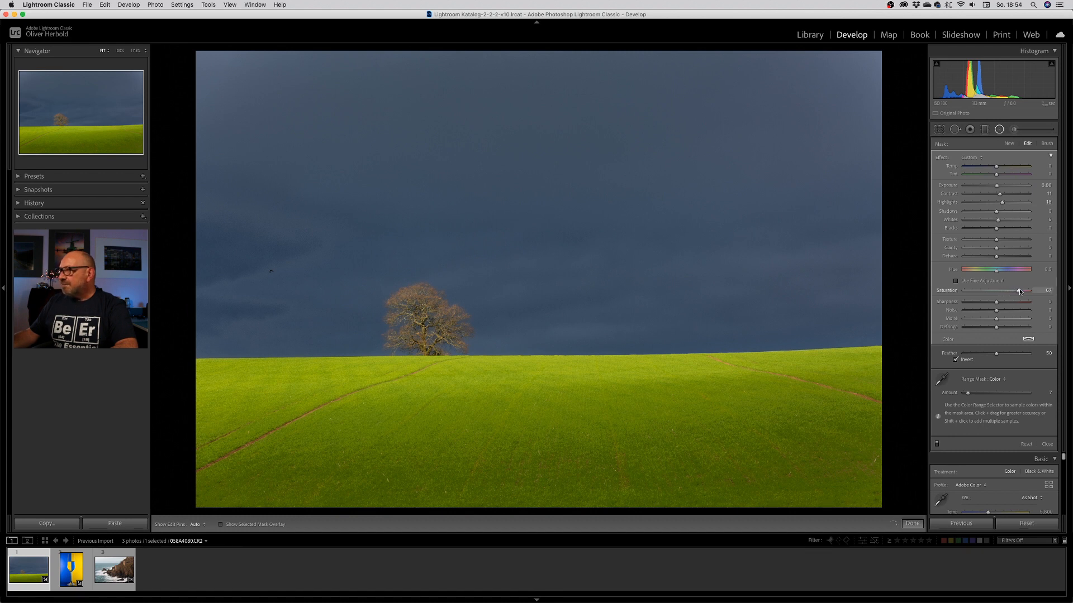
pyautogui.click(912, 523)
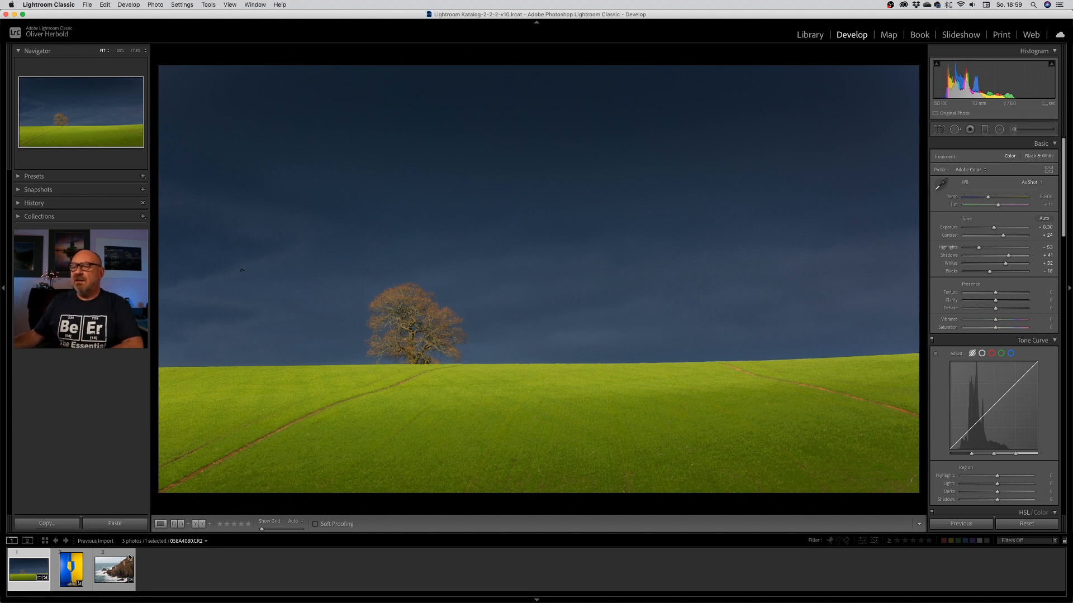
pyautogui.click(71, 569)
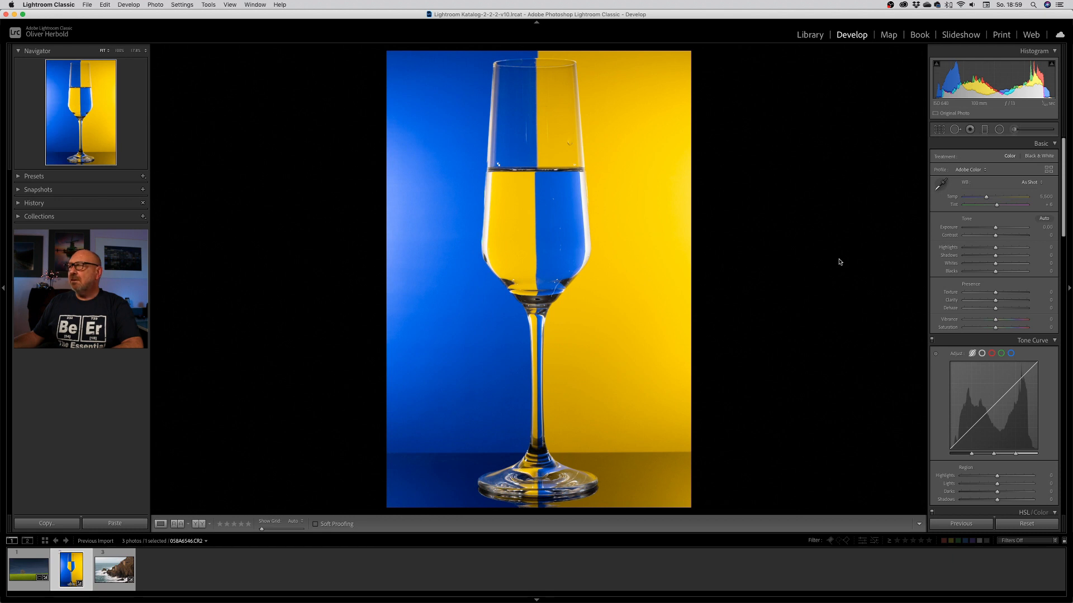
pyautogui.moveTo(833, 280)
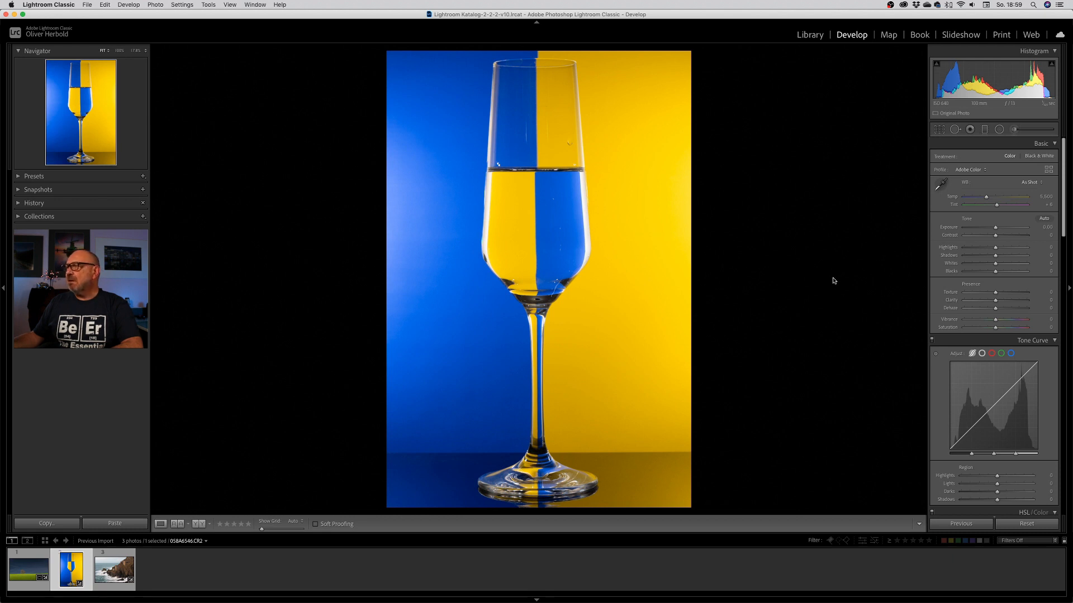
pyautogui.moveTo(830, 285)
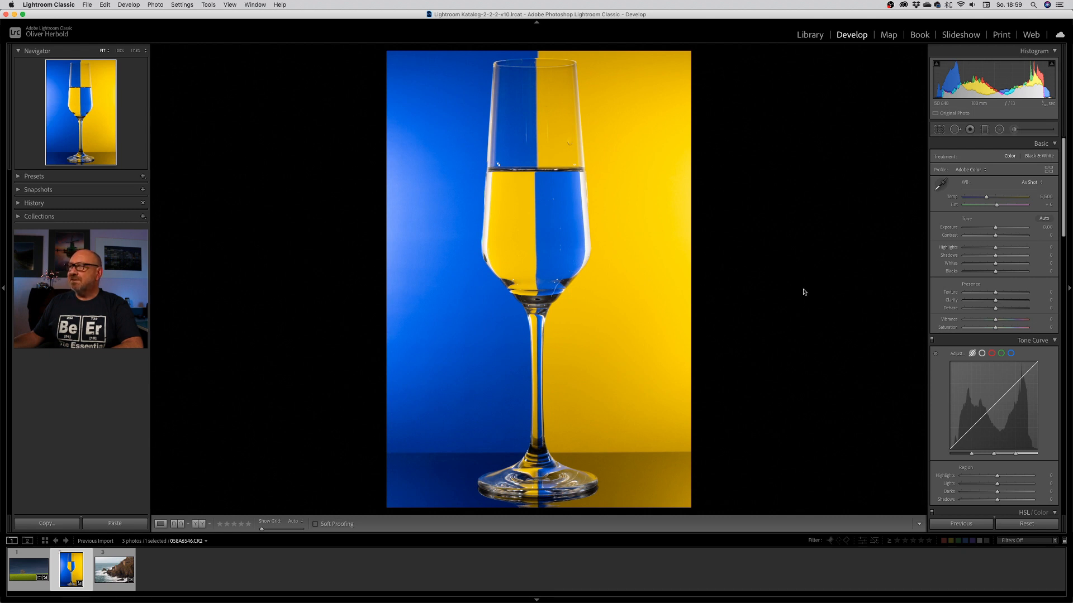
pyautogui.moveTo(380, 217)
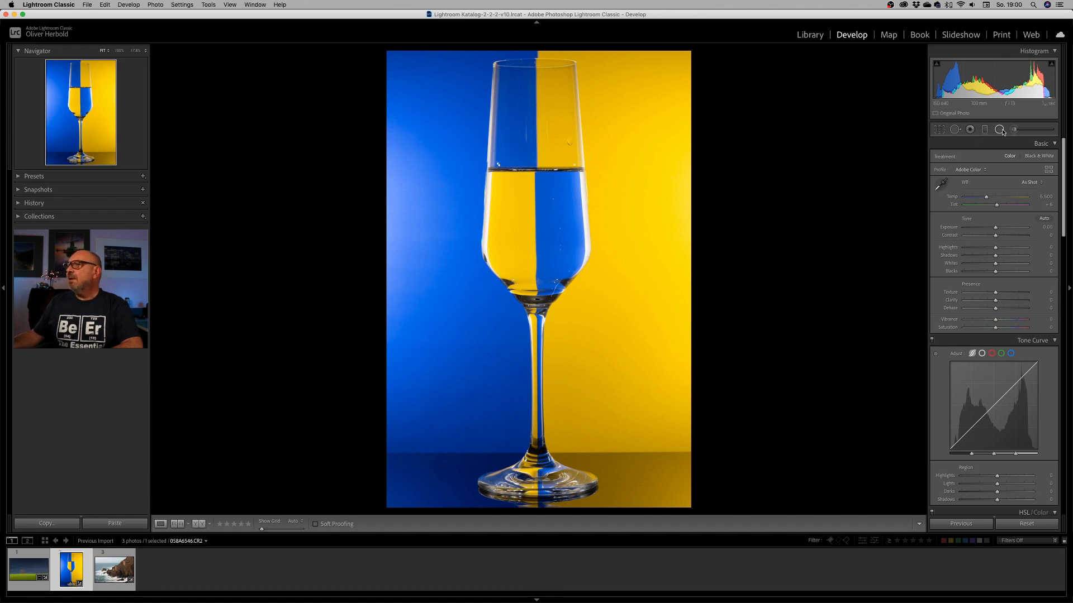
# Step: Draw an inverted radial filter on the left hotspot with a Luminance range mask narrowed to the brightest tones
pyautogui.click(999, 129)
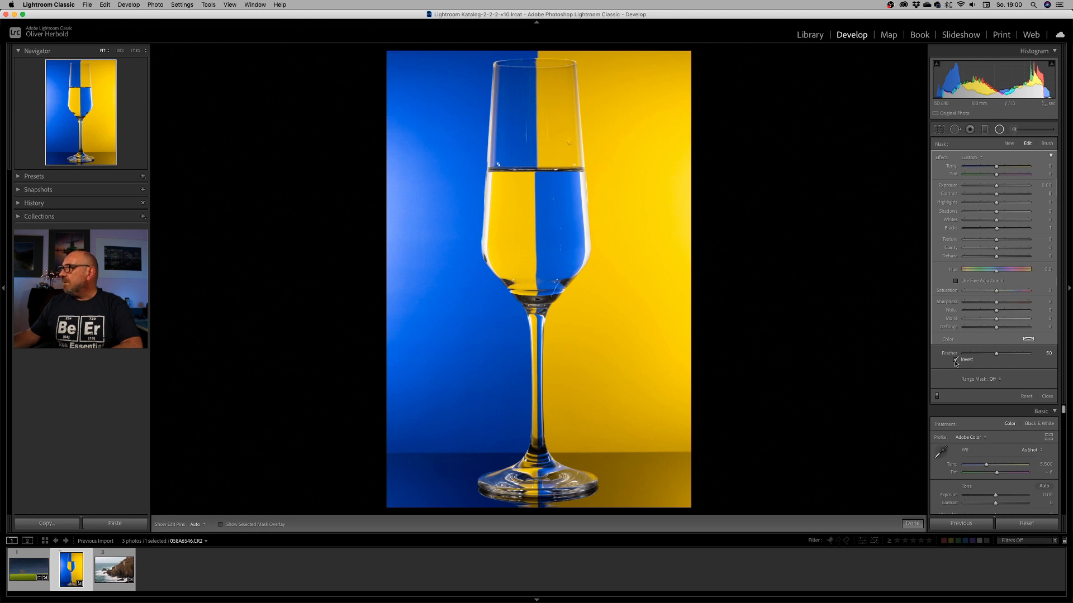
pyautogui.click(955, 359)
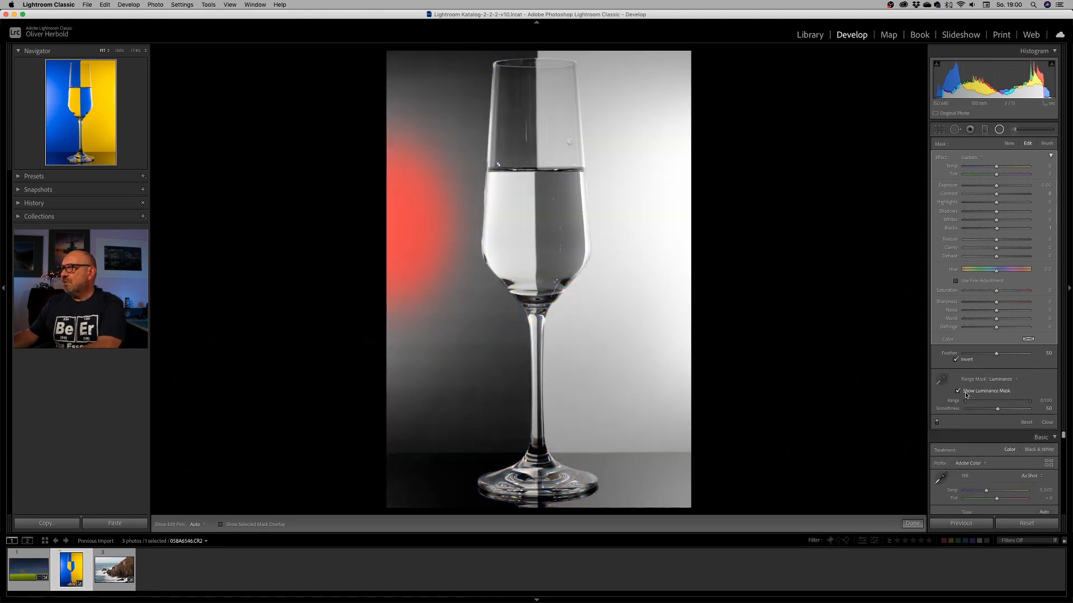
pyautogui.moveTo(967, 400); pyautogui.dragTo(971, 400)
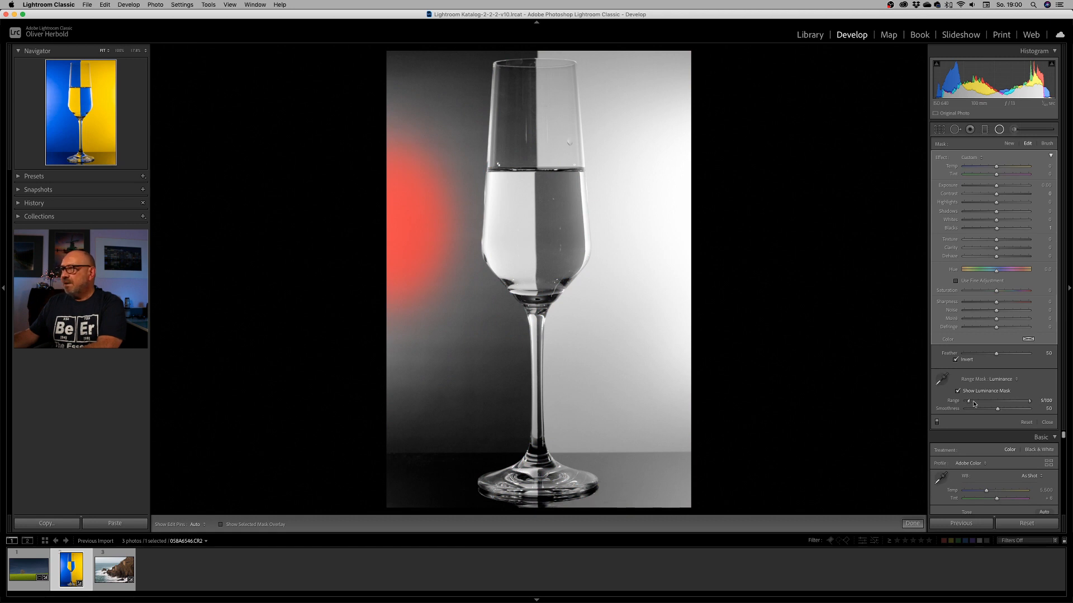
pyautogui.moveTo(967, 401); pyautogui.dragTo(997, 404)
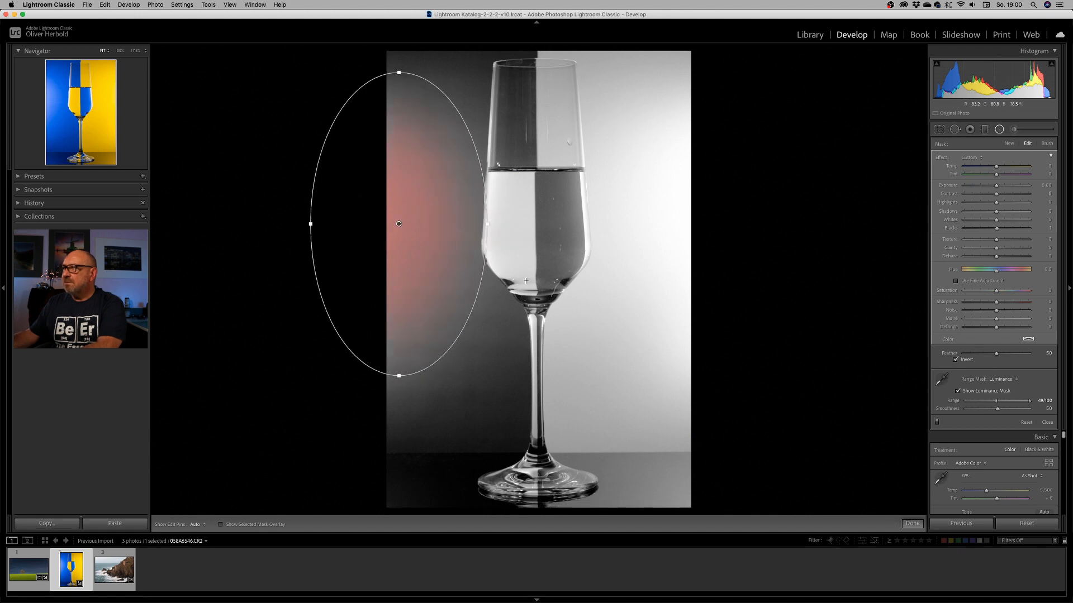
pyautogui.click(957, 391)
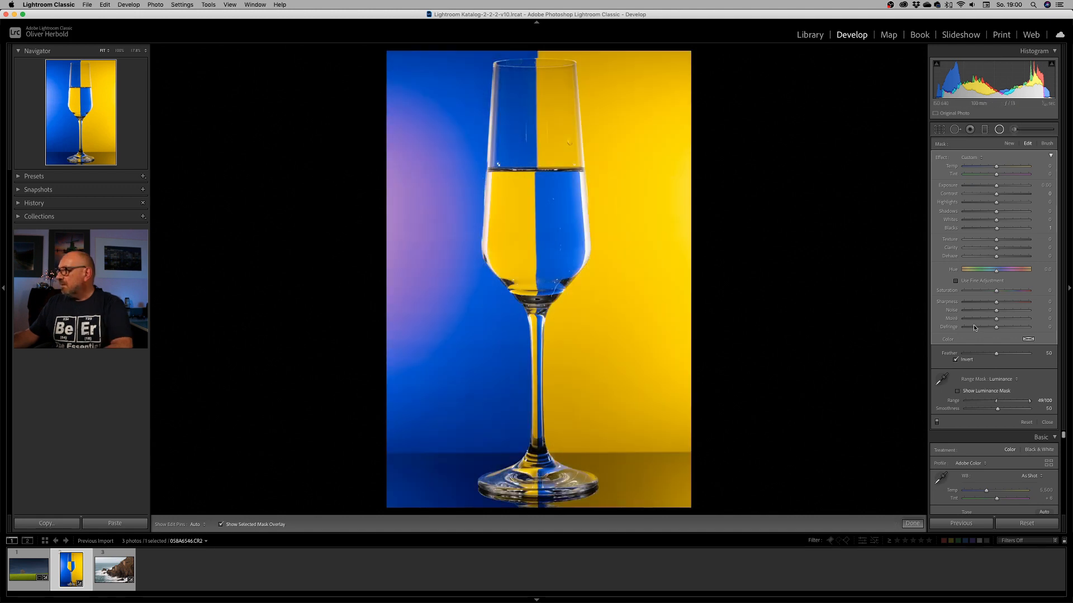
# Step: Drop the hotspot's Exposure to about -1.40, add Contrast and pull Highlights down
pyautogui.moveTo(1002, 185); pyautogui.dragTo(995, 186)
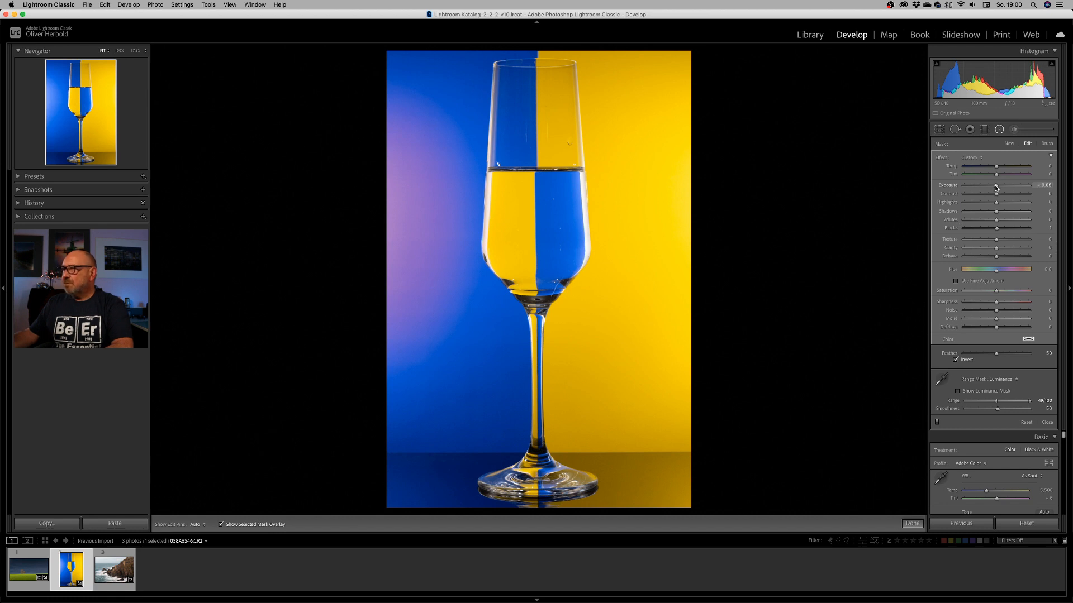
pyautogui.moveTo(998, 186); pyautogui.dragTo(986, 185)
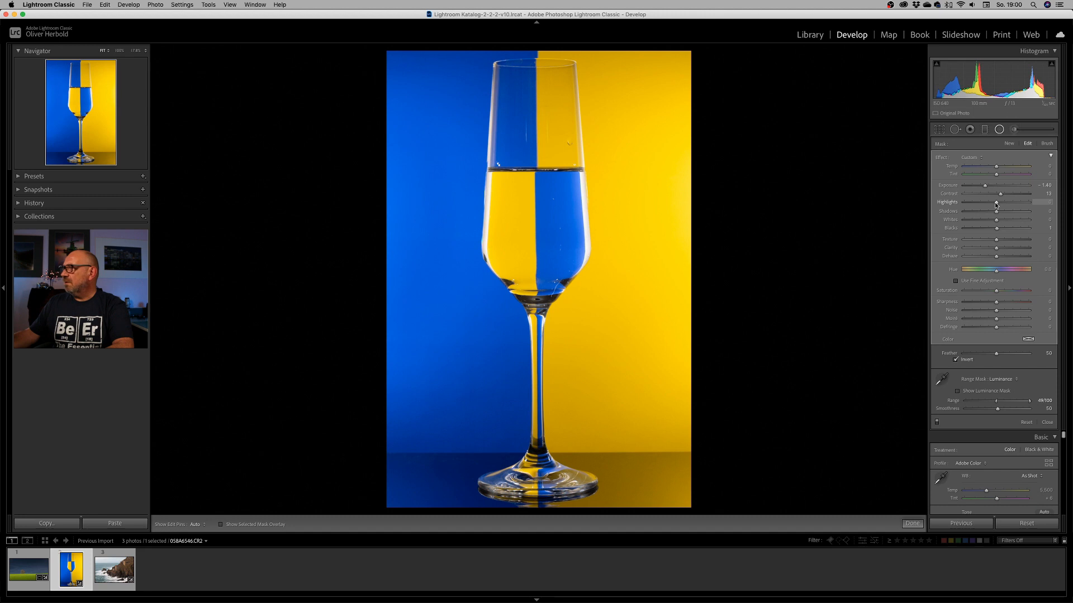
pyautogui.moveTo(1013, 202); pyautogui.dragTo(996, 202)
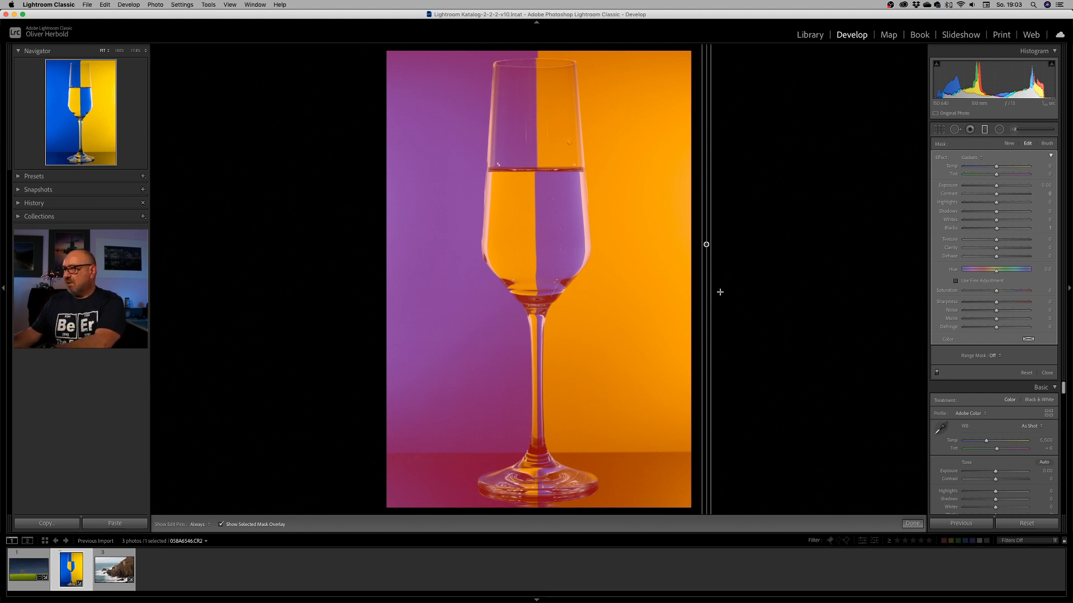
# Step: Limit the new graduated filter with a Color range mask sampled from the yellow backdrop
pyautogui.click(221, 525)
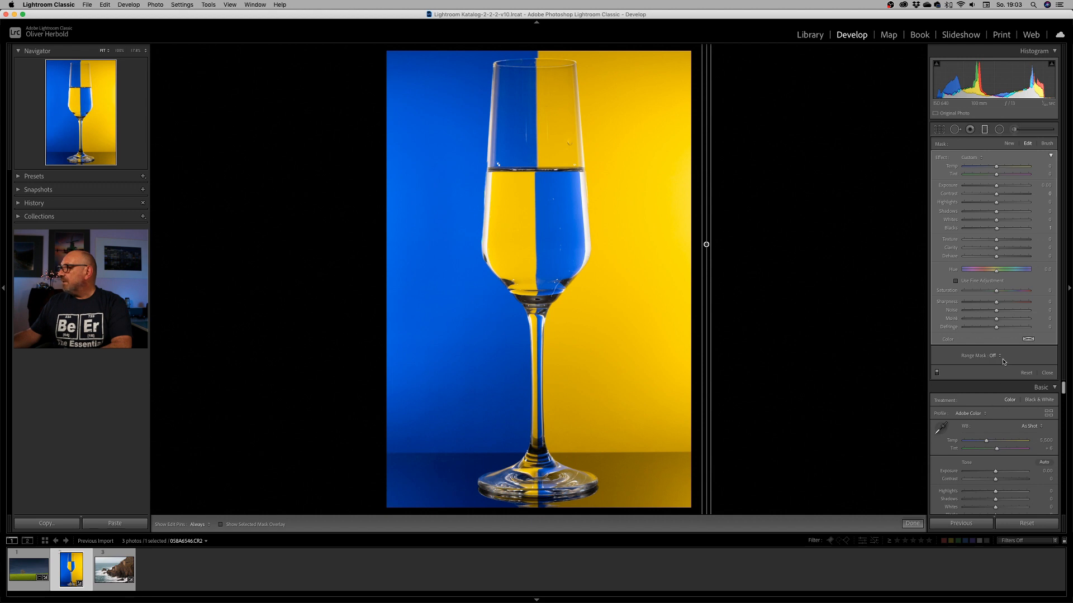
pyautogui.click(995, 356)
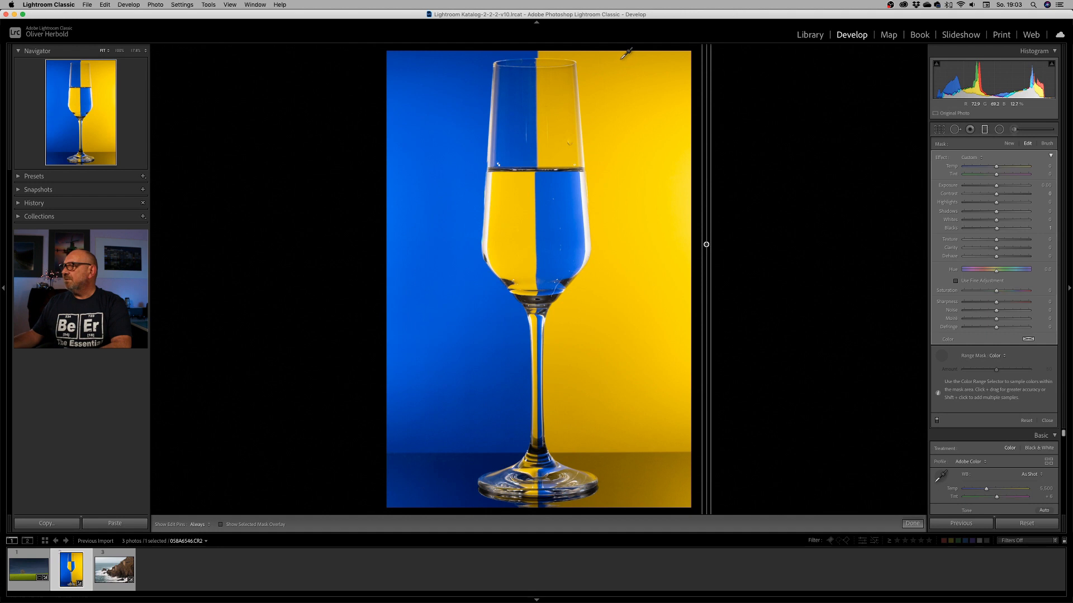
pyautogui.moveTo(622, 55); pyautogui.dragTo(660, 469)
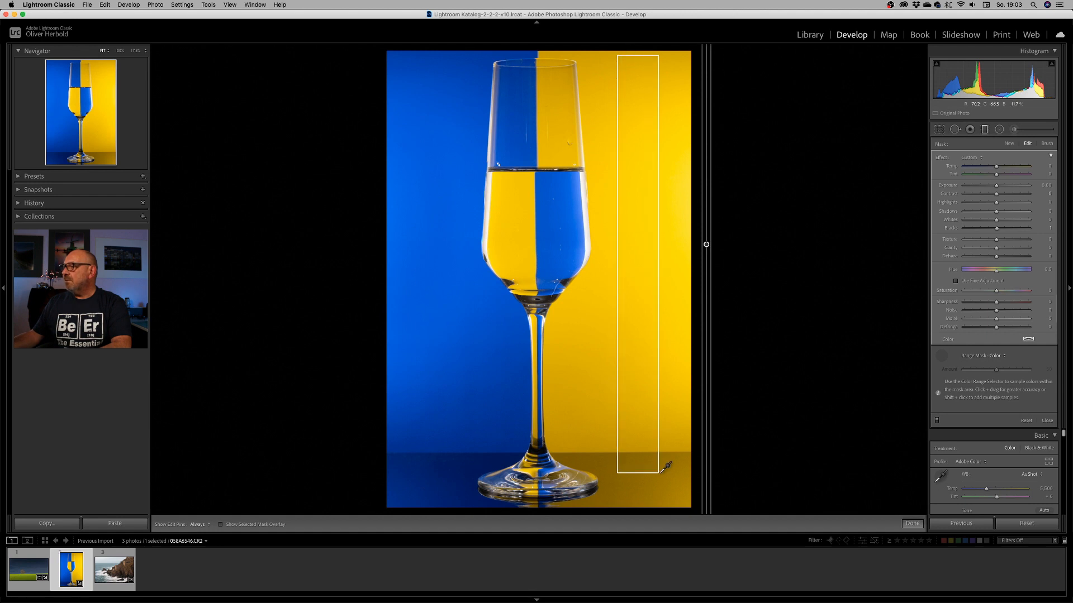
pyautogui.moveTo(655, 465); pyautogui.dragTo(691, 500)
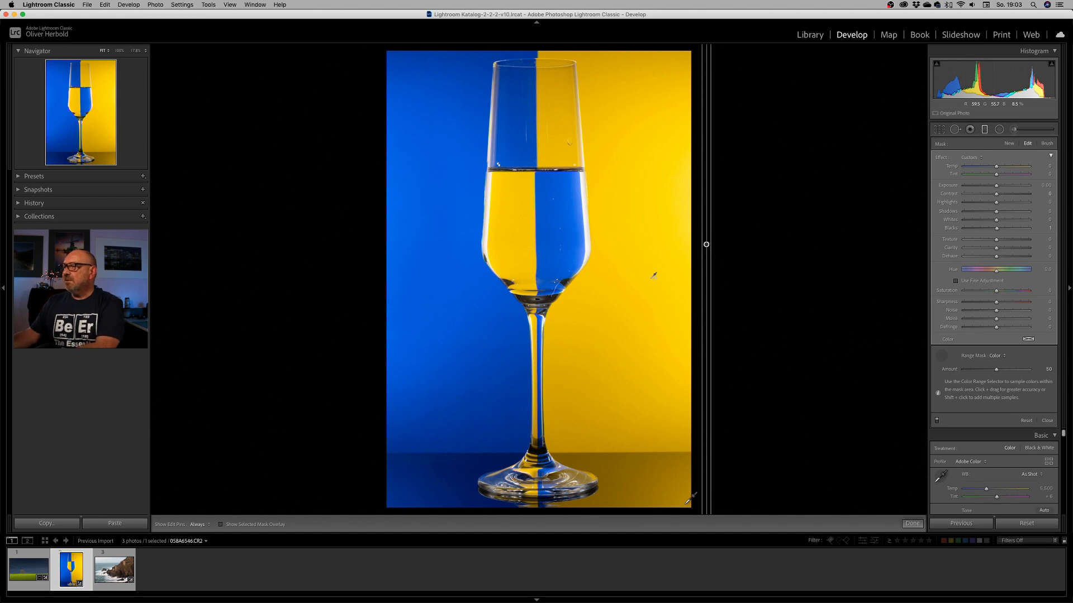
pyautogui.click(222, 525)
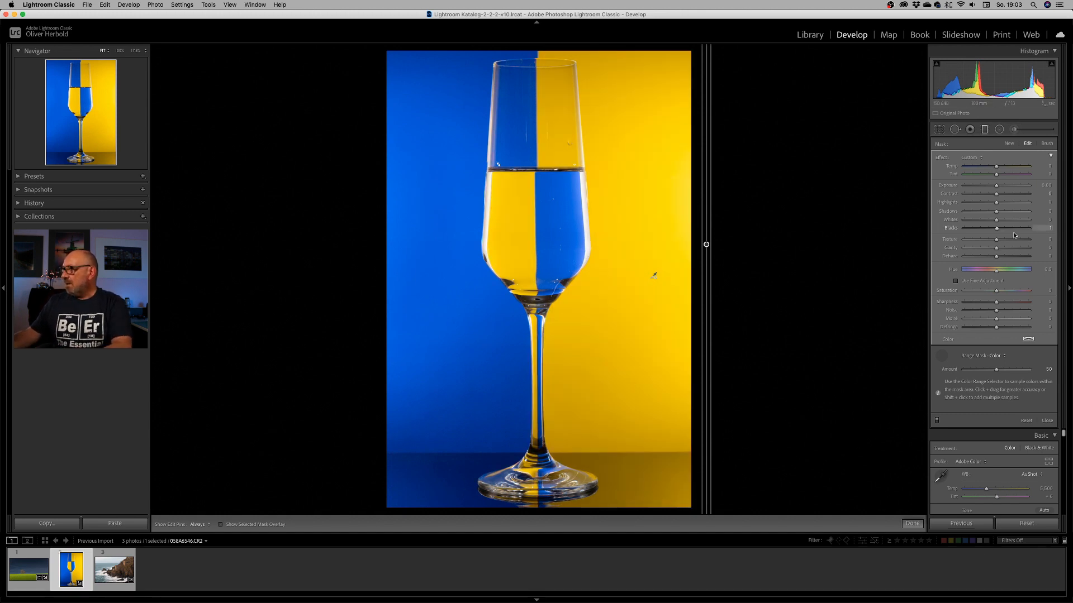
# Step: Shift the masked yellow's Hue through green to coral red (about -43) and lift its brightness and contrast
pyautogui.moveTo(1016, 269); pyautogui.dragTo(998, 269)
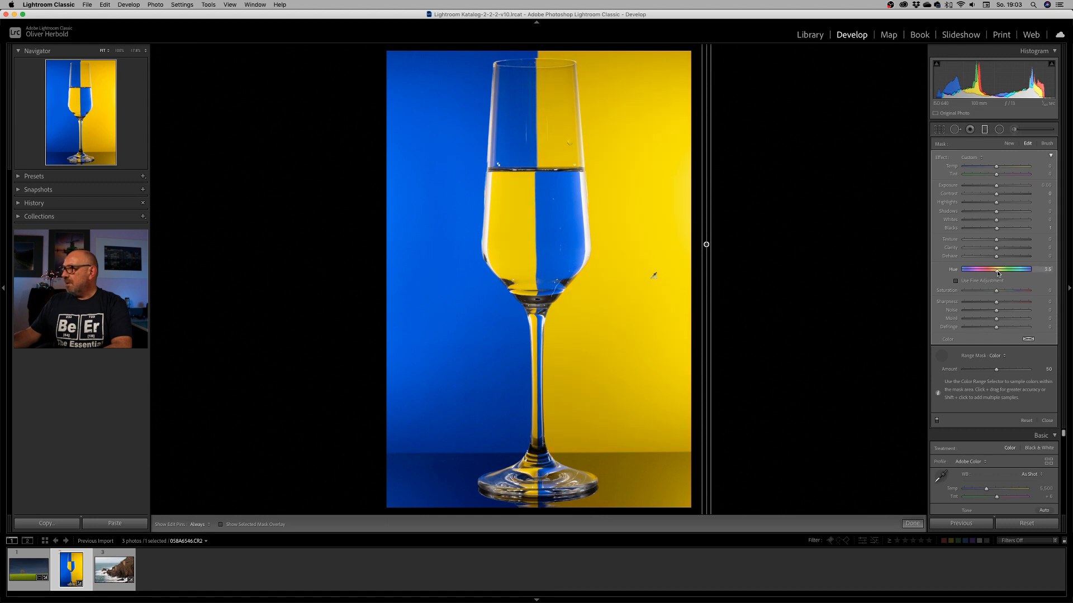
pyautogui.moveTo(998, 270); pyautogui.dragTo(1015, 270)
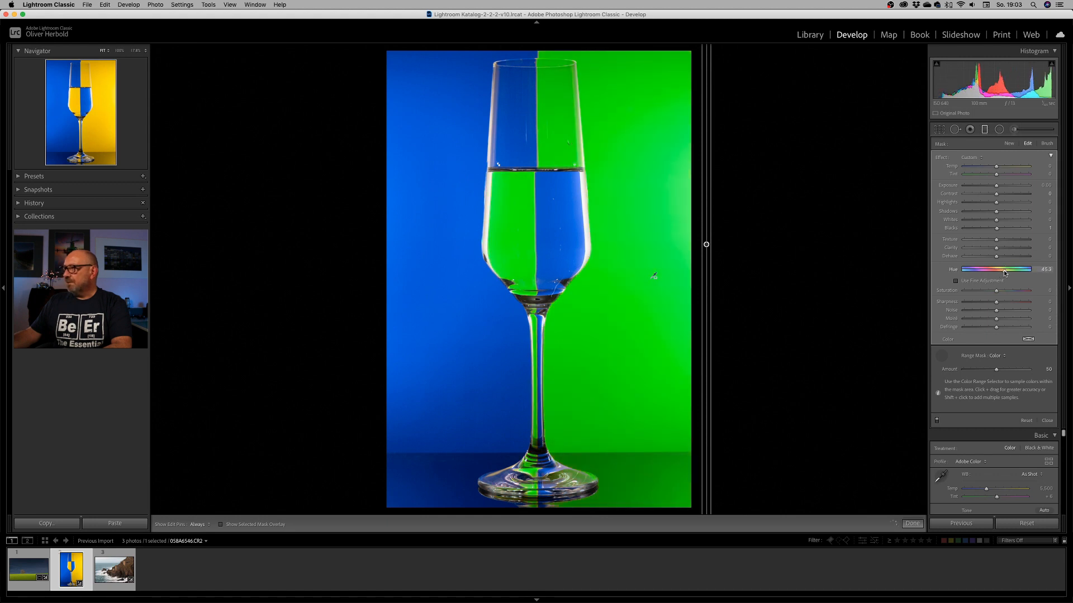
pyautogui.moveTo(1018, 270); pyautogui.dragTo(1015, 270)
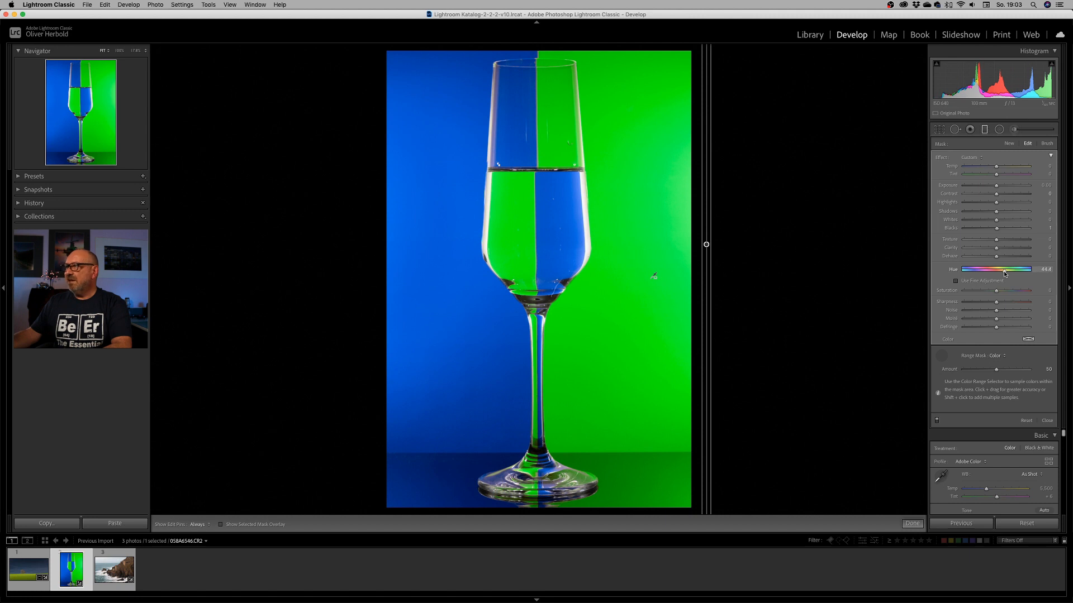
pyautogui.moveTo(997, 269); pyautogui.dragTo(1025, 269)
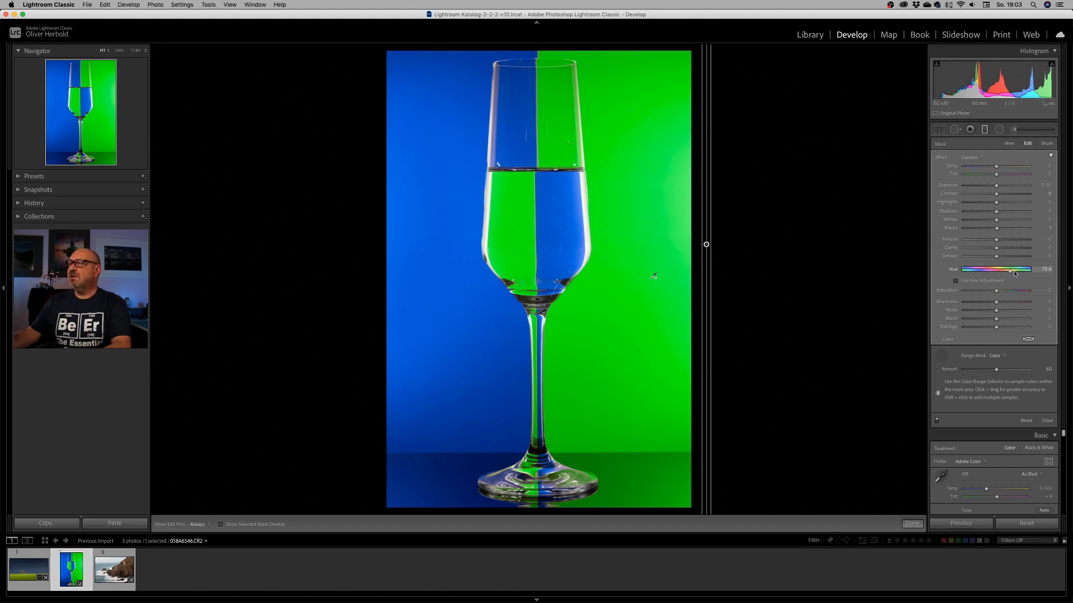
pyautogui.moveTo(1008, 269); pyautogui.dragTo(1043, 270)
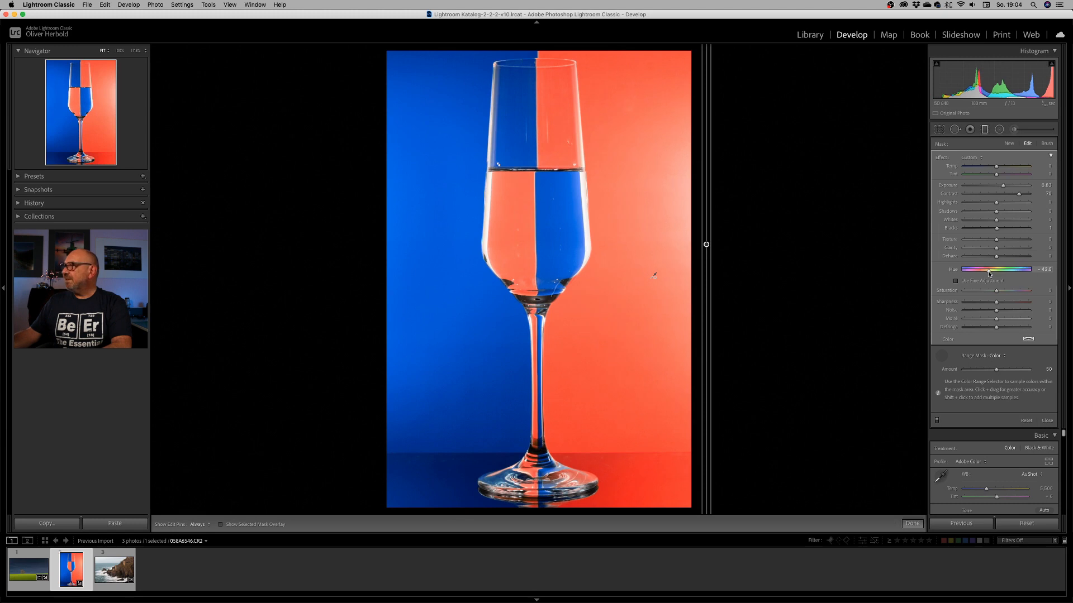
pyautogui.moveTo(991, 269); pyautogui.dragTo(989, 269)
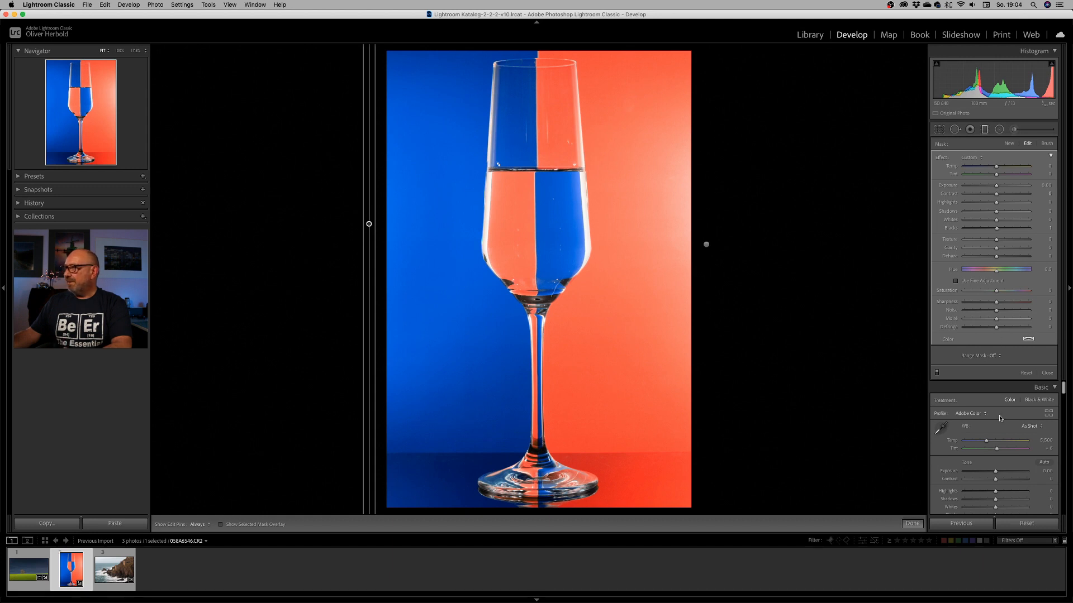
# Step: Colour-mask the new filter to the blue backdrop and push Hue far right through magenta to golden yellow
pyautogui.click(998, 356)
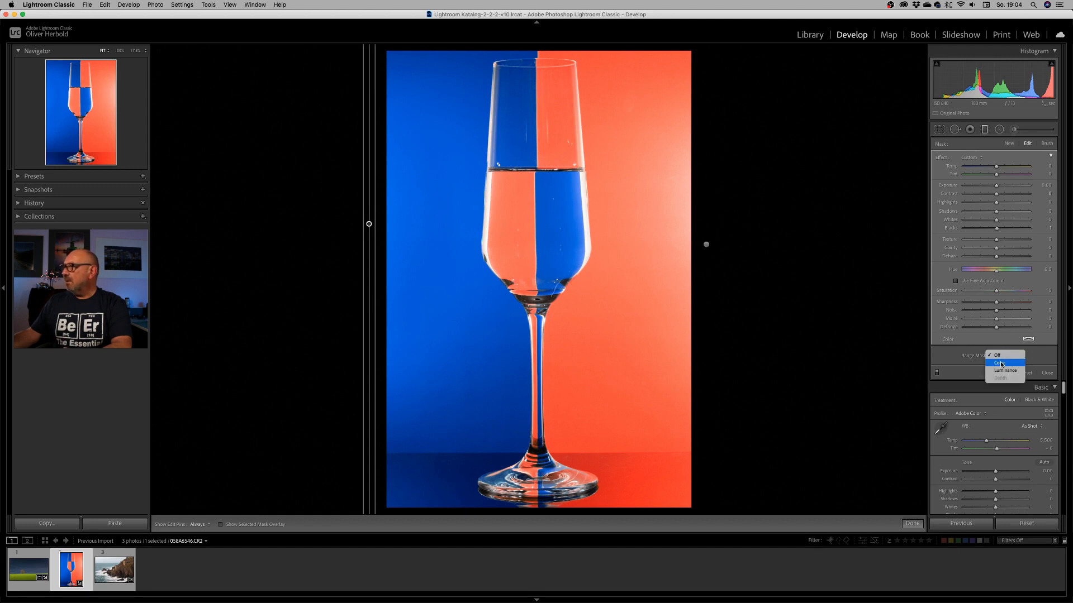
pyautogui.click(999, 361)
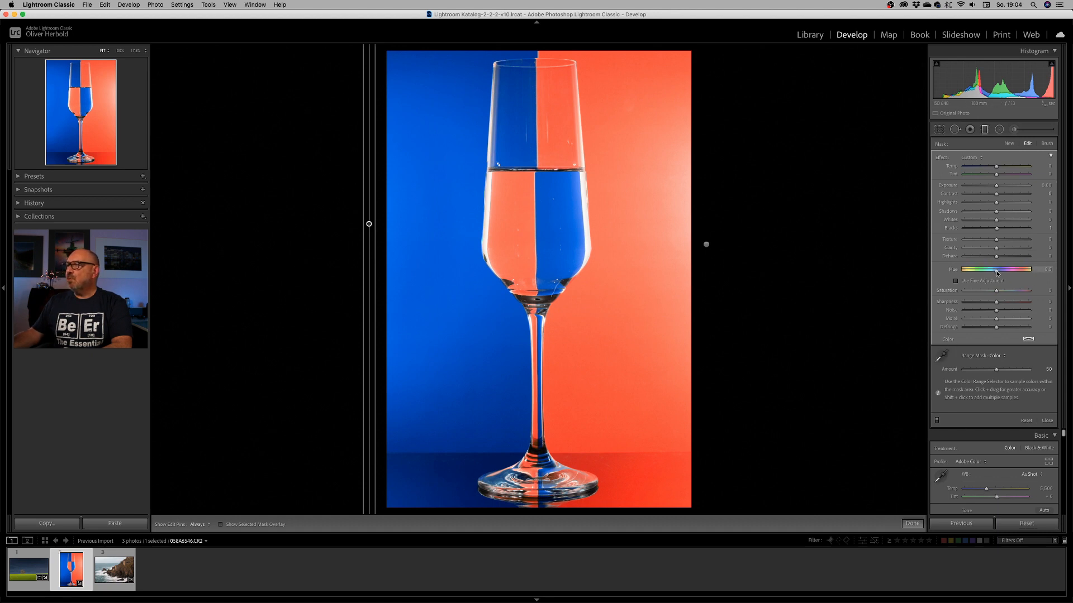
pyautogui.moveTo(997, 269); pyautogui.dragTo(1012, 269)
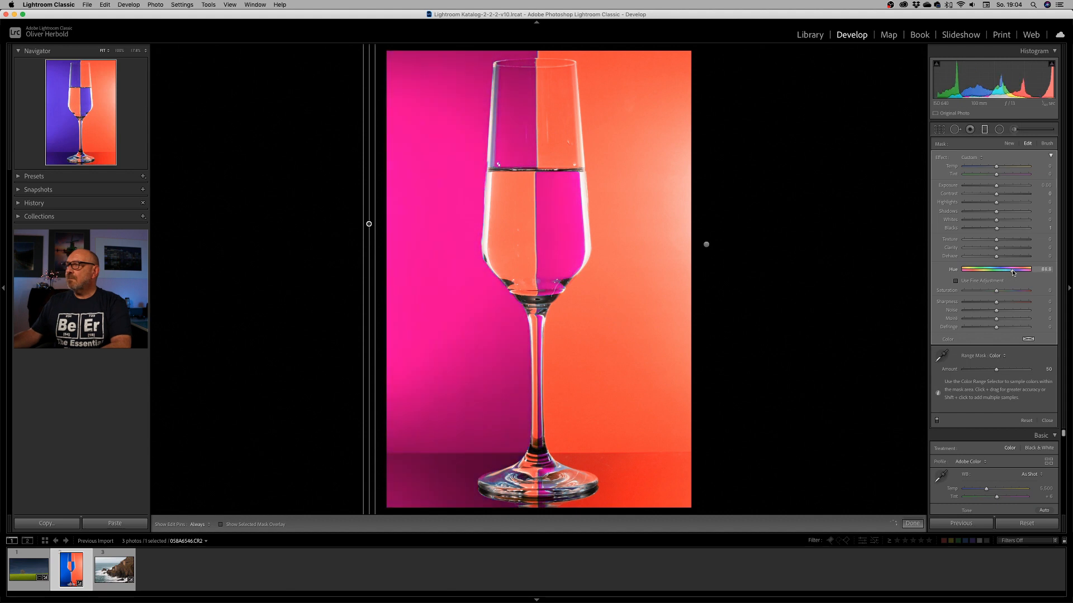
pyautogui.moveTo(1011, 269); pyautogui.dragTo(1028, 270)
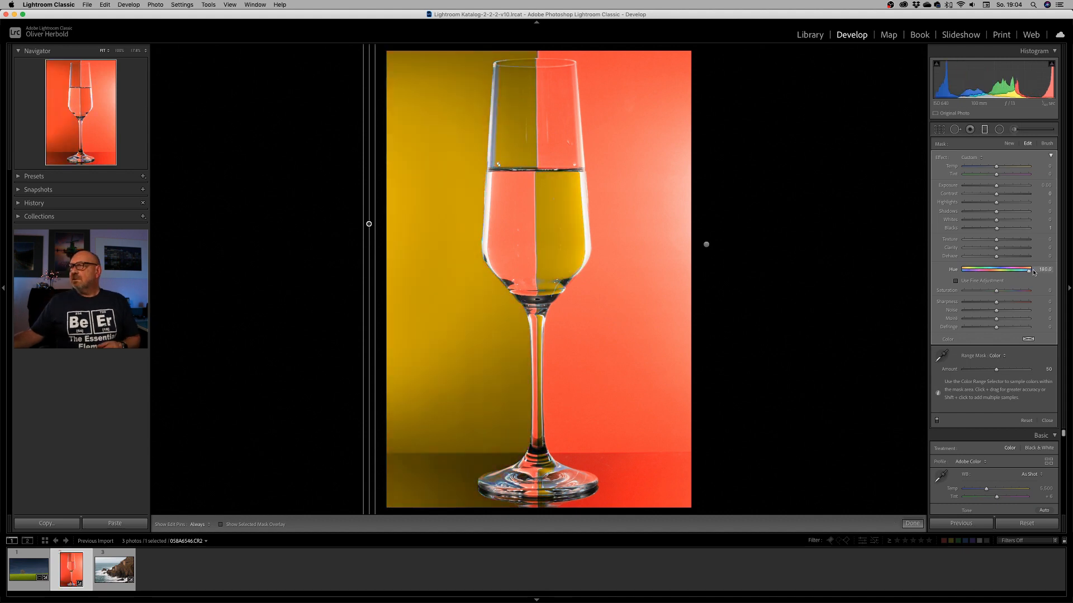